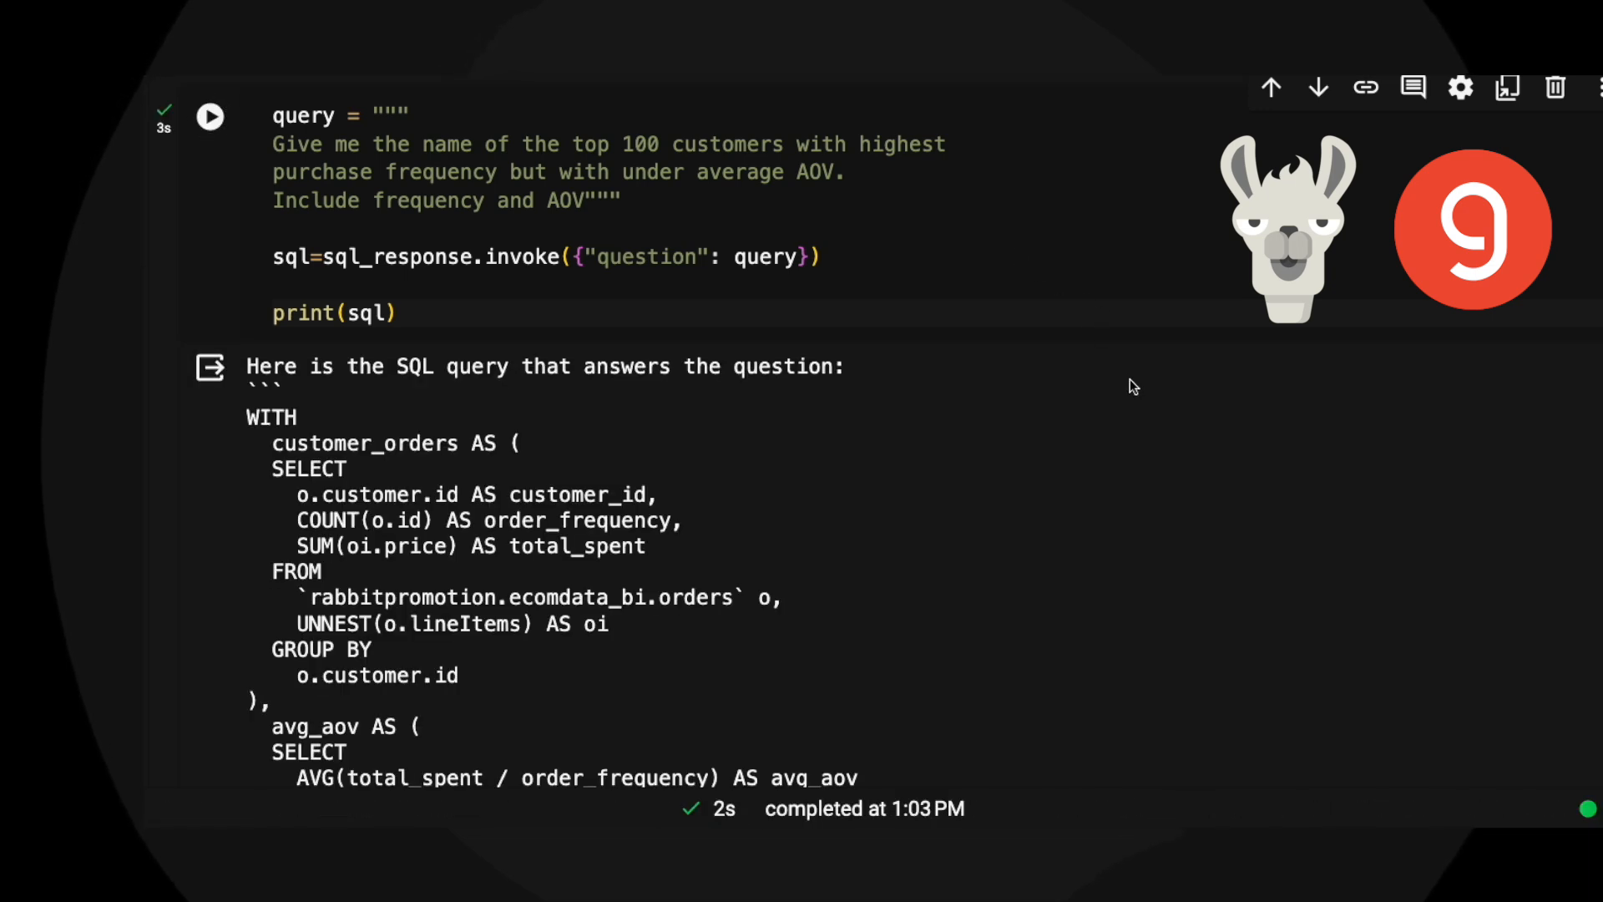
# Scroll the Meta Llama 3 page down to the 8B vs 70B Instruct benchmark tables
pyautogui.scroll(-3)
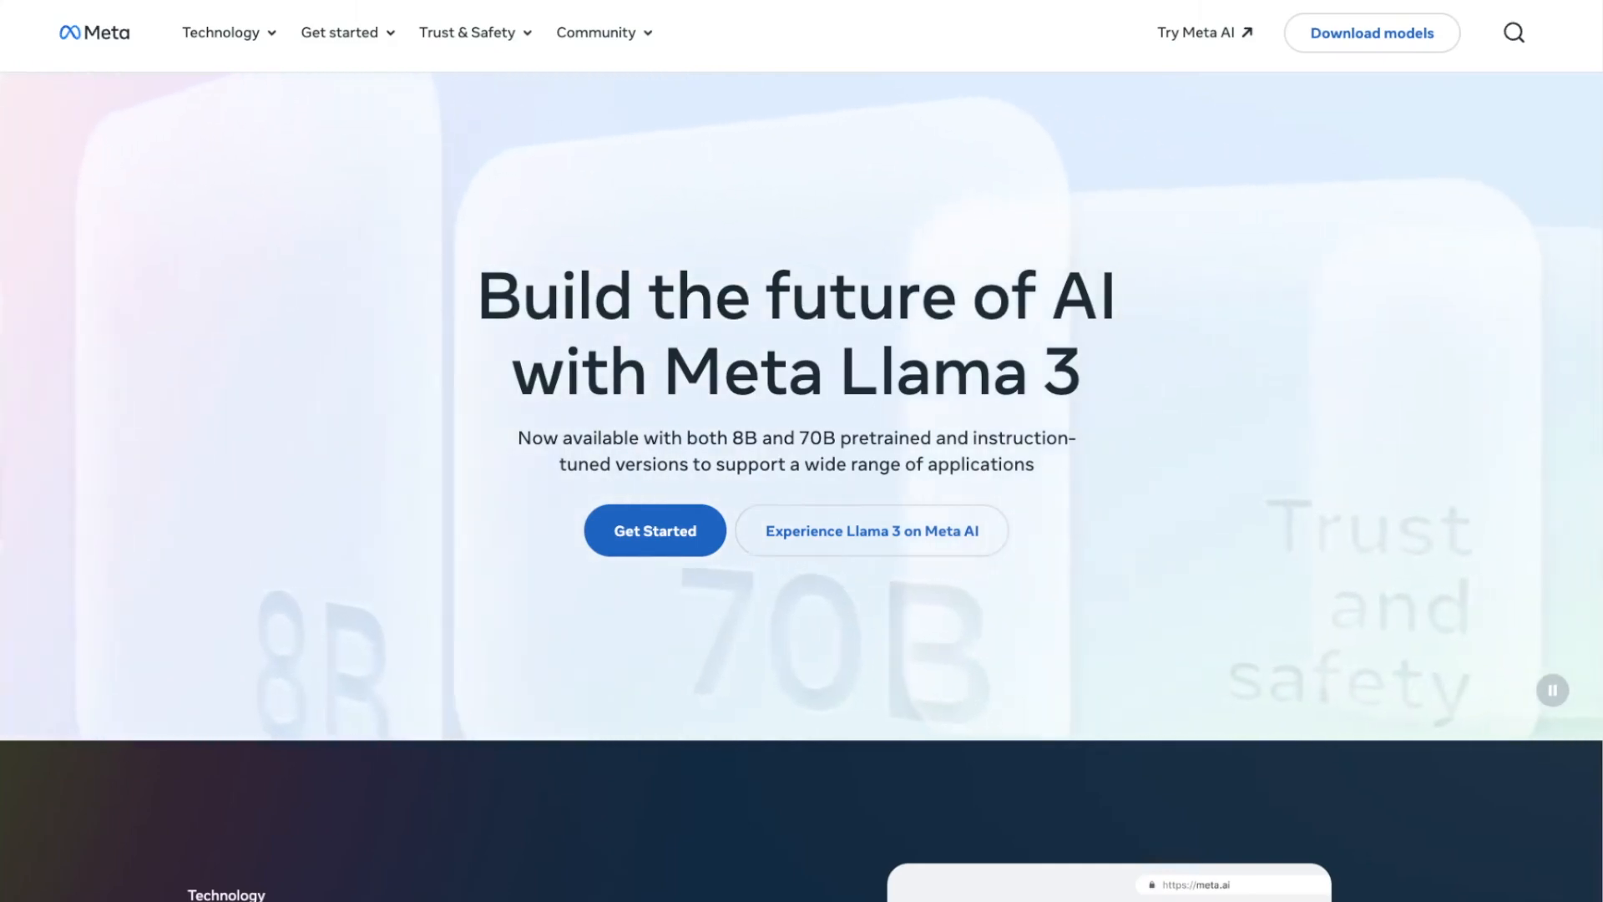
pyautogui.scroll(-3)
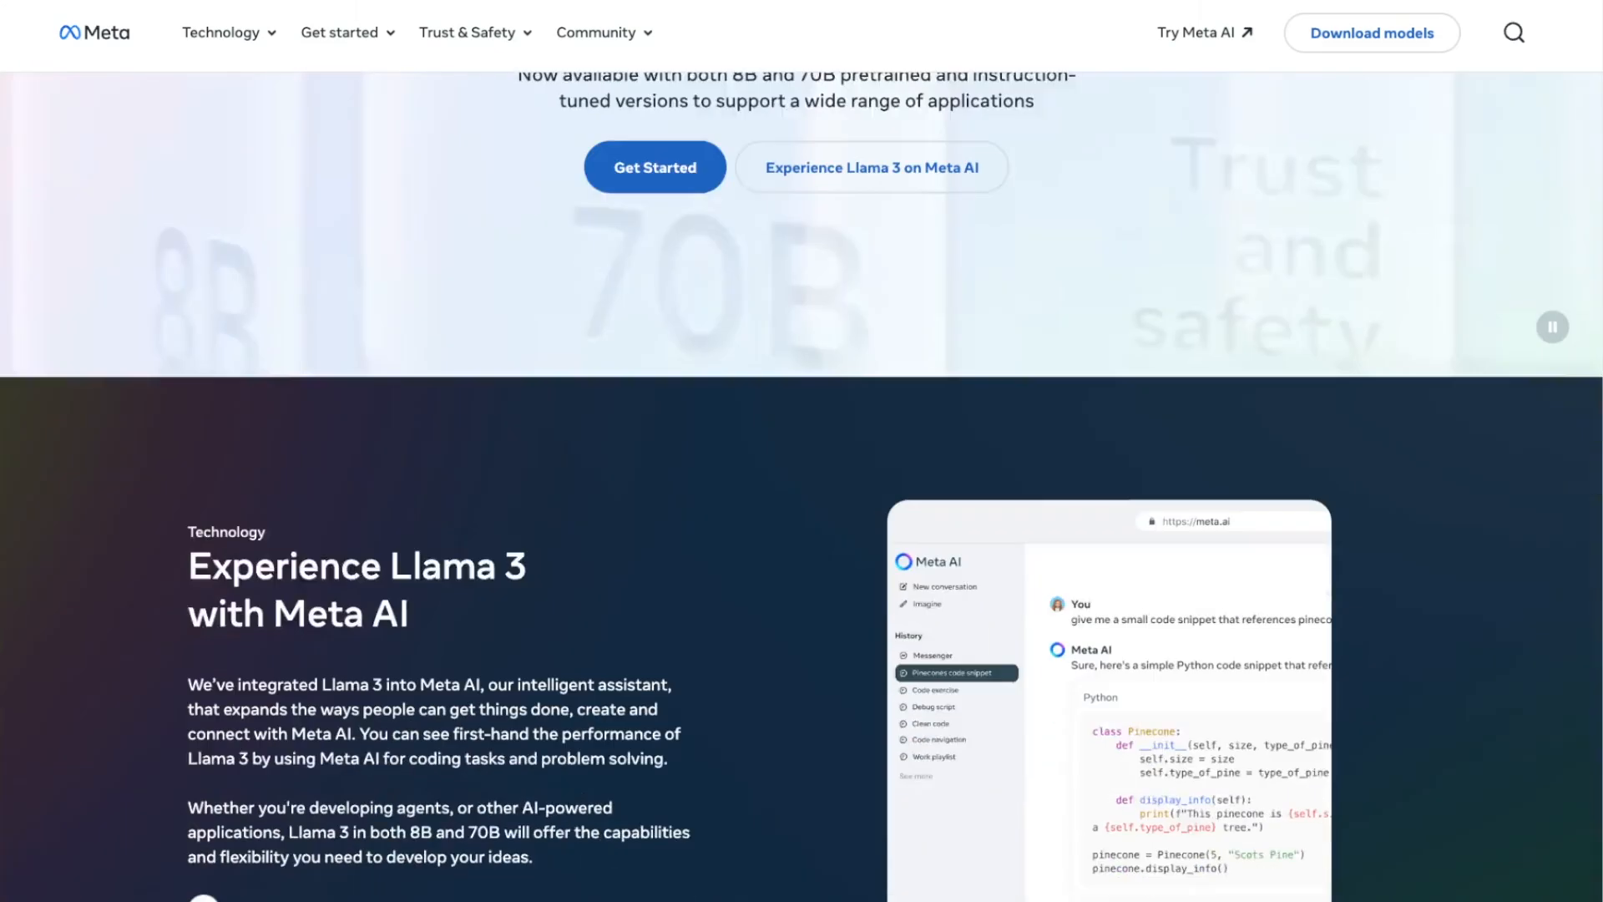
pyautogui.scroll(-3)
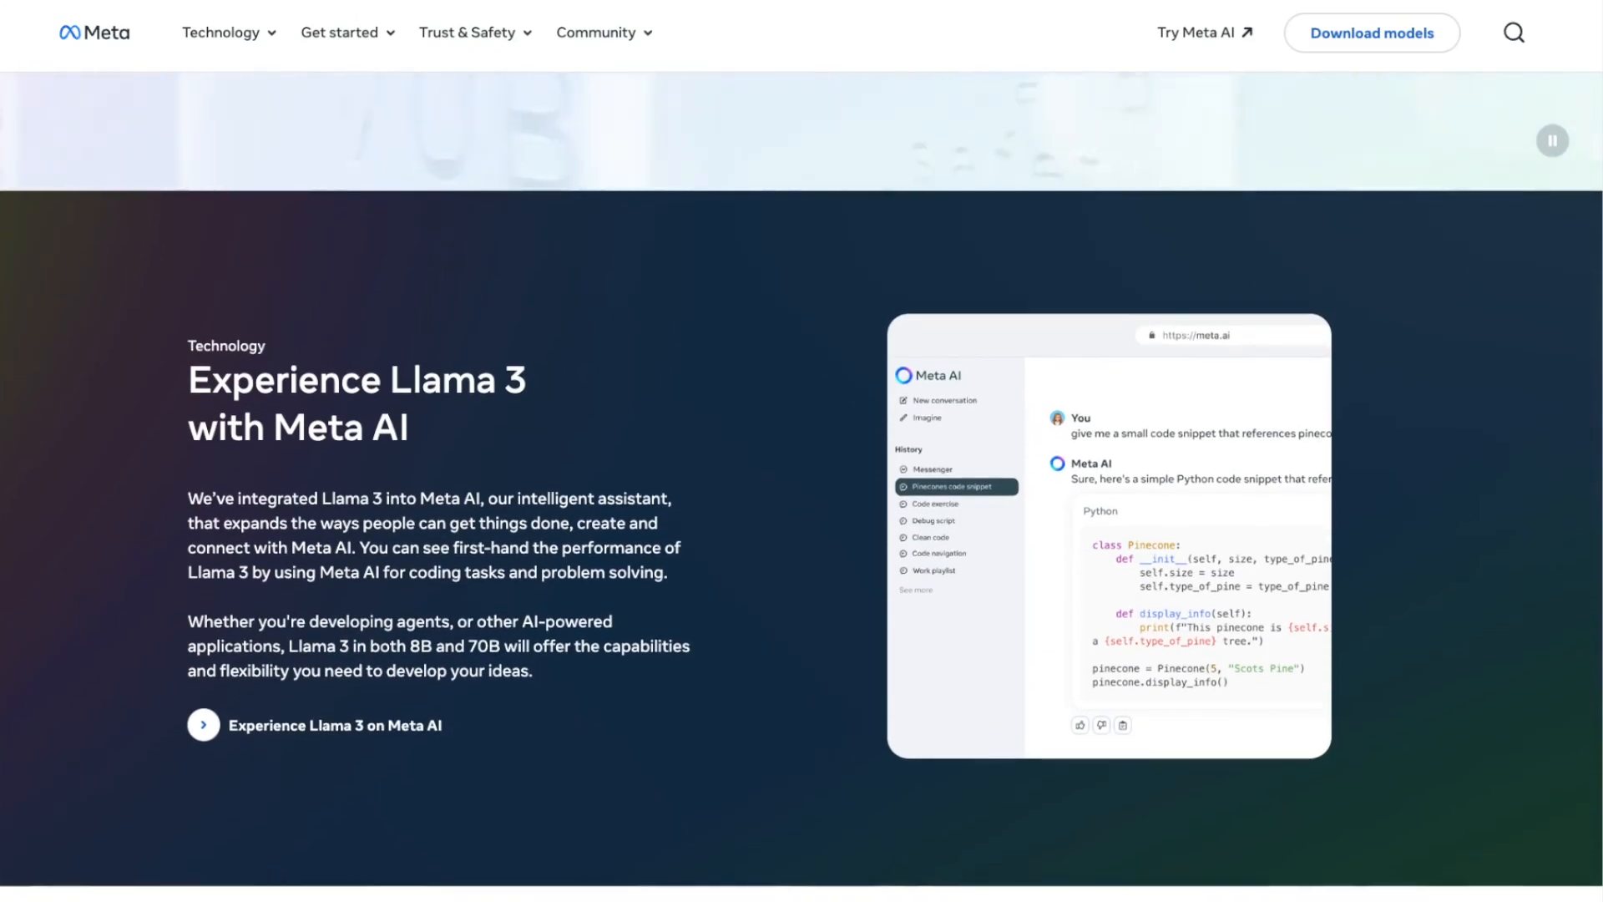
pyautogui.scroll(-3)
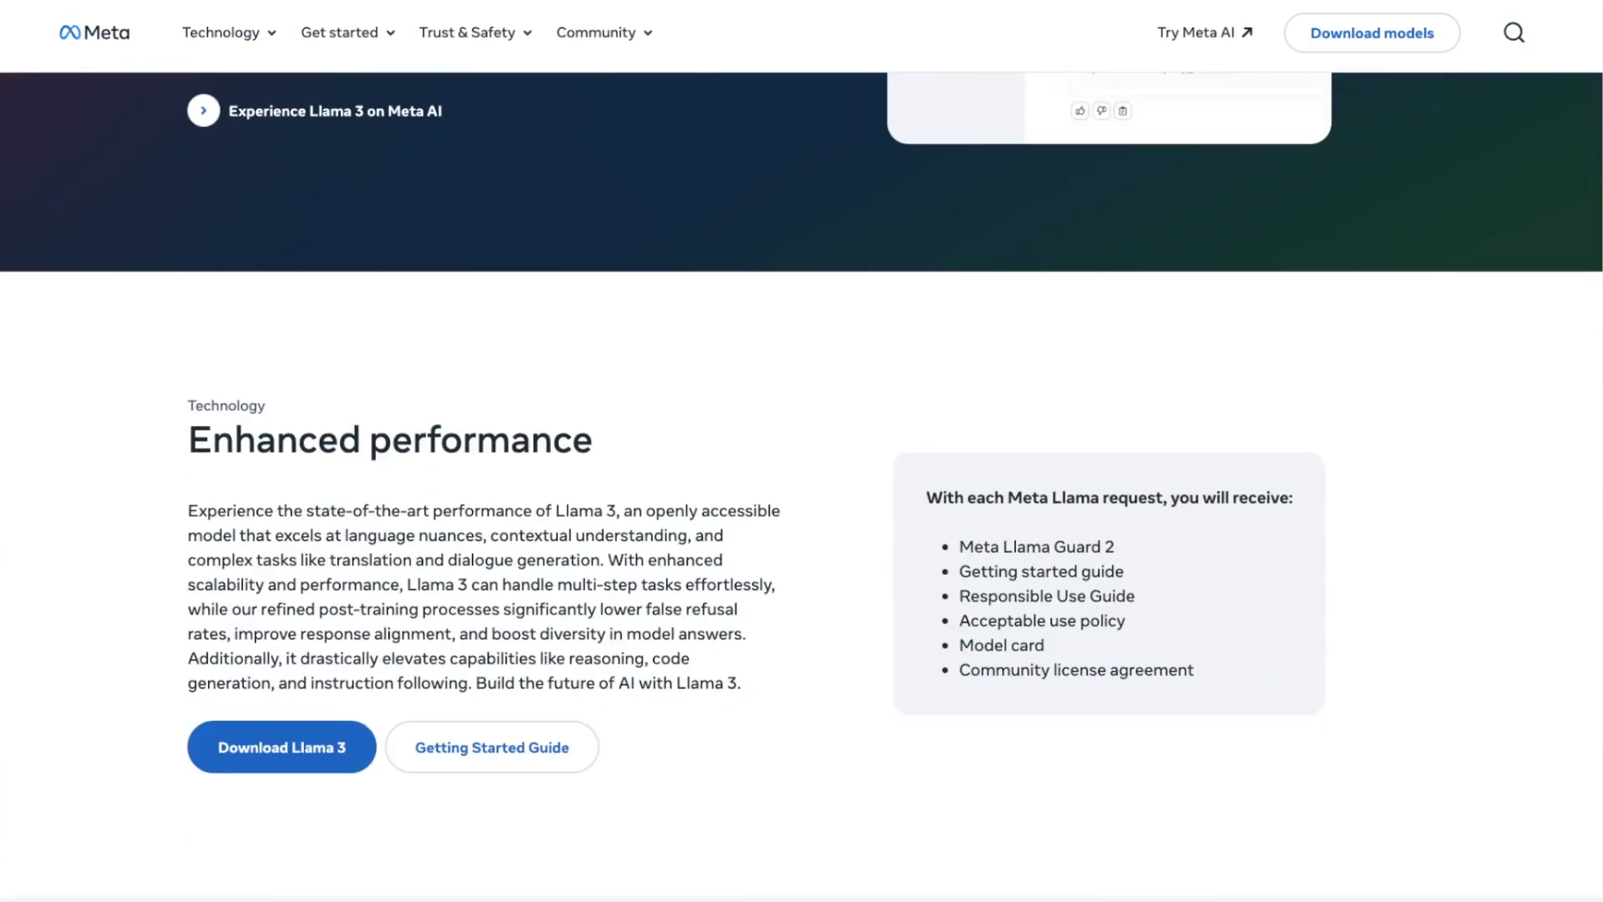
pyautogui.scroll(-3)
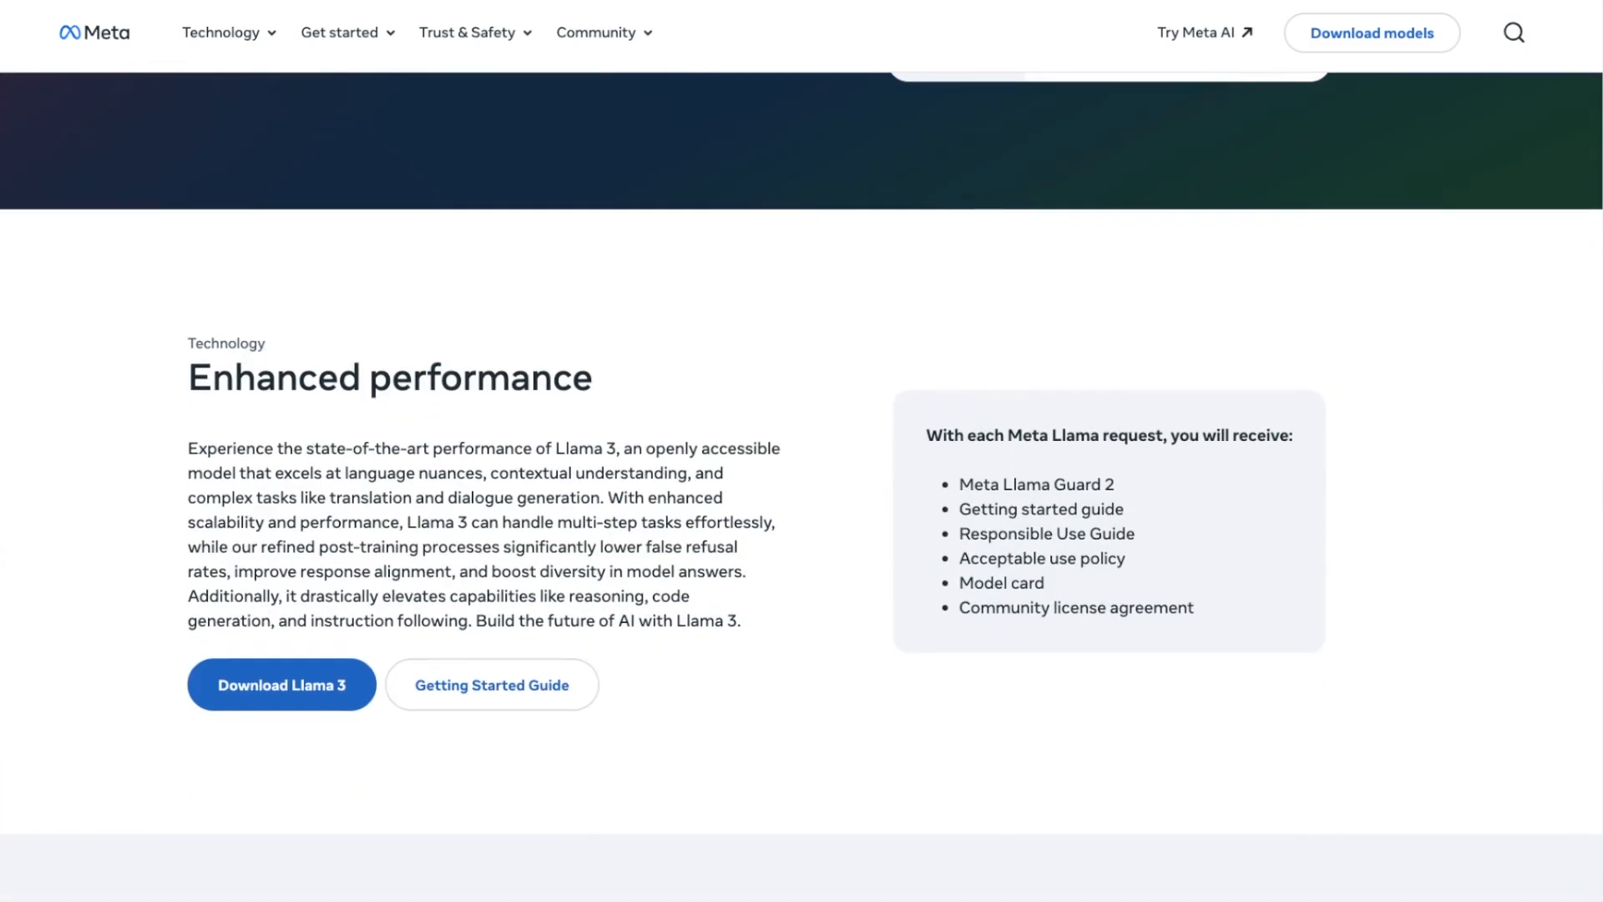
pyautogui.scroll(-3)
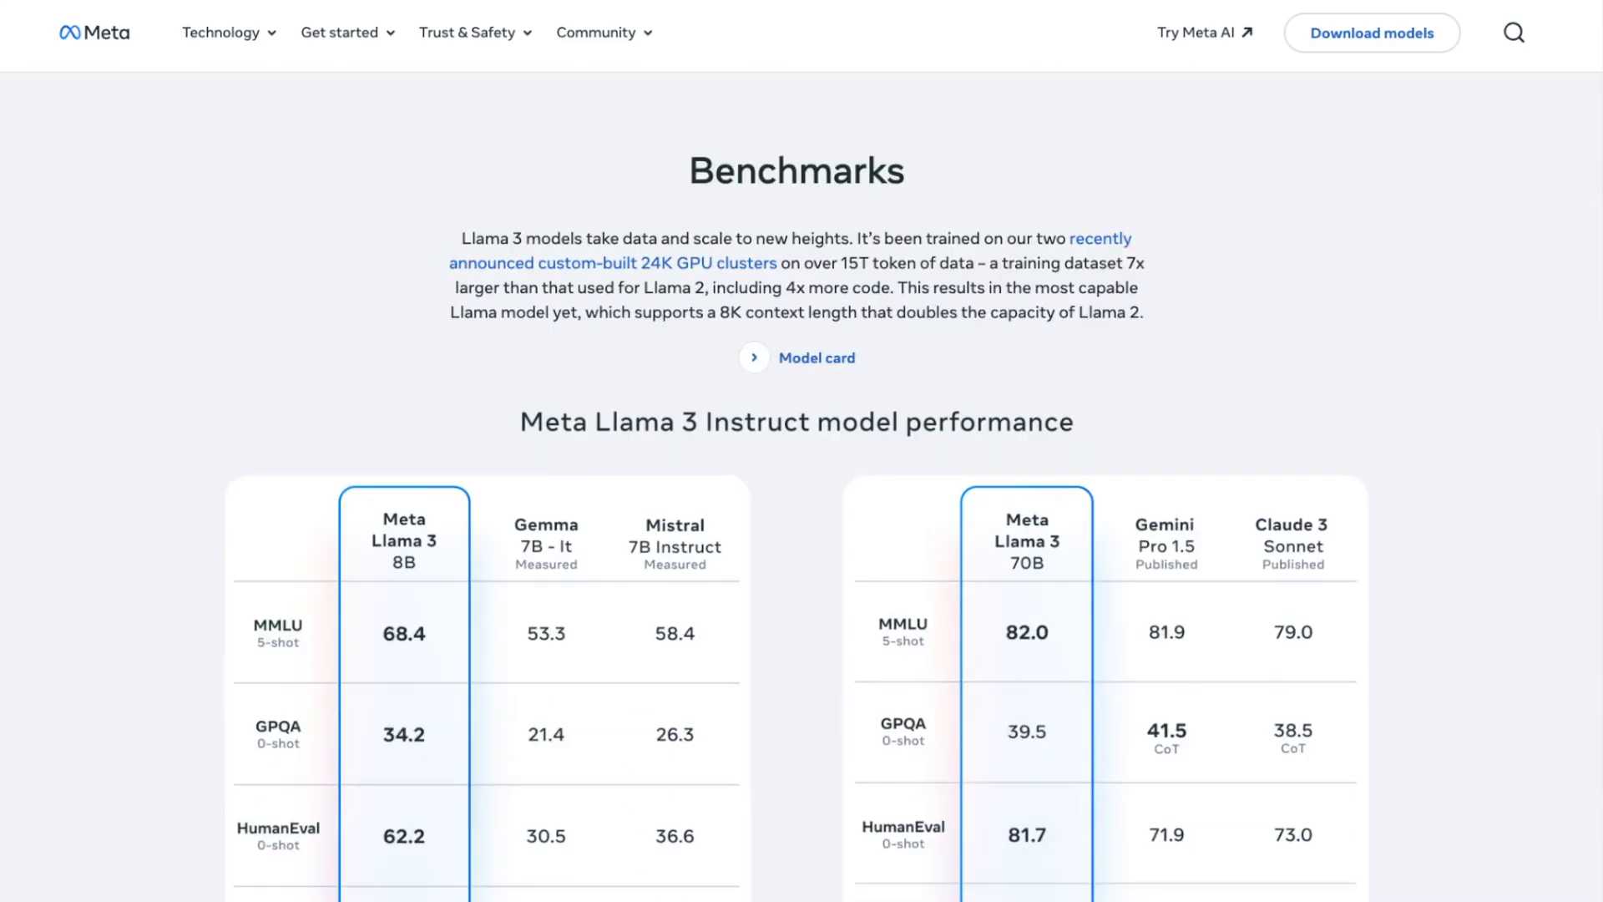
pyautogui.scroll(-3)
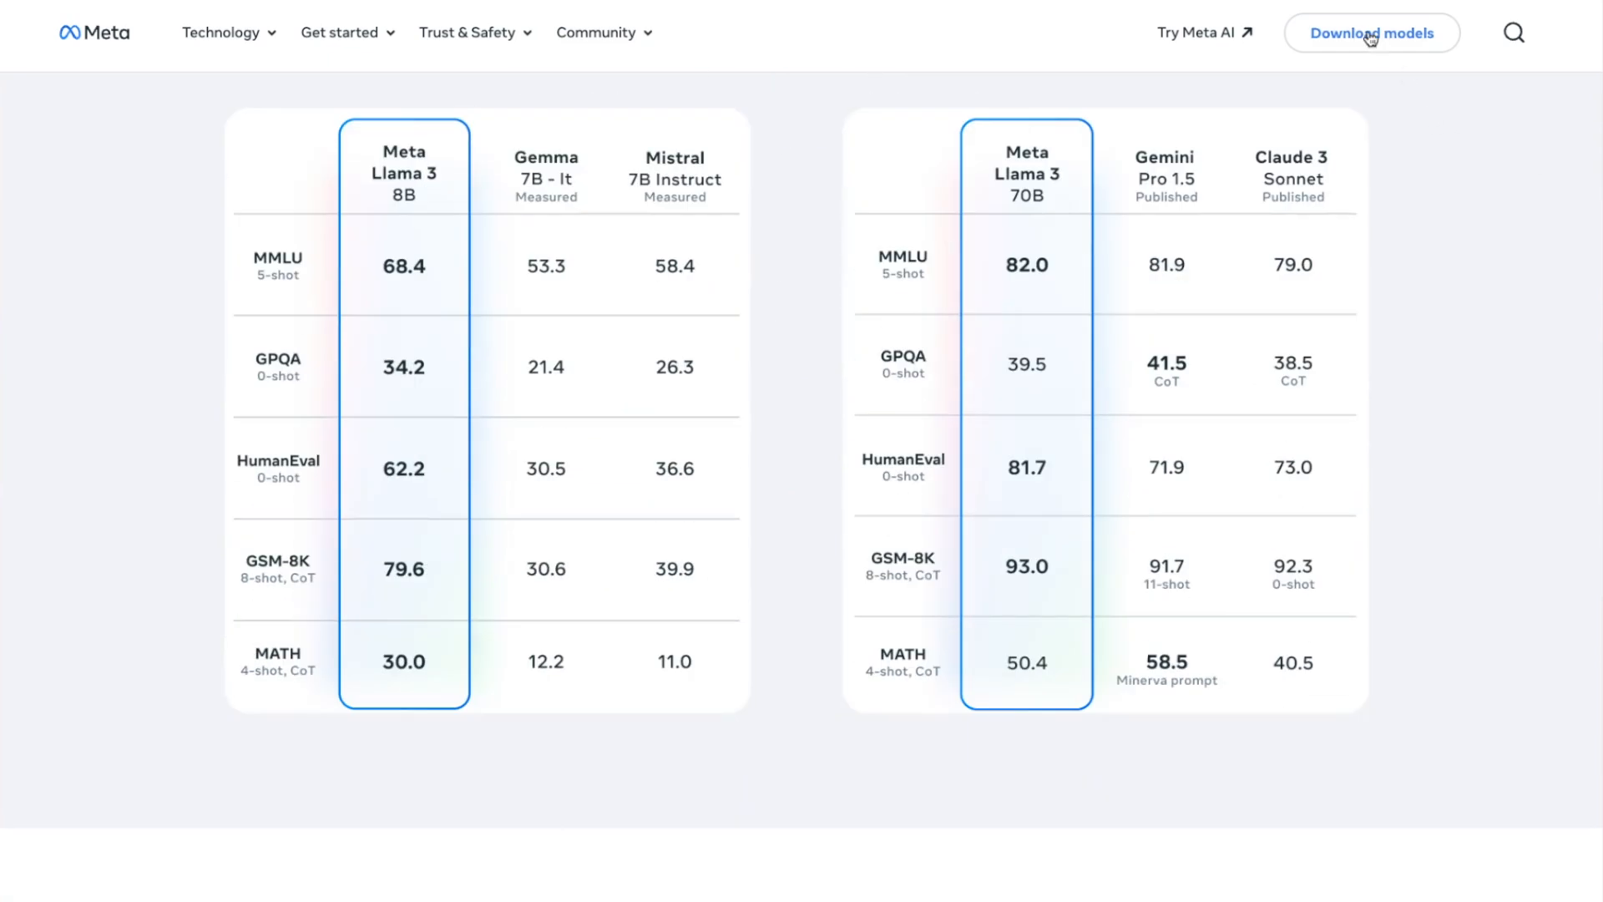
pyautogui.click(1370, 31)
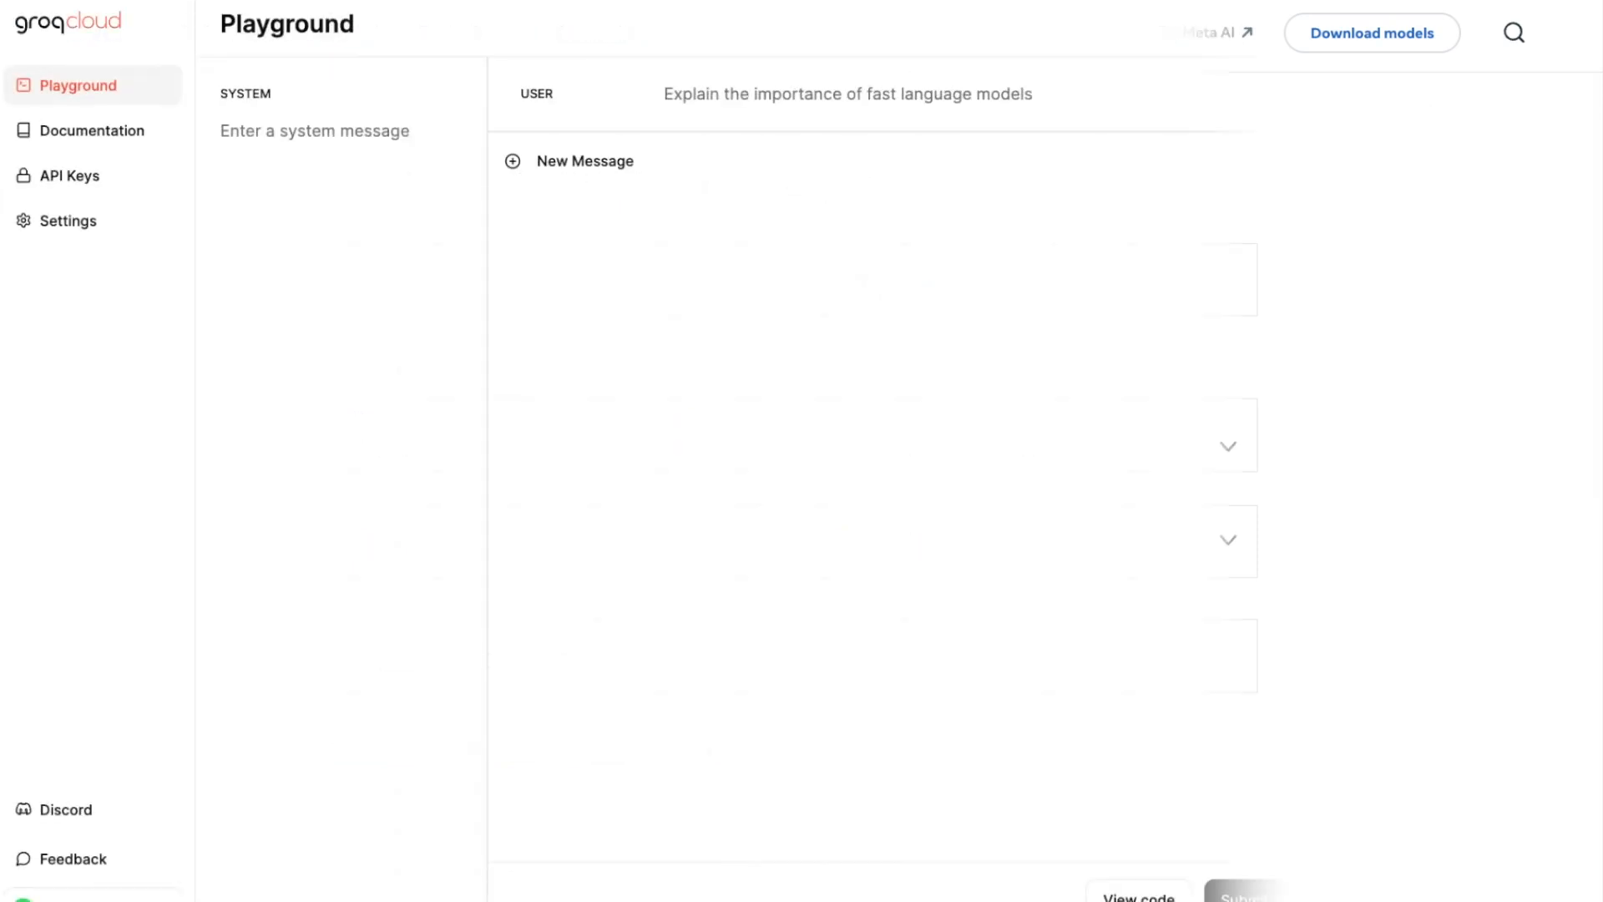
# Switch the GroqCloud Playground model from llama3-8b-8192 to llama3-70b-8192
pyautogui.click(1565, 24)
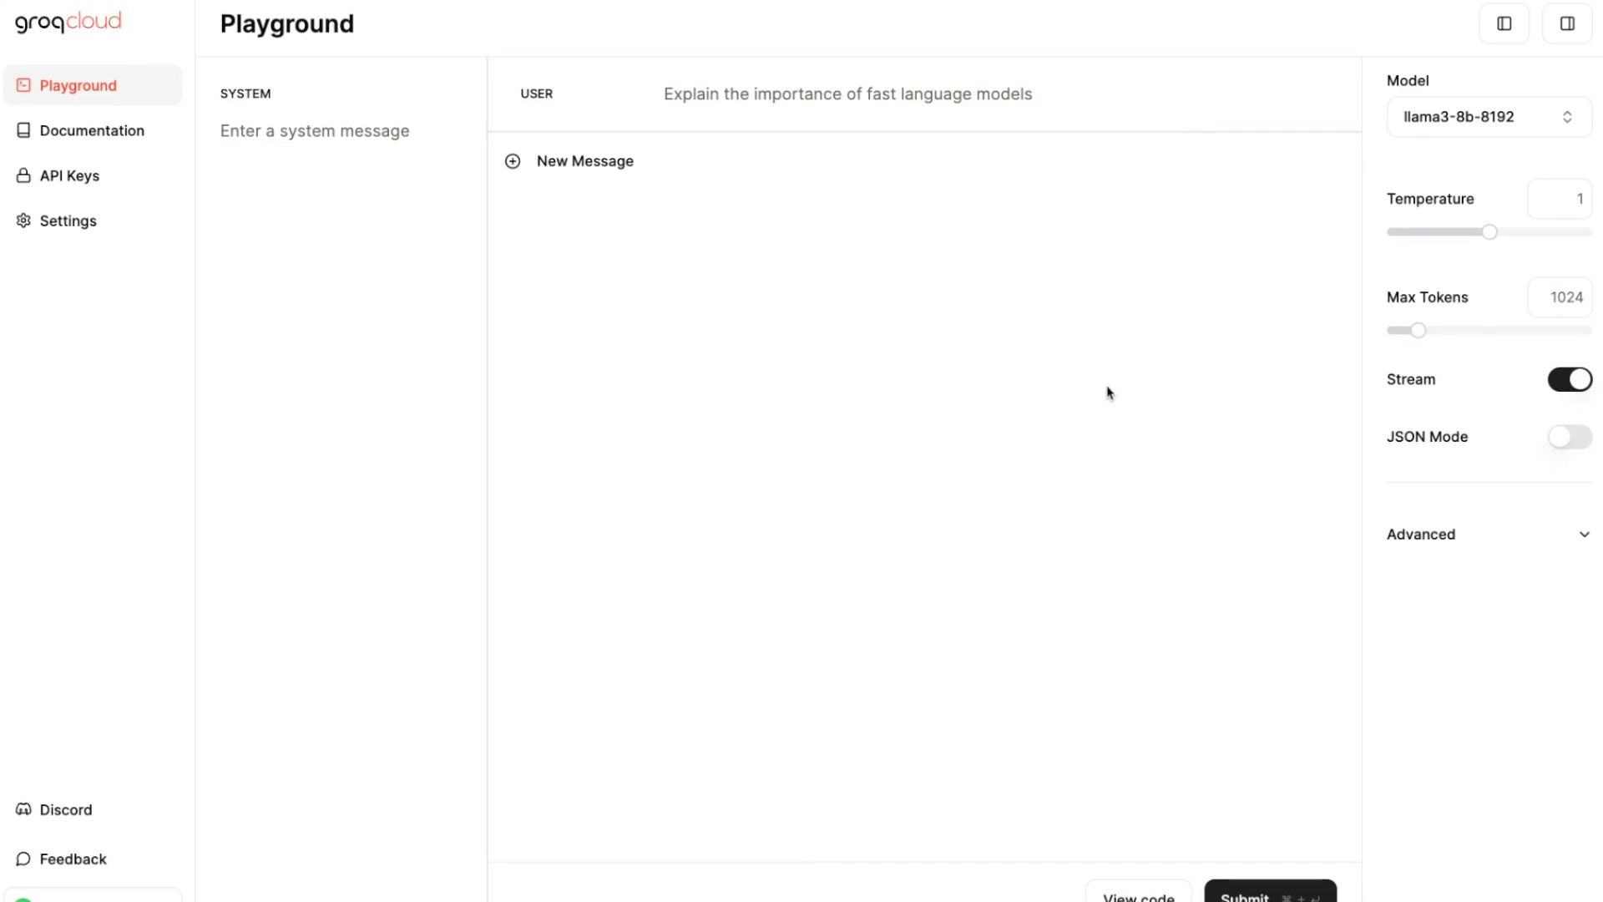
pyautogui.click(1481, 115)
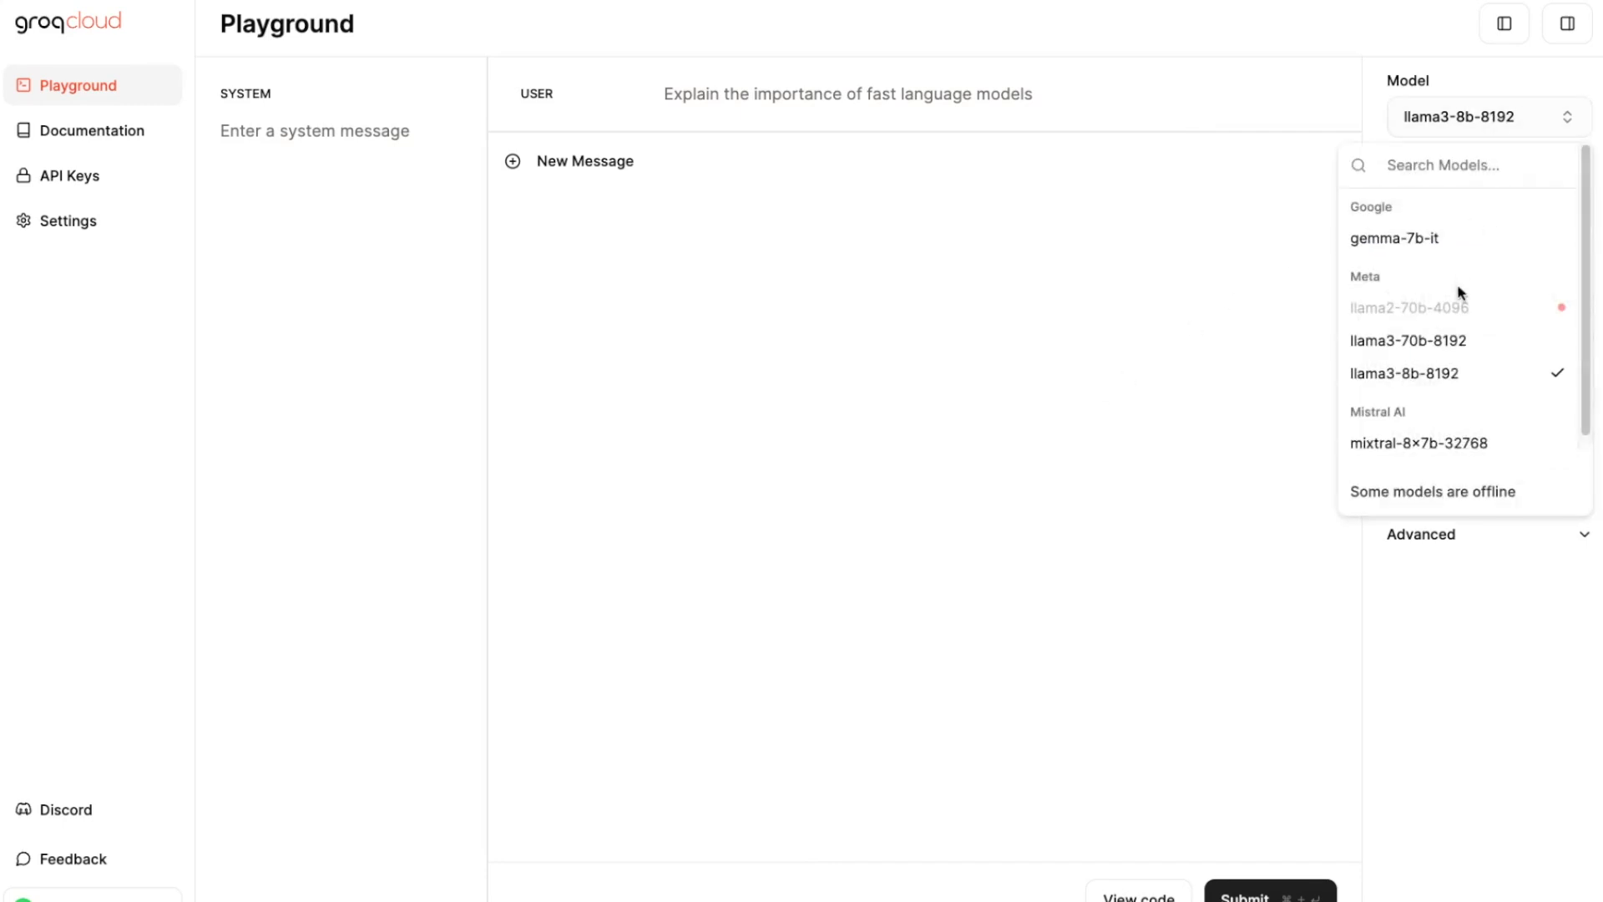
pyautogui.click(1407, 340)
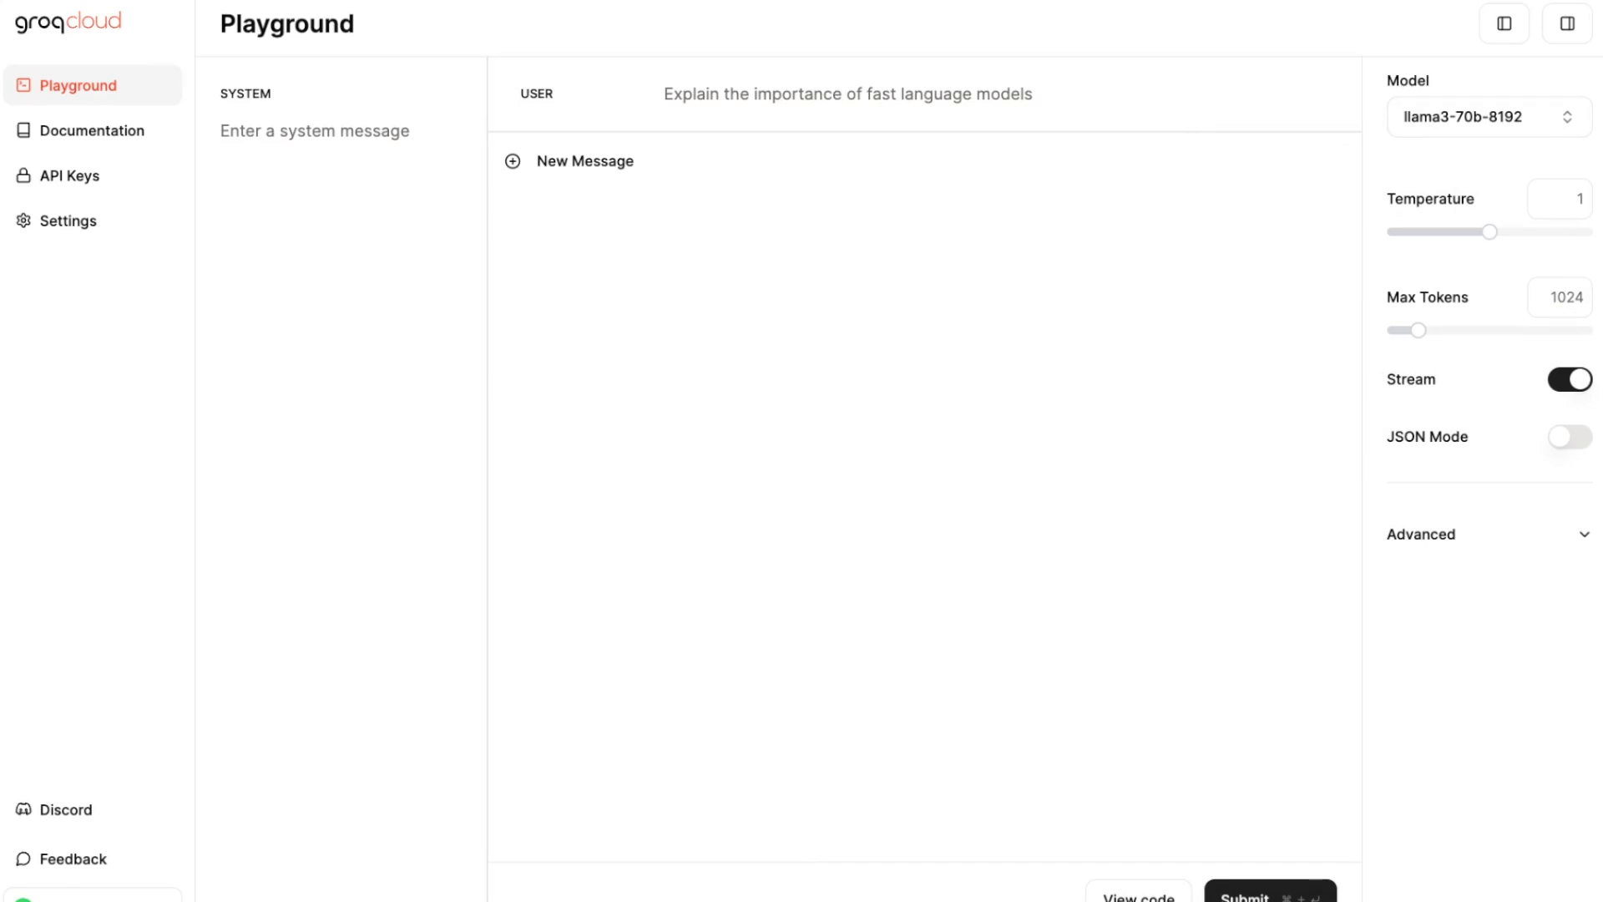
pyautogui.moveTo(704, 424)
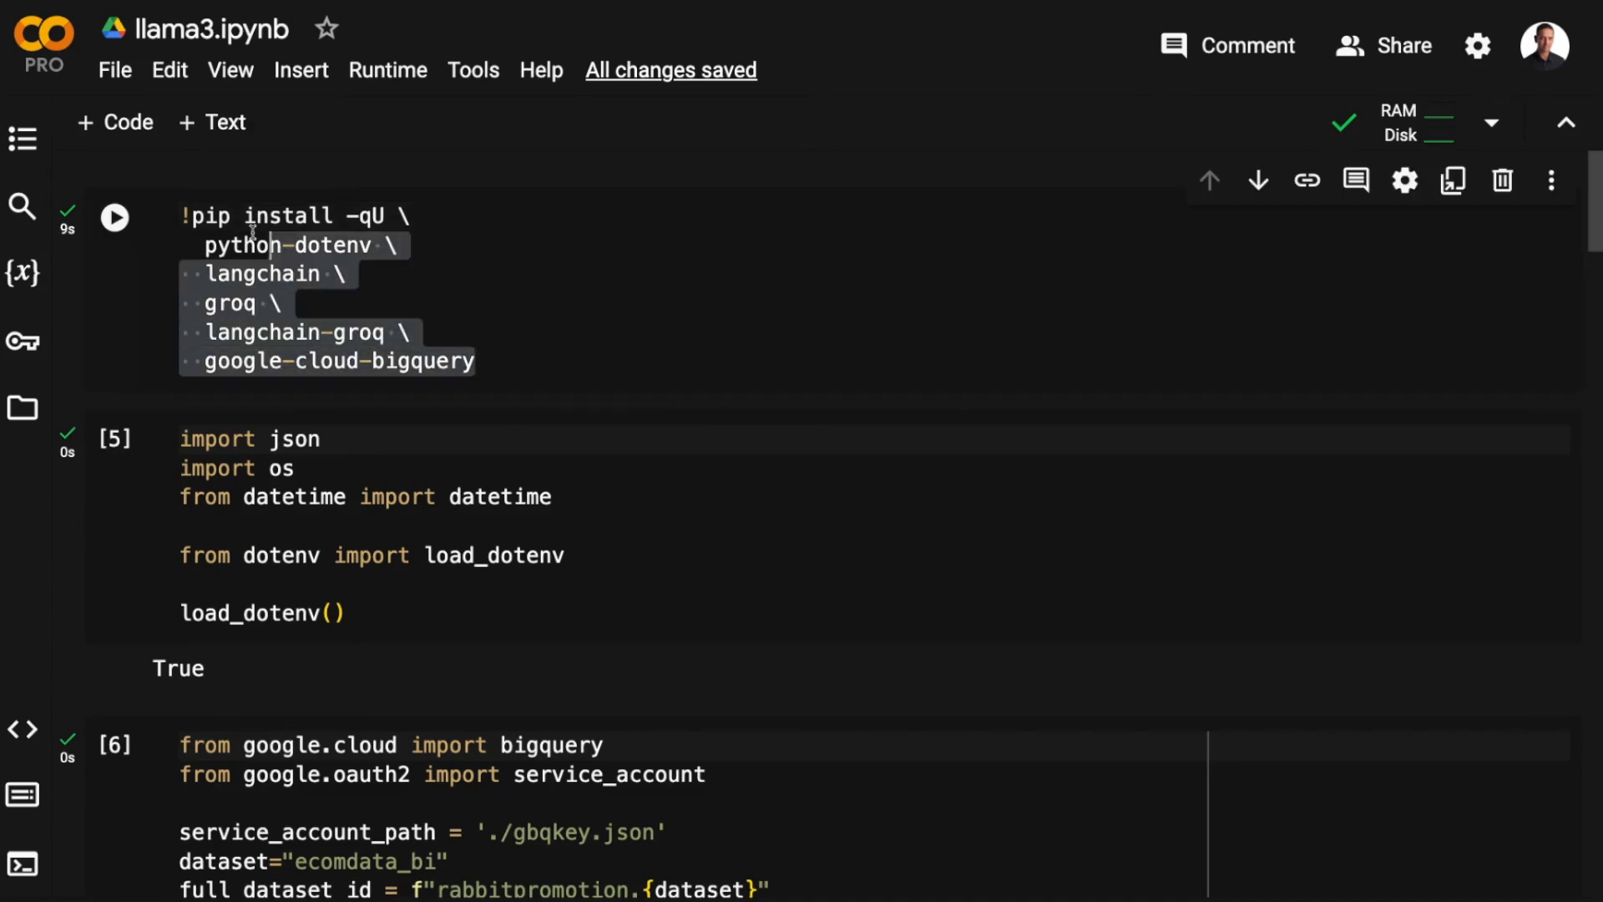
# Show the notebook's file list with gbqkey.json and schema.py and view schema.py's functions
pyautogui.click(598, 331)
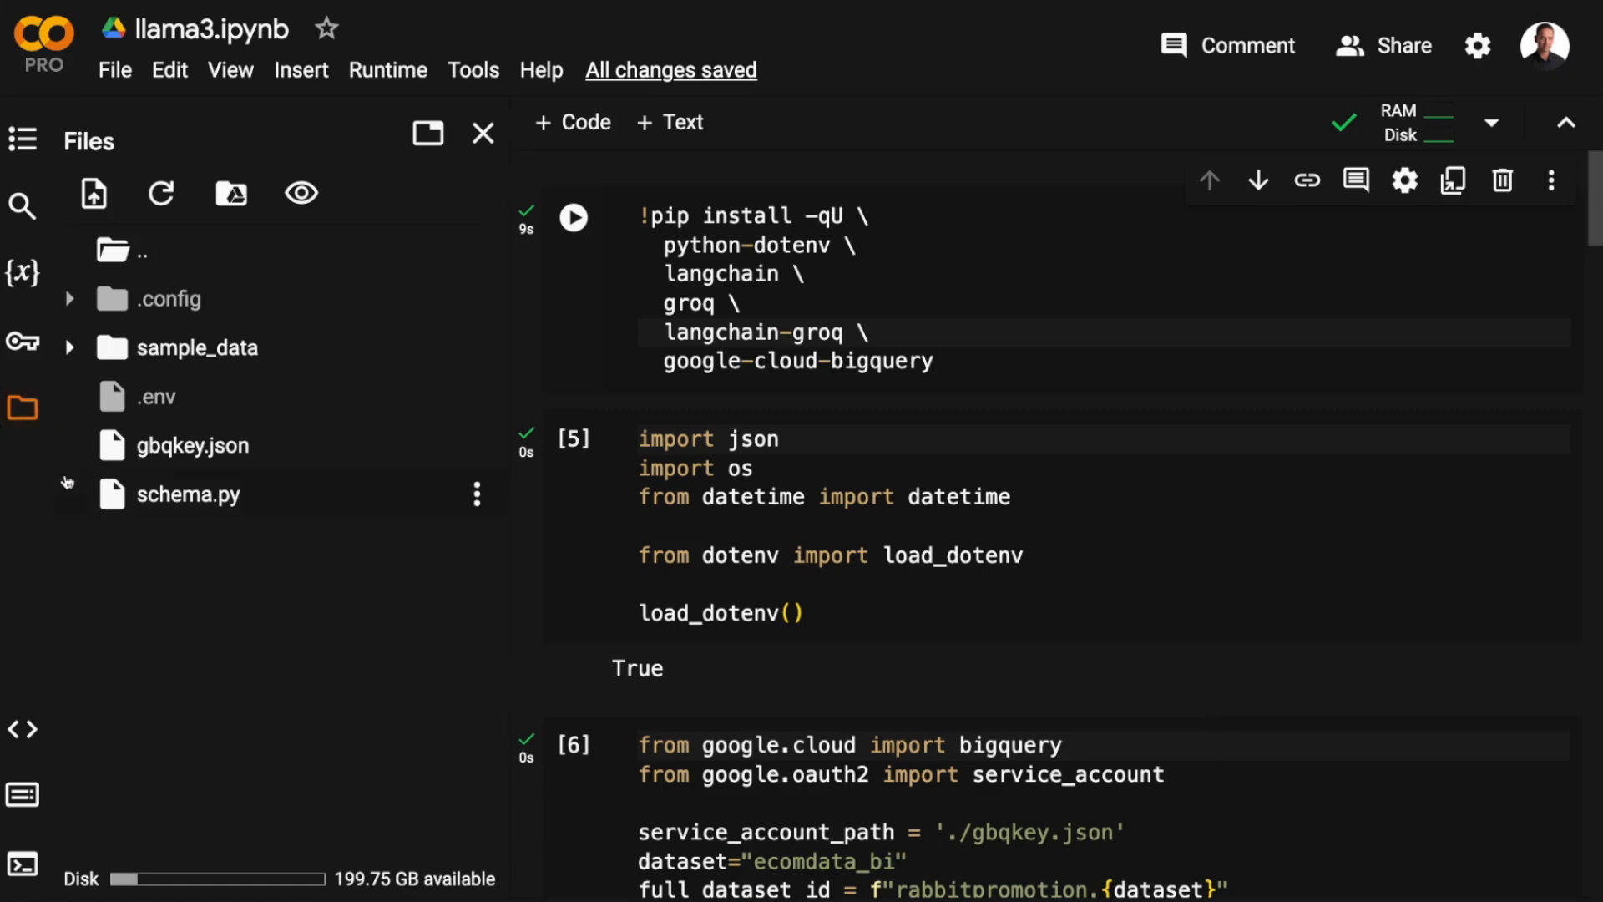
pyautogui.moveTo(145, 517)
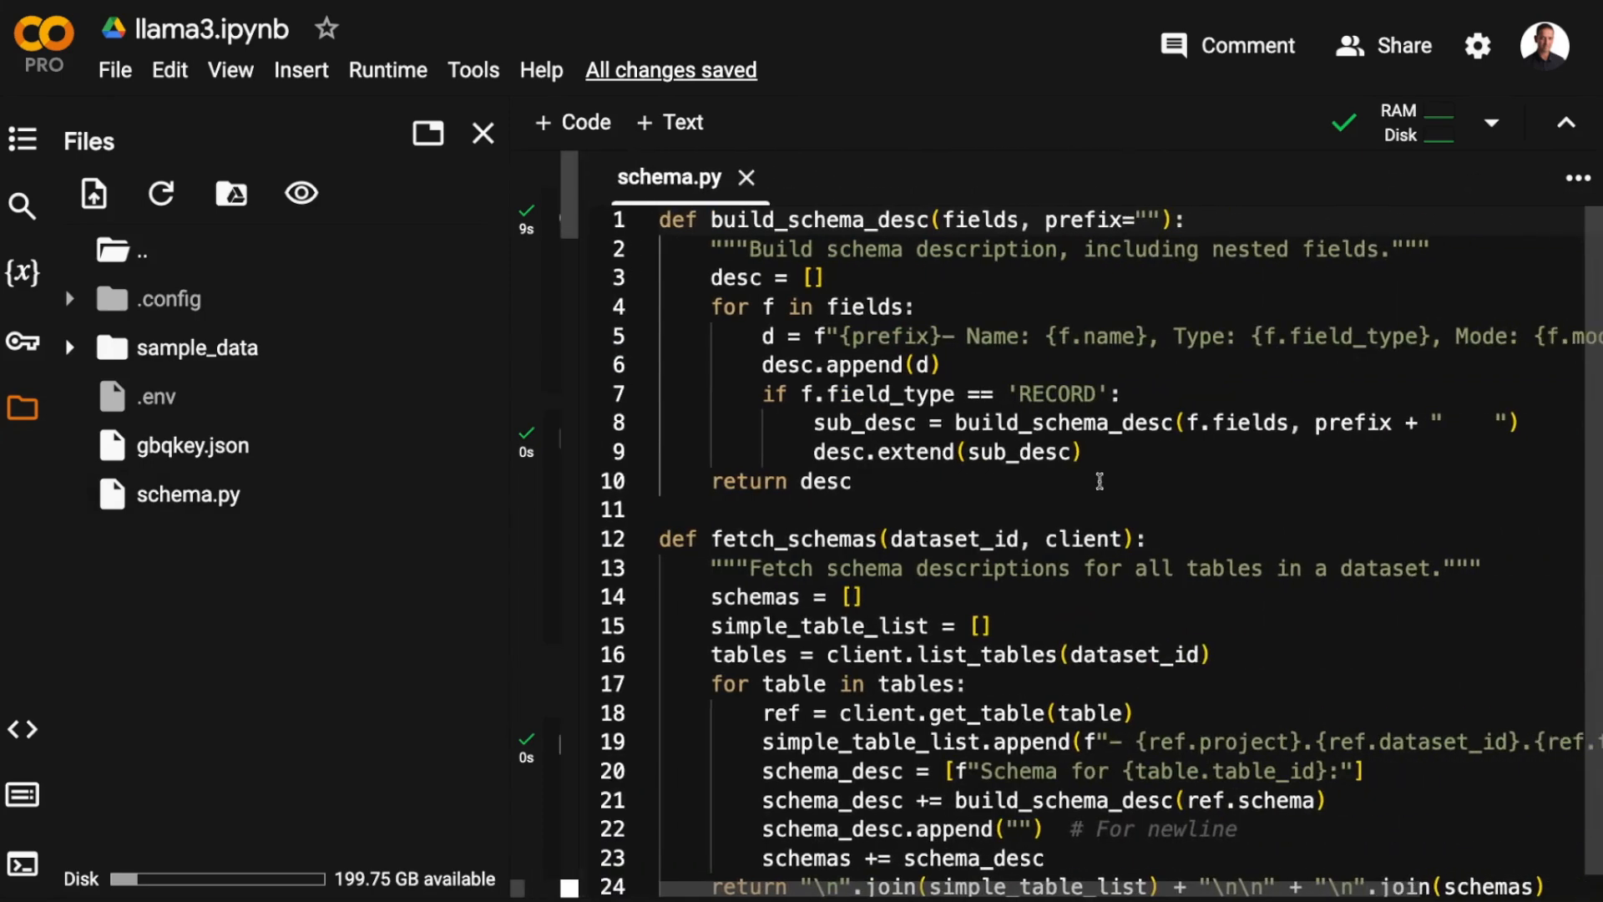
pyautogui.scroll(-3)
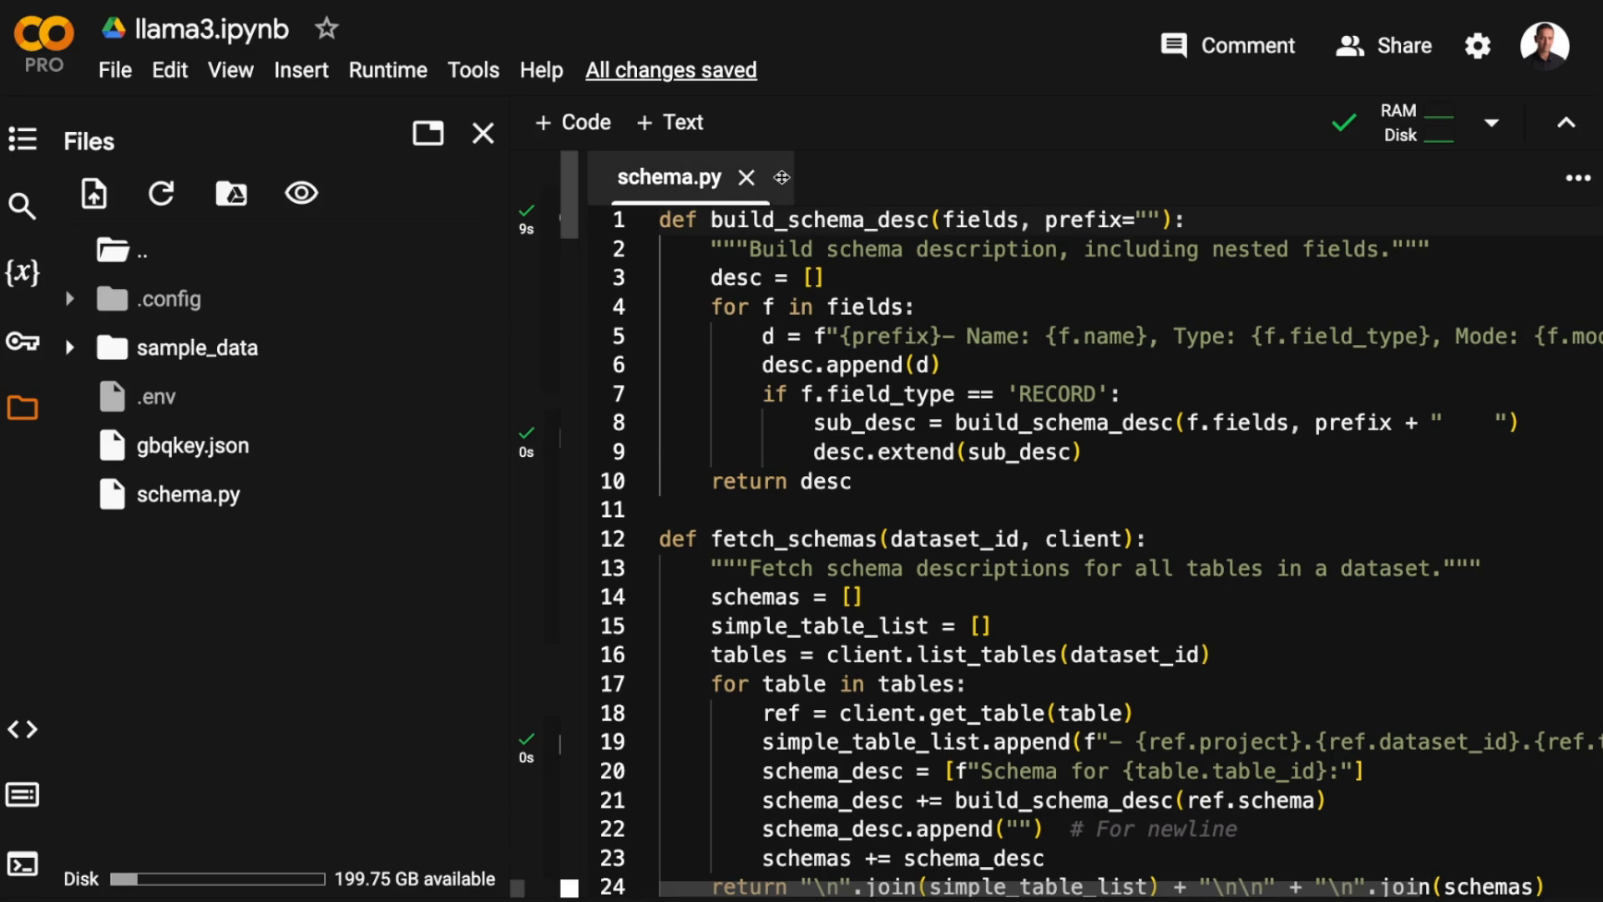
pyautogui.moveTo(1059, 384)
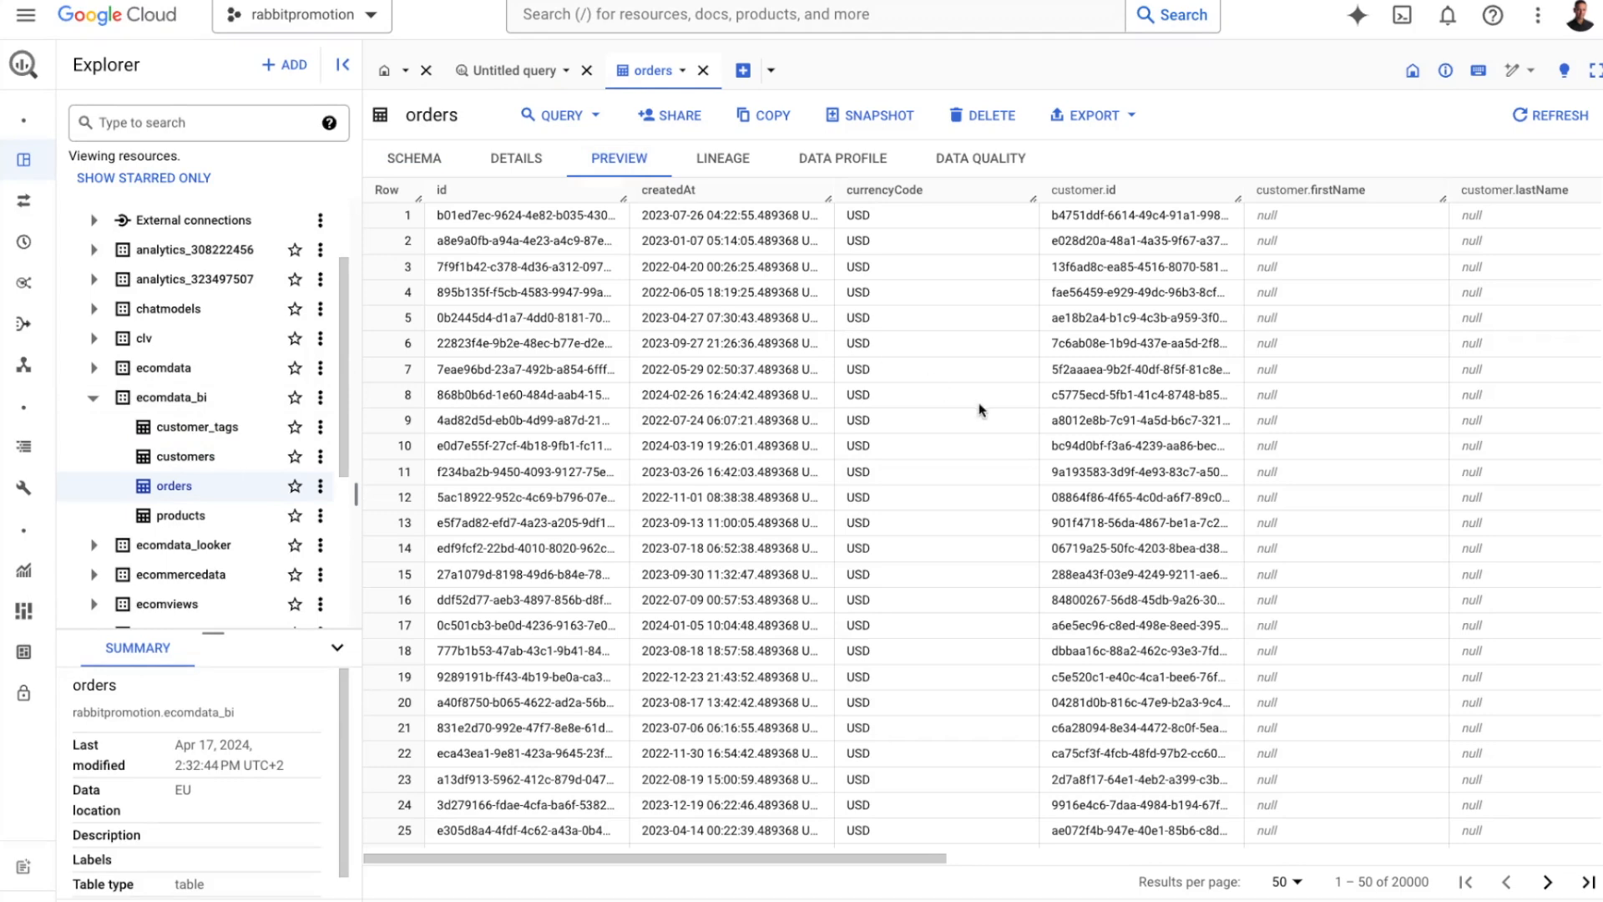
# View the customer_tags table of the ecomdata_bi dataset in BigQuery
pyautogui.click(197, 426)
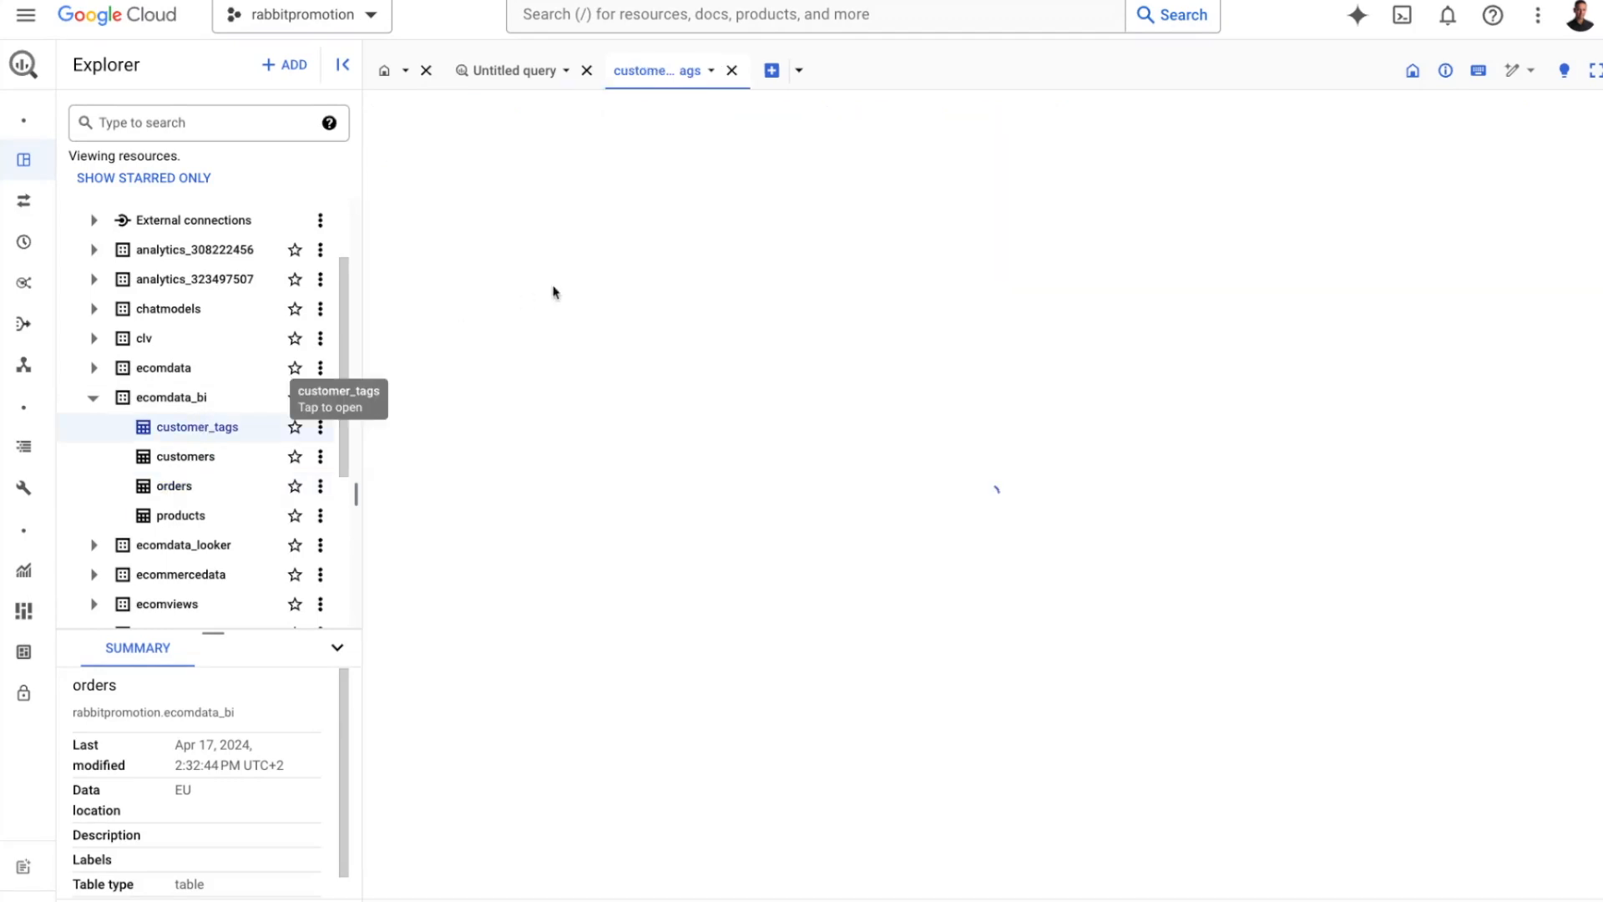
pyautogui.click(197, 426)
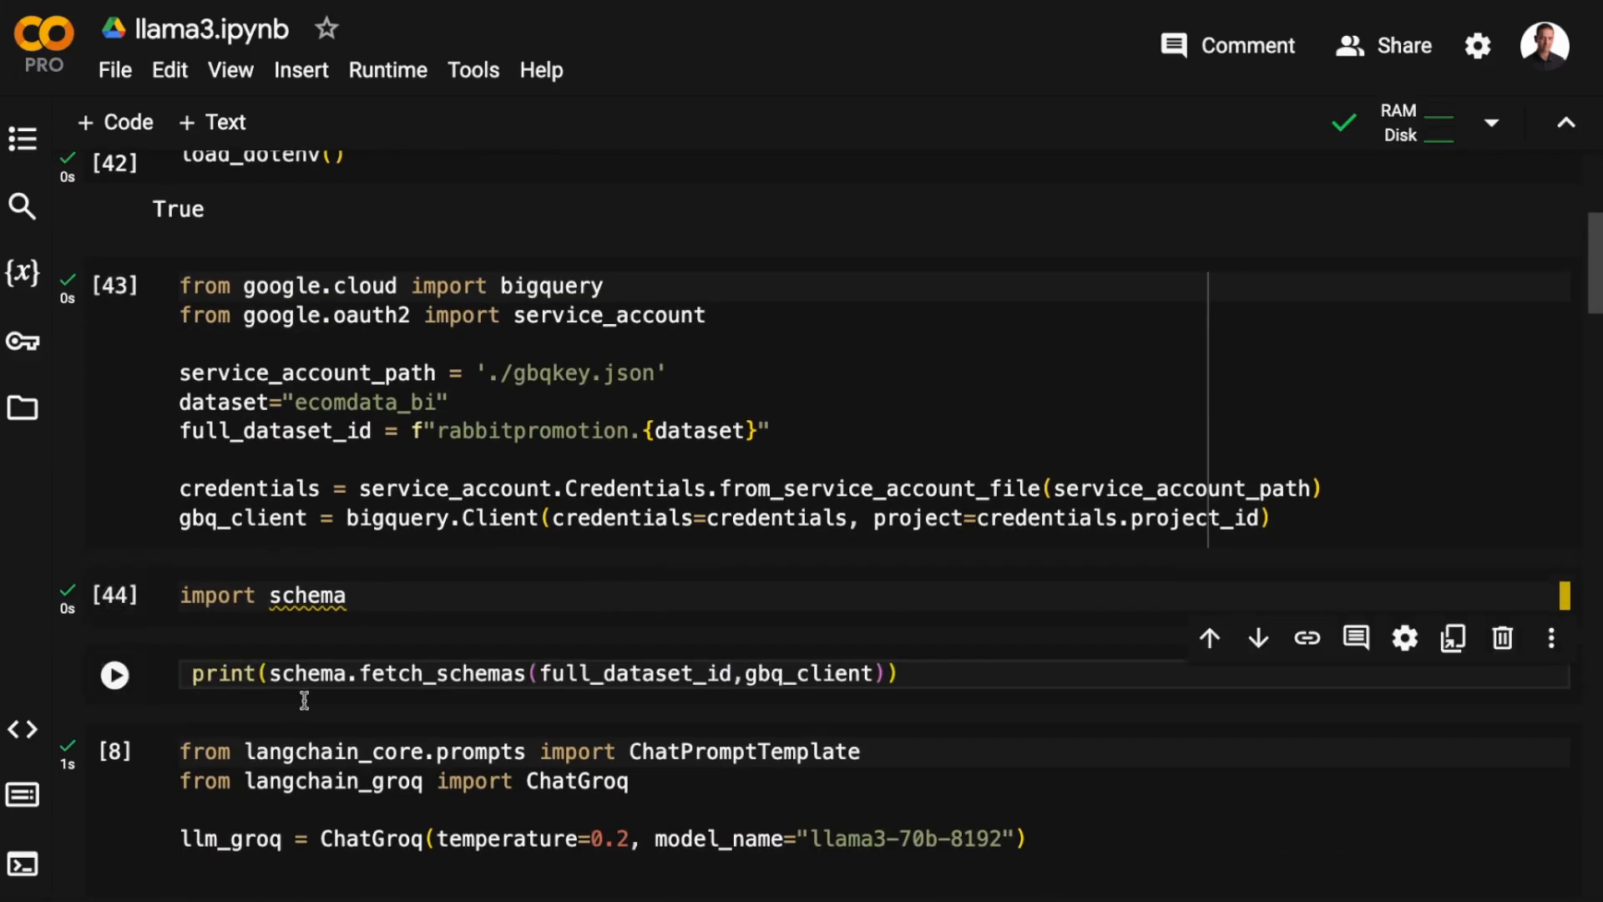
# Run the fetch_schemas cell and review the four ecomdata_bi tables' printed field schemas
pyautogui.click(115, 672)
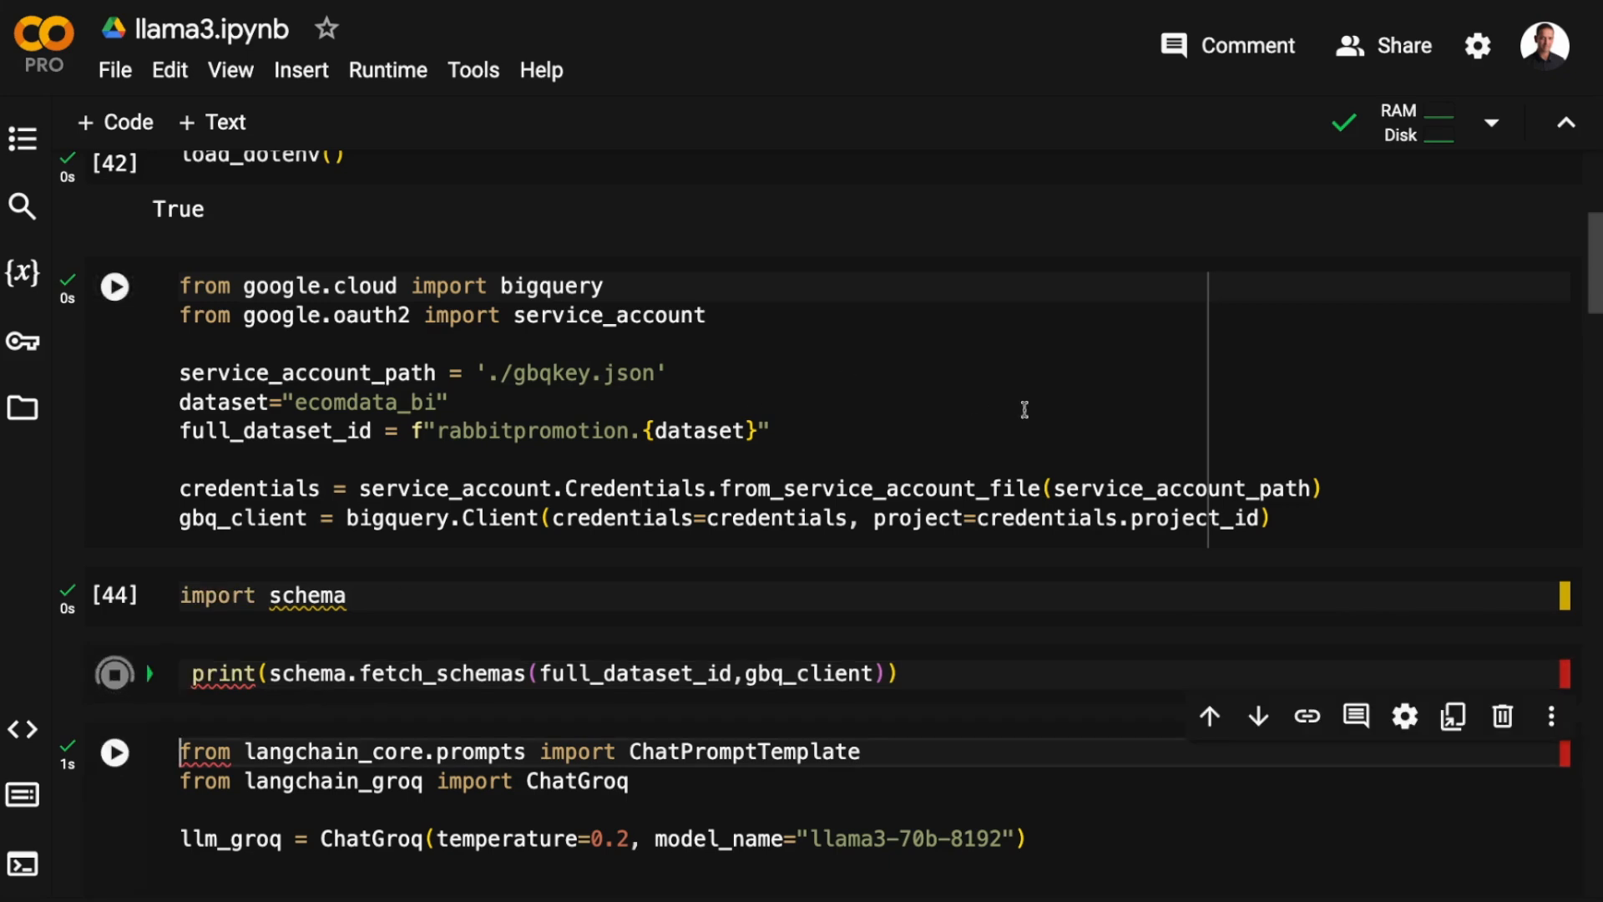
pyautogui.click(114, 673)
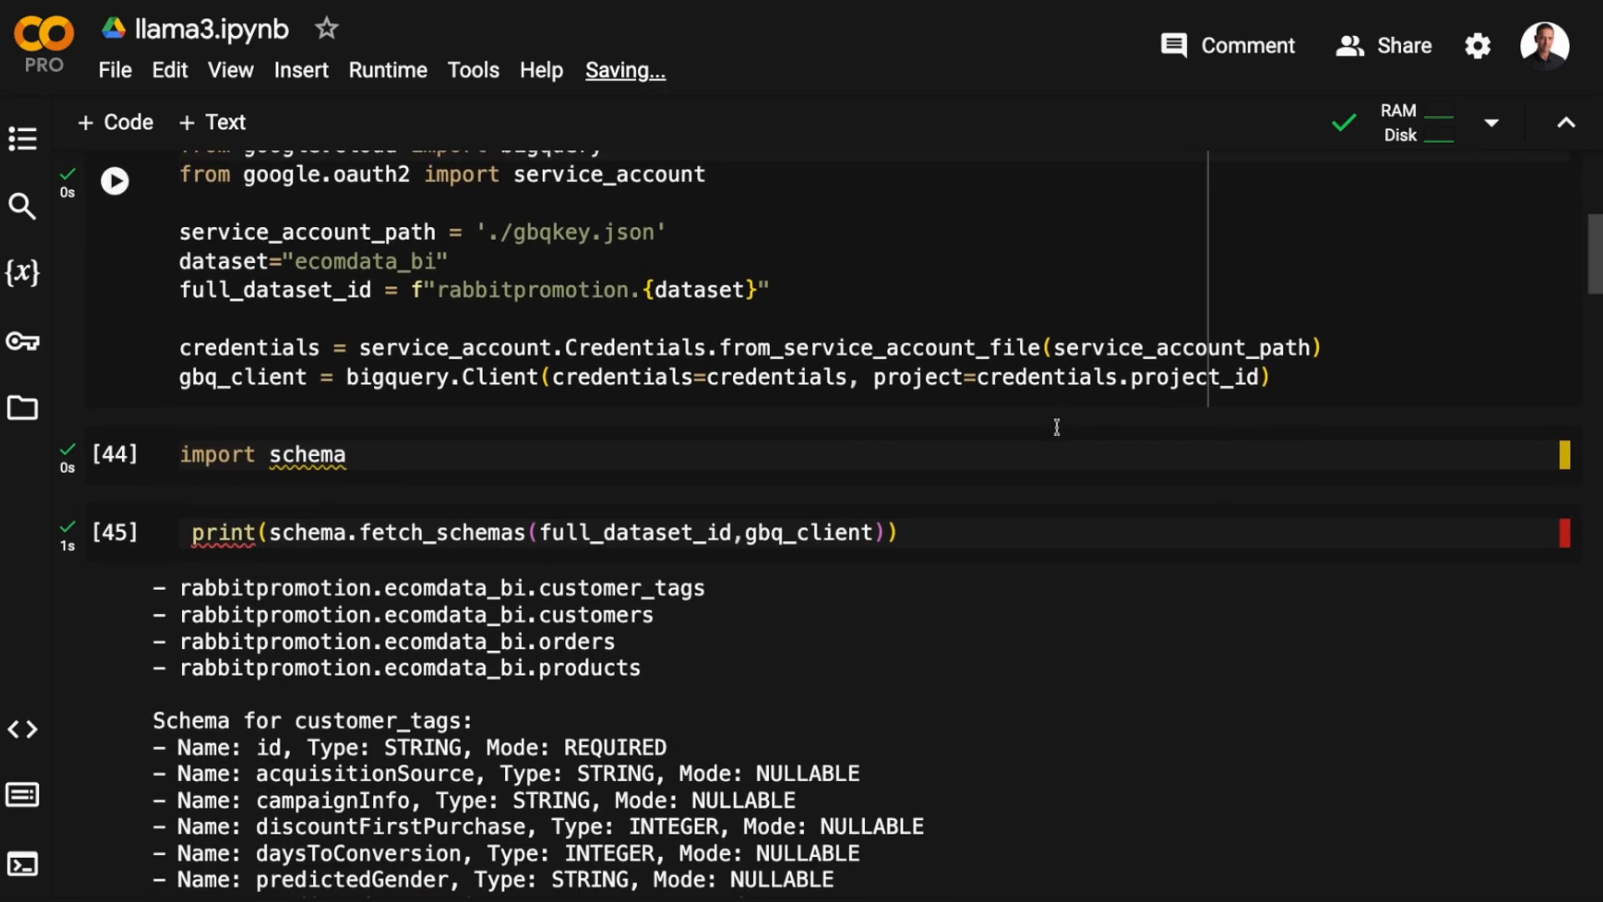
pyautogui.scroll(-3)
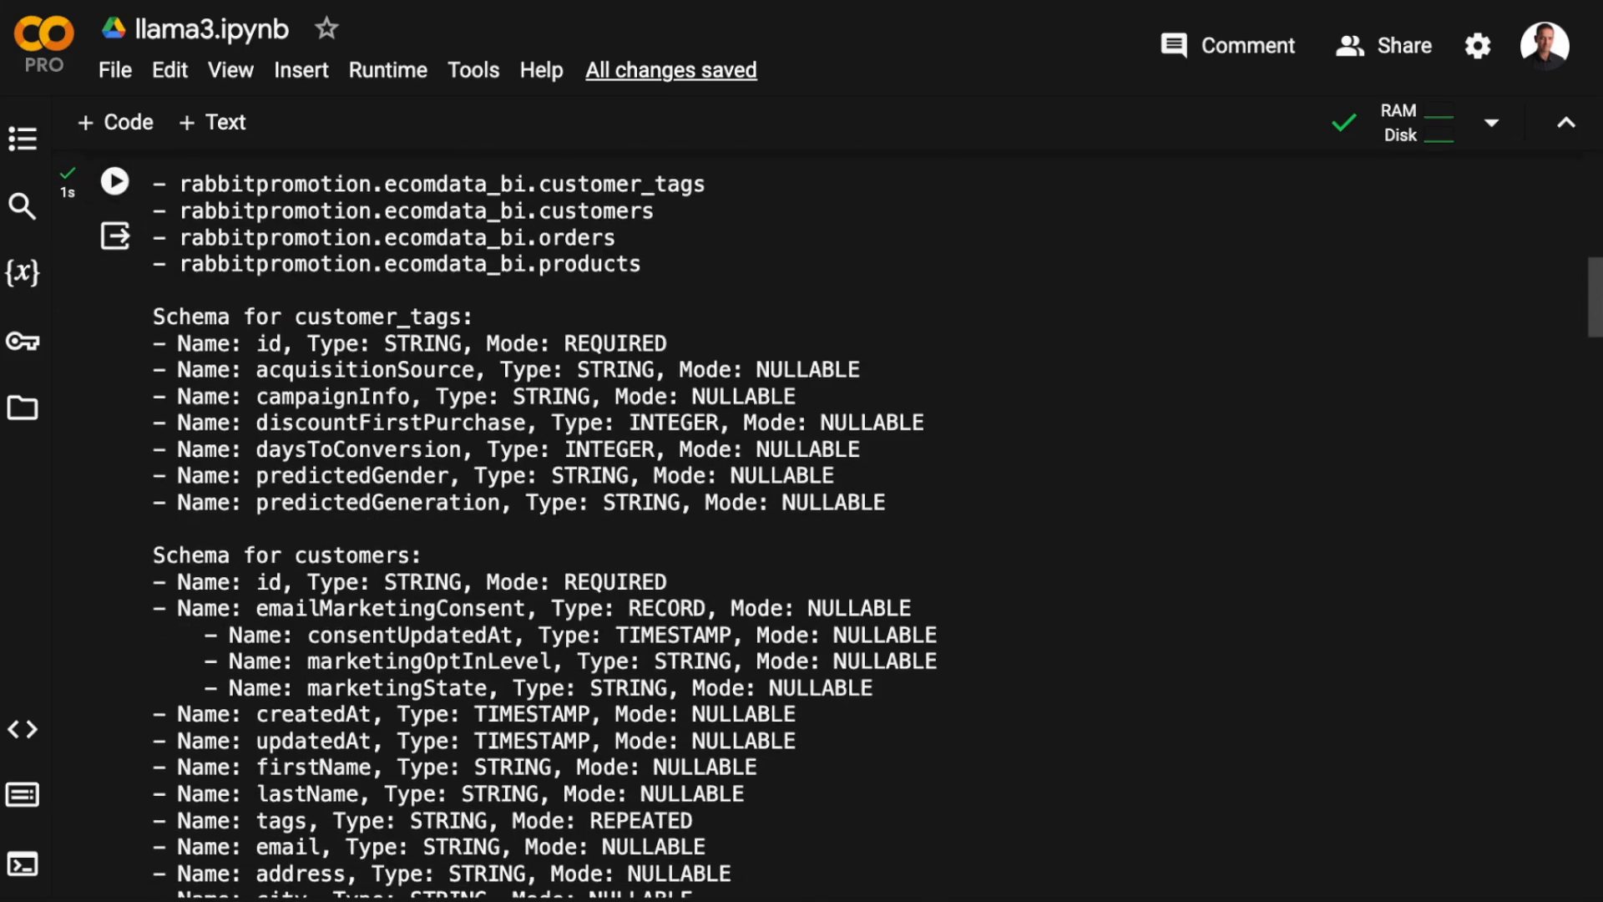
pyautogui.scroll(-3)
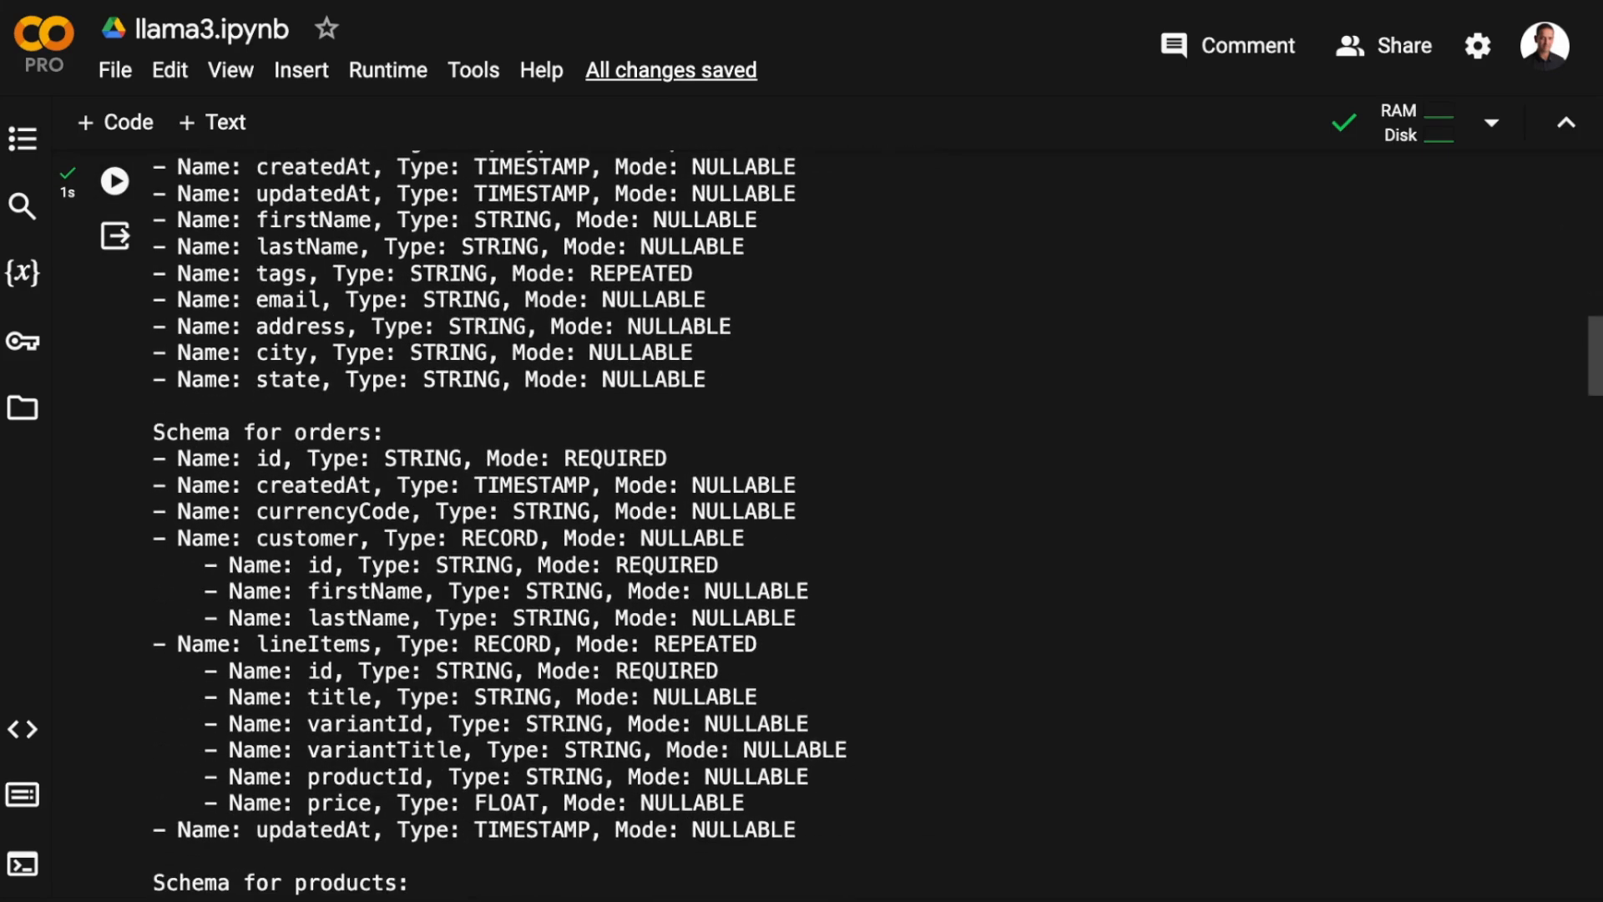
pyautogui.scroll(-3)
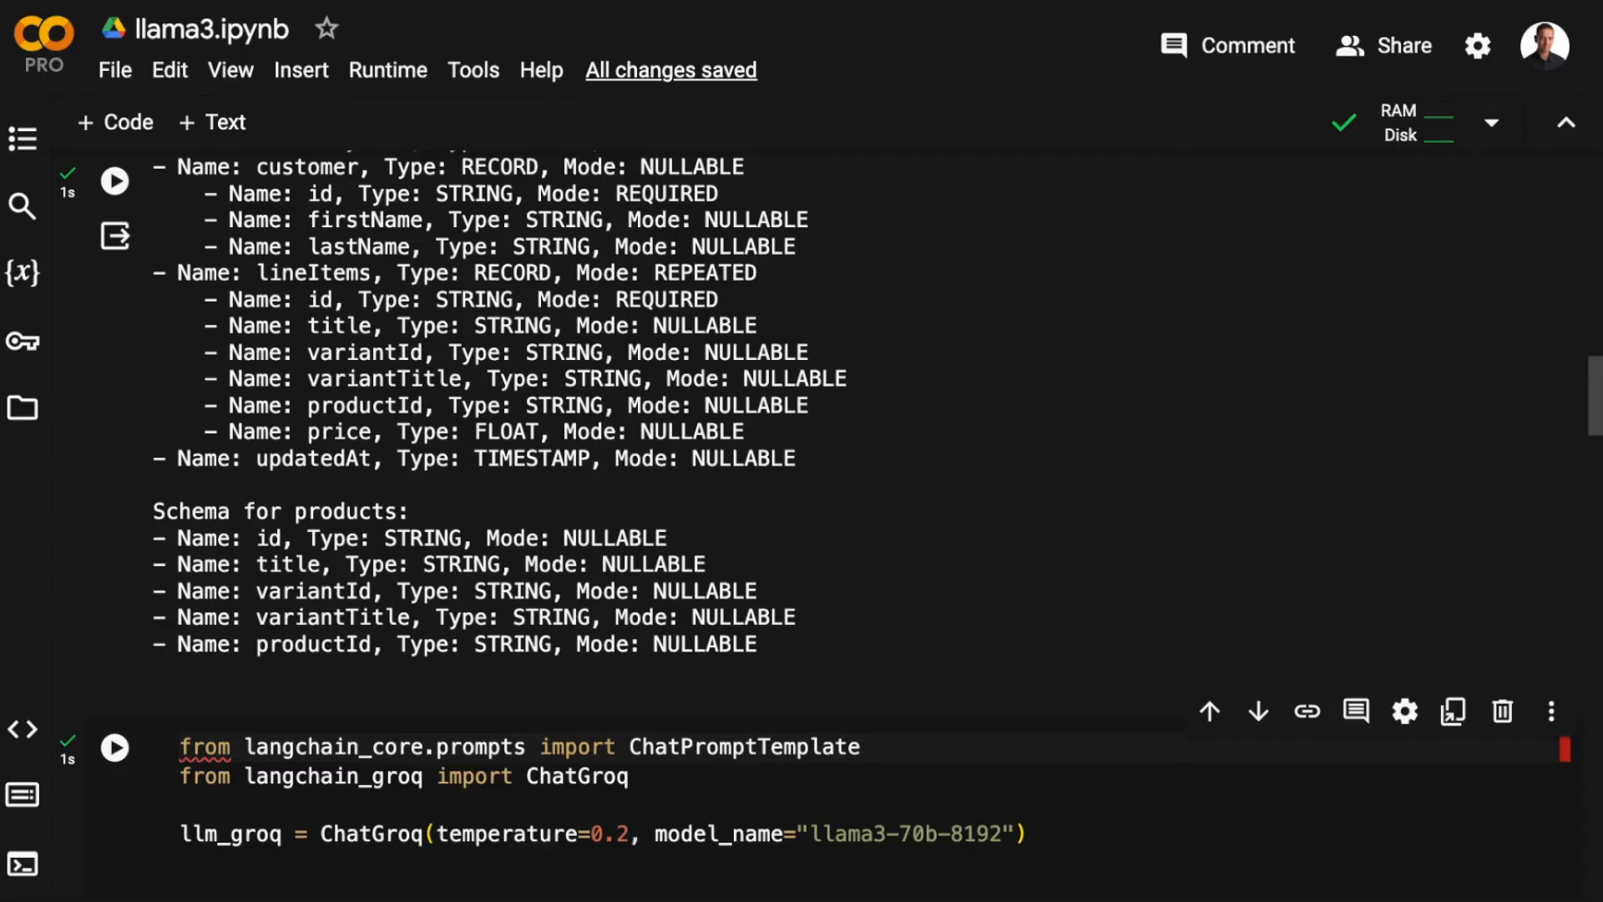
pyautogui.scroll(-3)
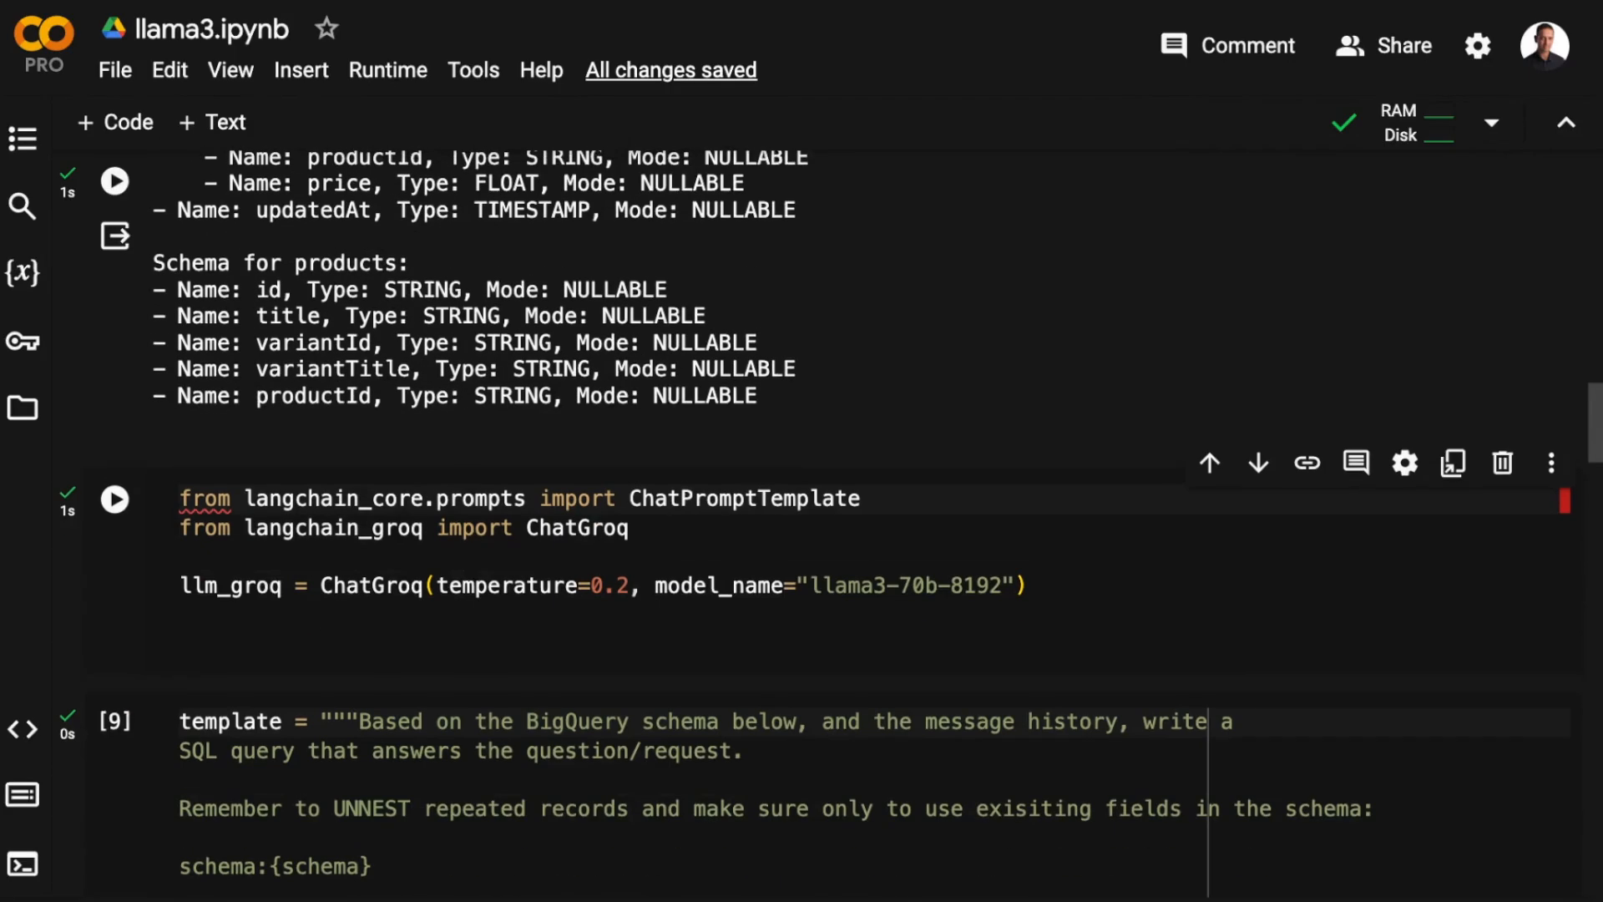
pyautogui.scroll(-3)
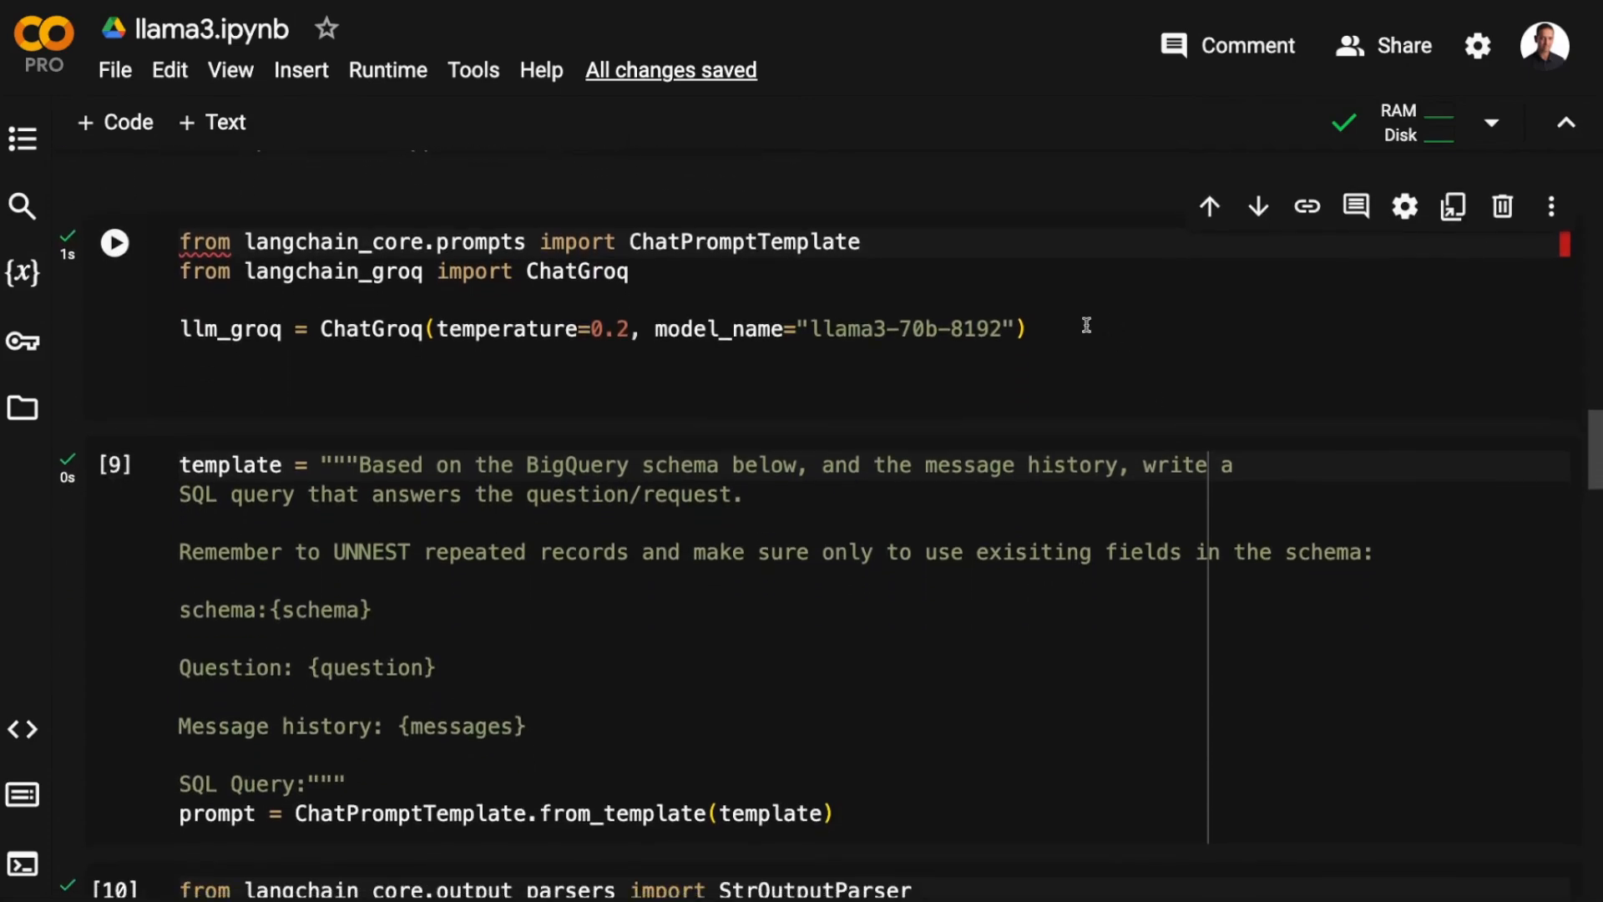
pyautogui.doubleClick(910, 329)
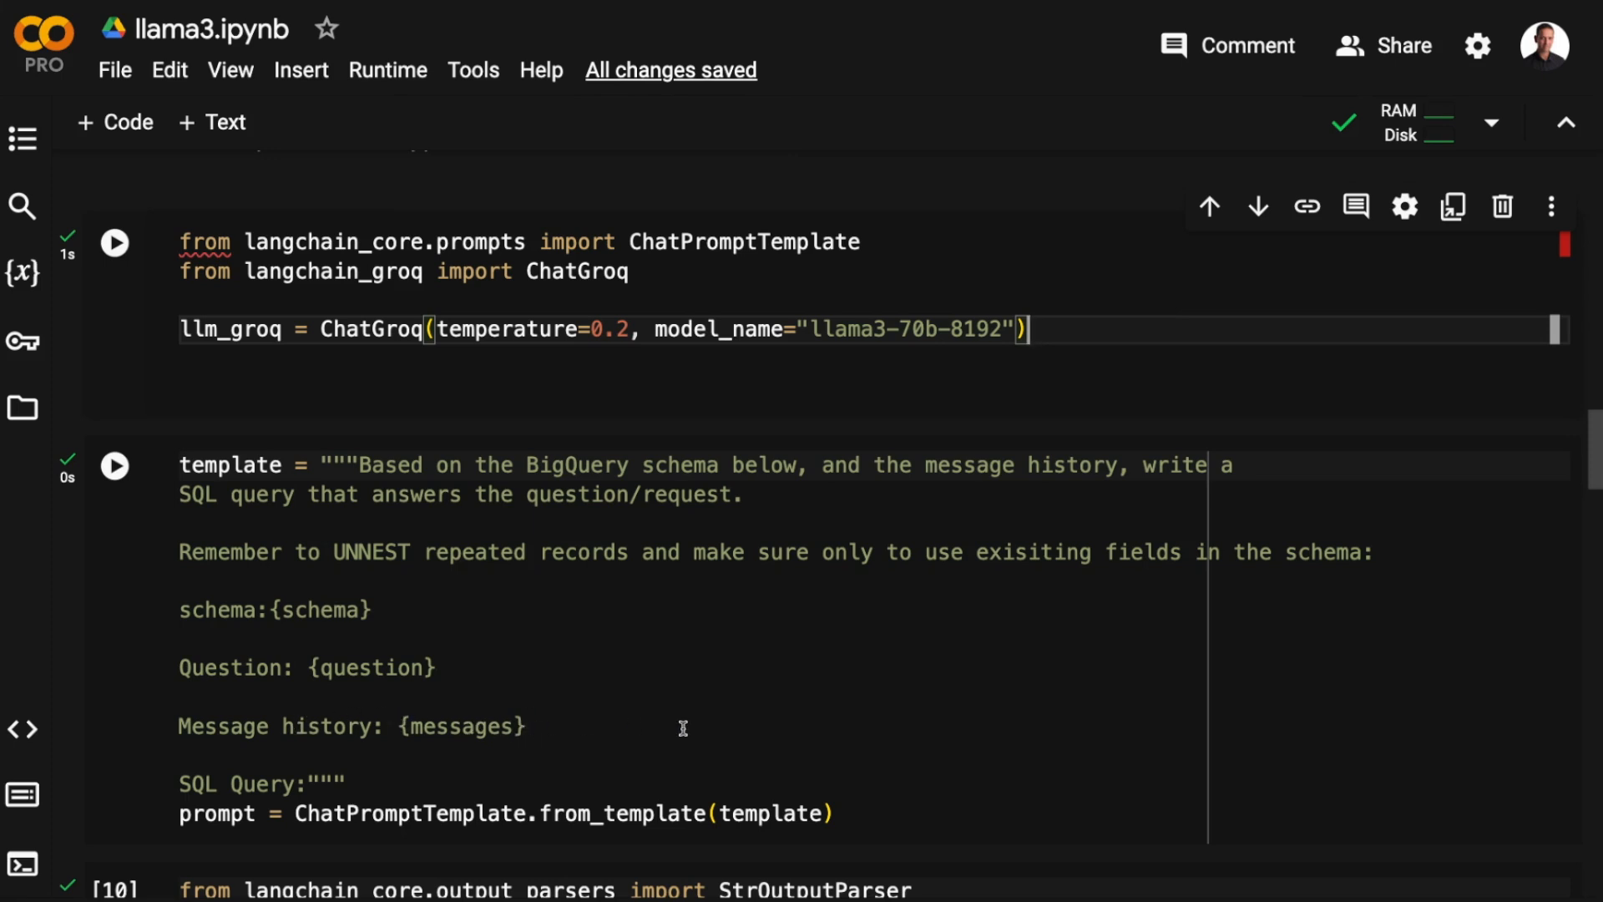
pyautogui.moveTo(1185, 710)
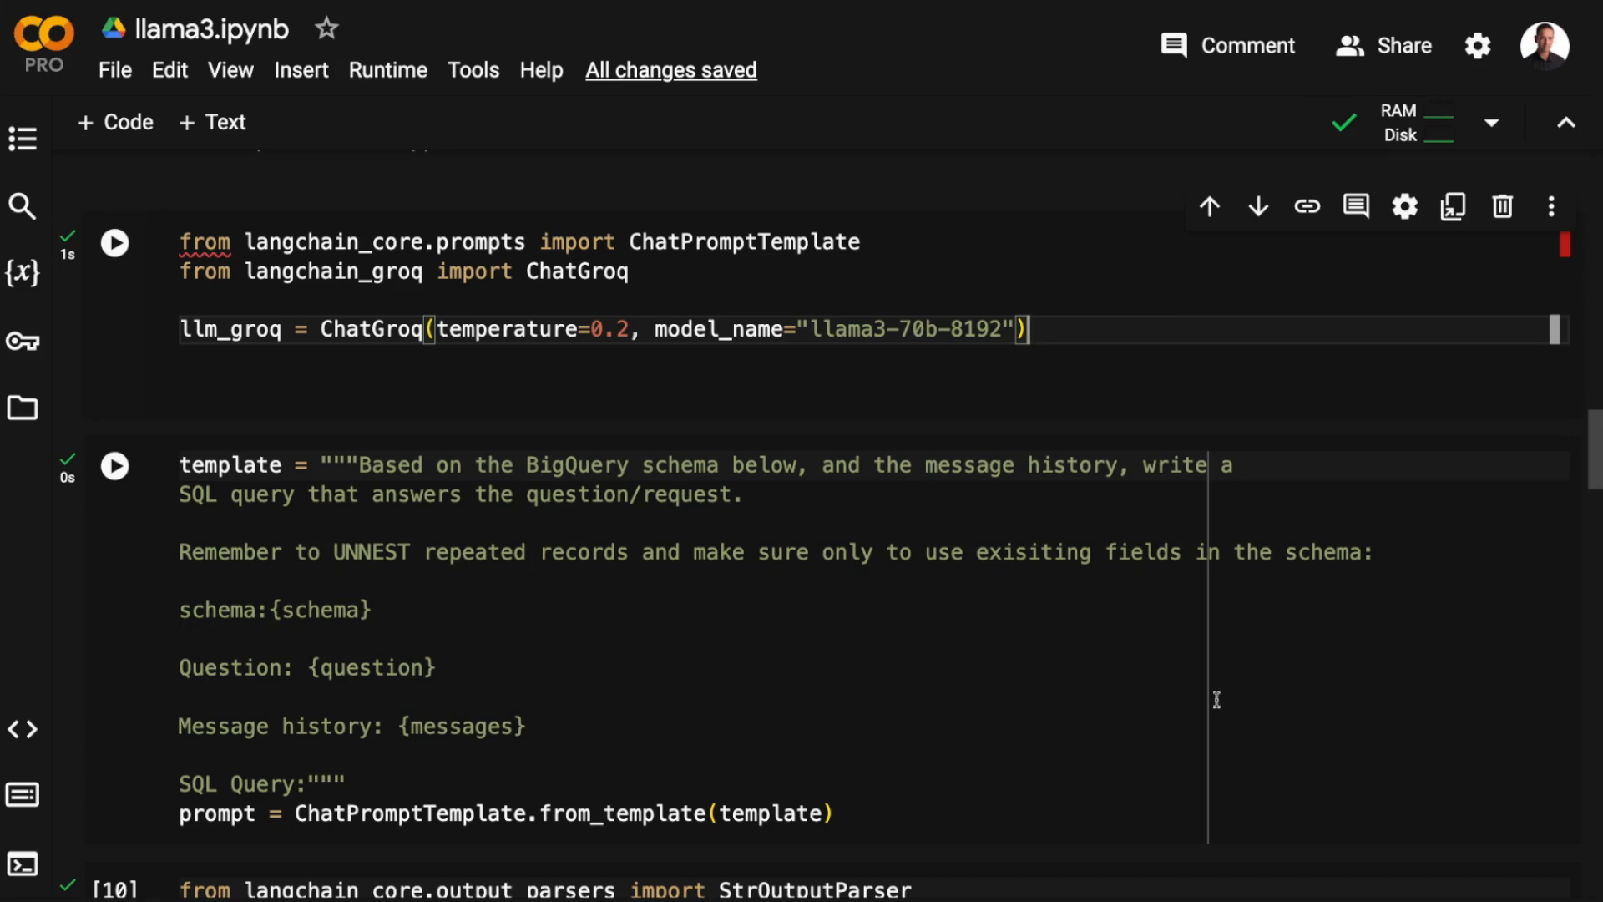
pyautogui.scroll(-3)
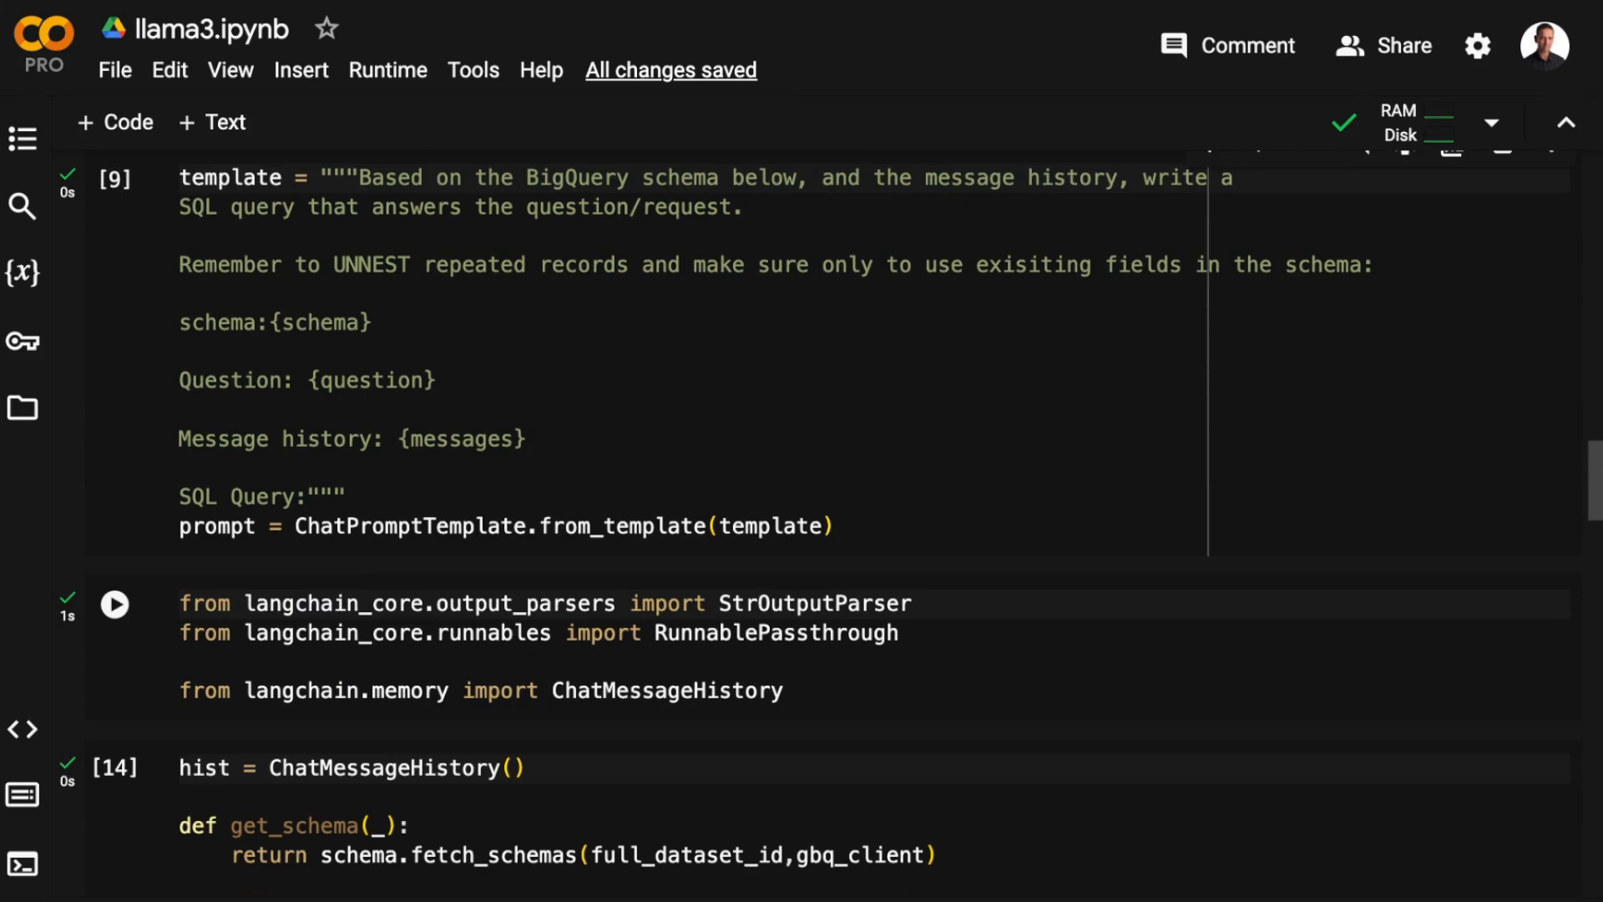
pyautogui.click(115, 604)
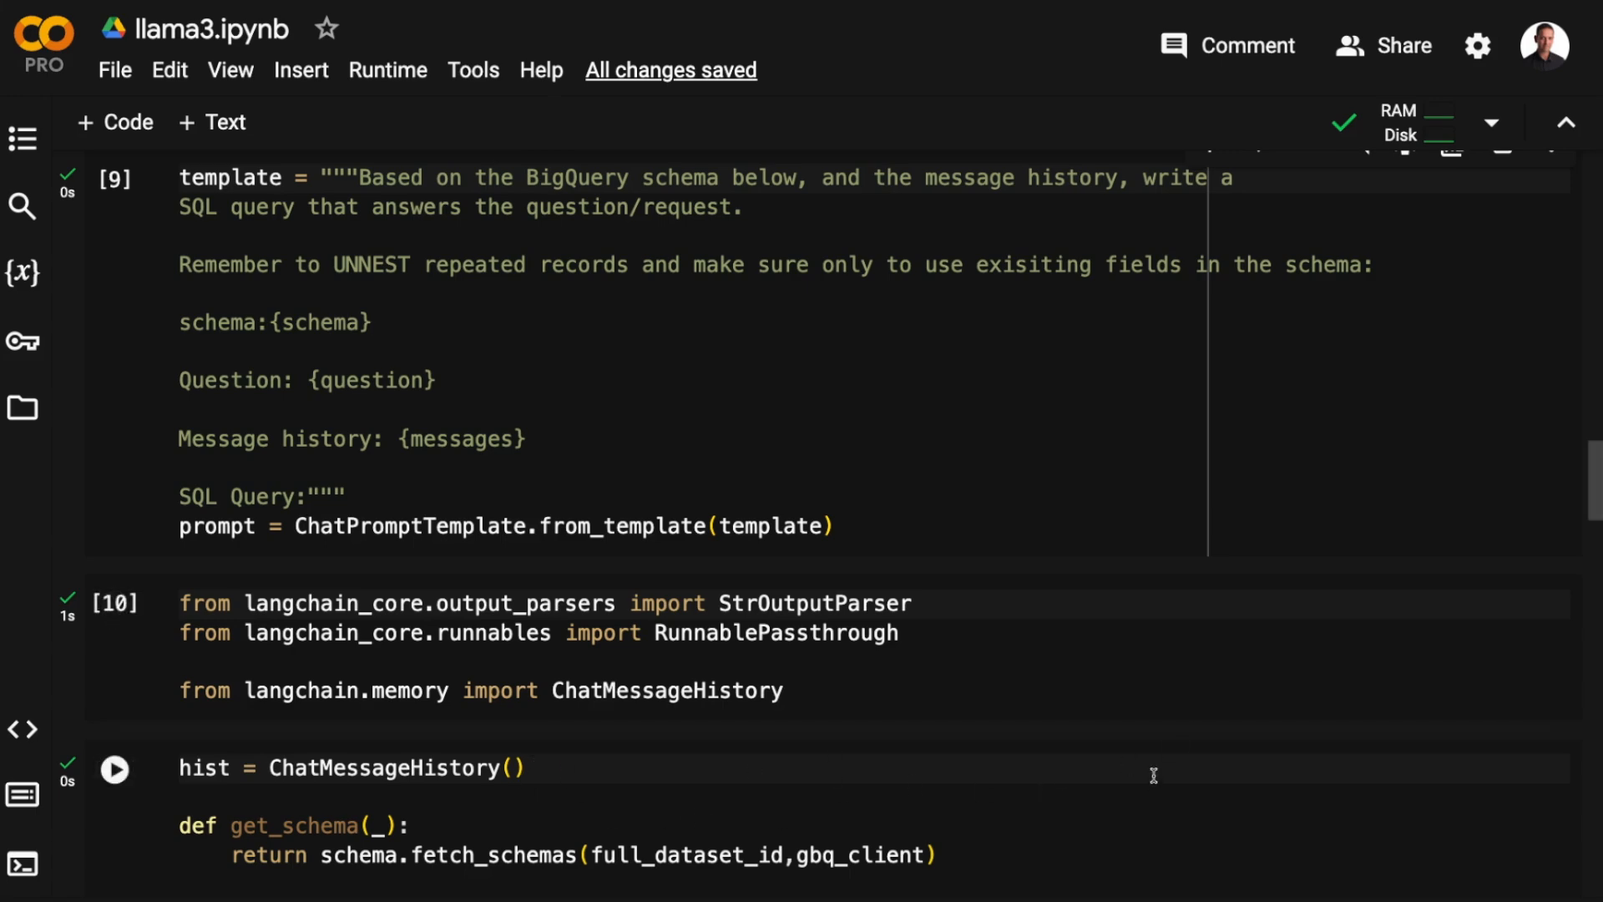
pyautogui.scroll(-3)
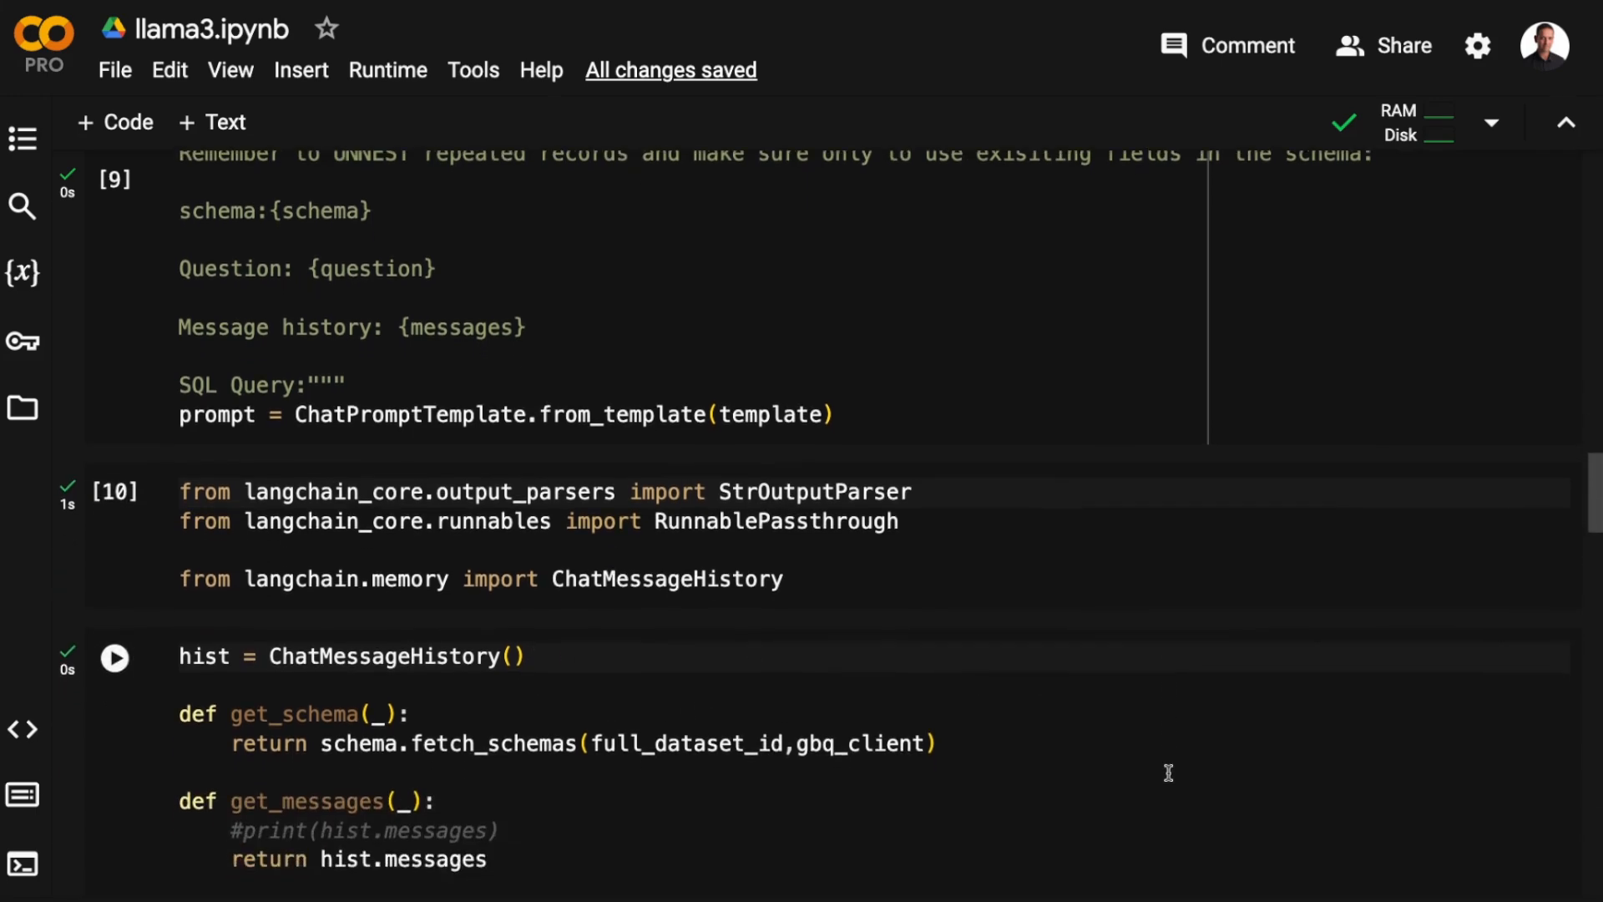
pyautogui.scroll(-3)
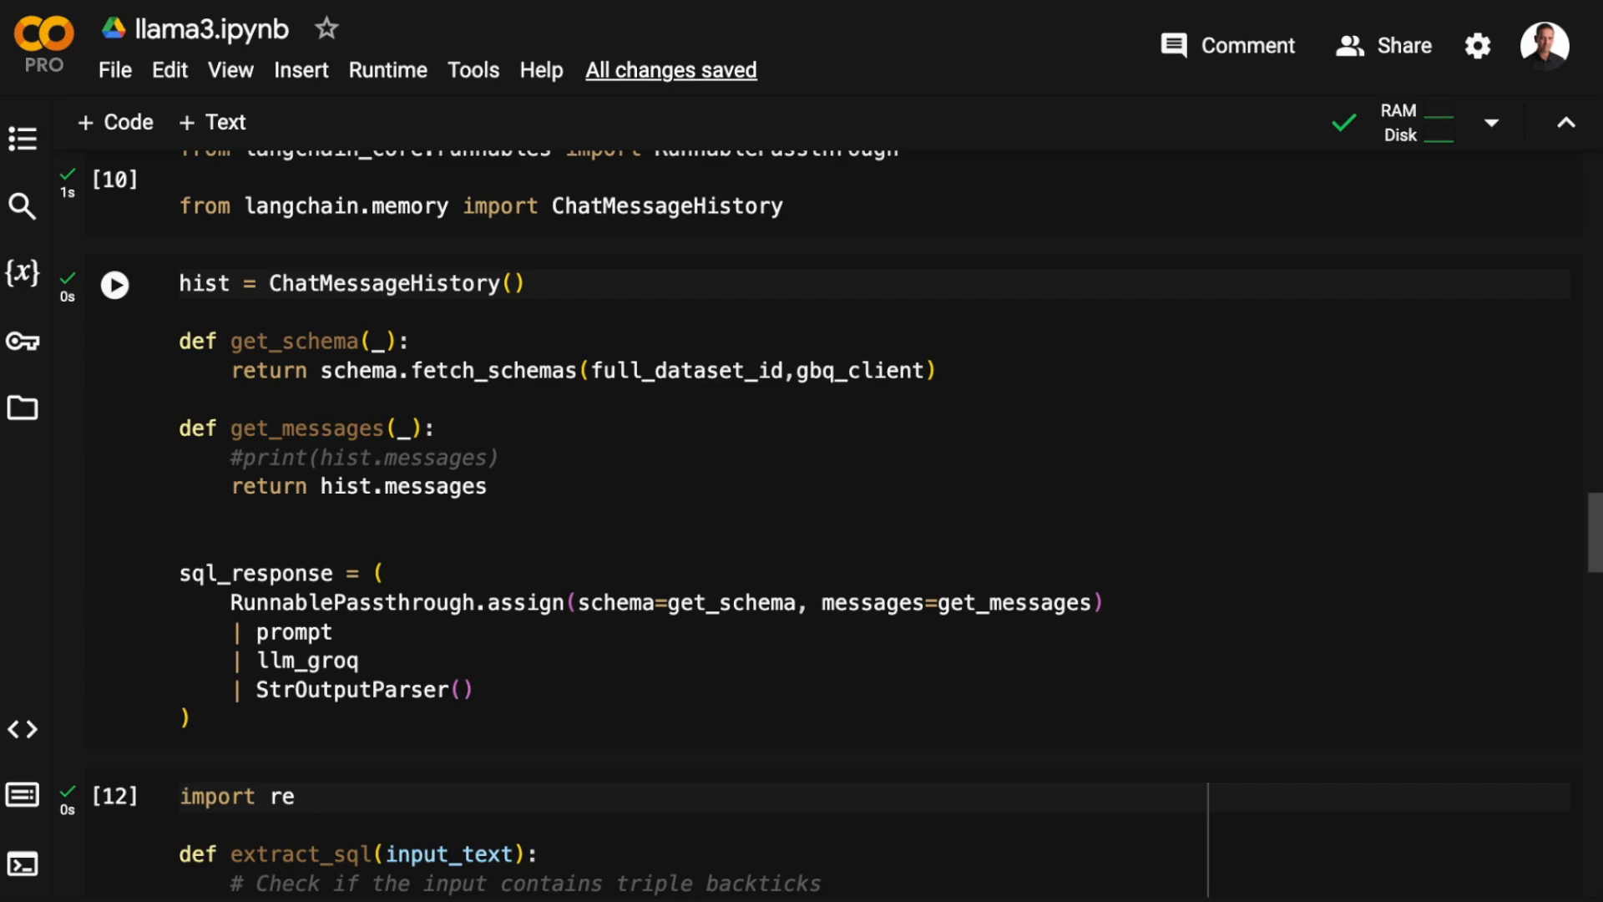
pyautogui.moveTo(823, 681)
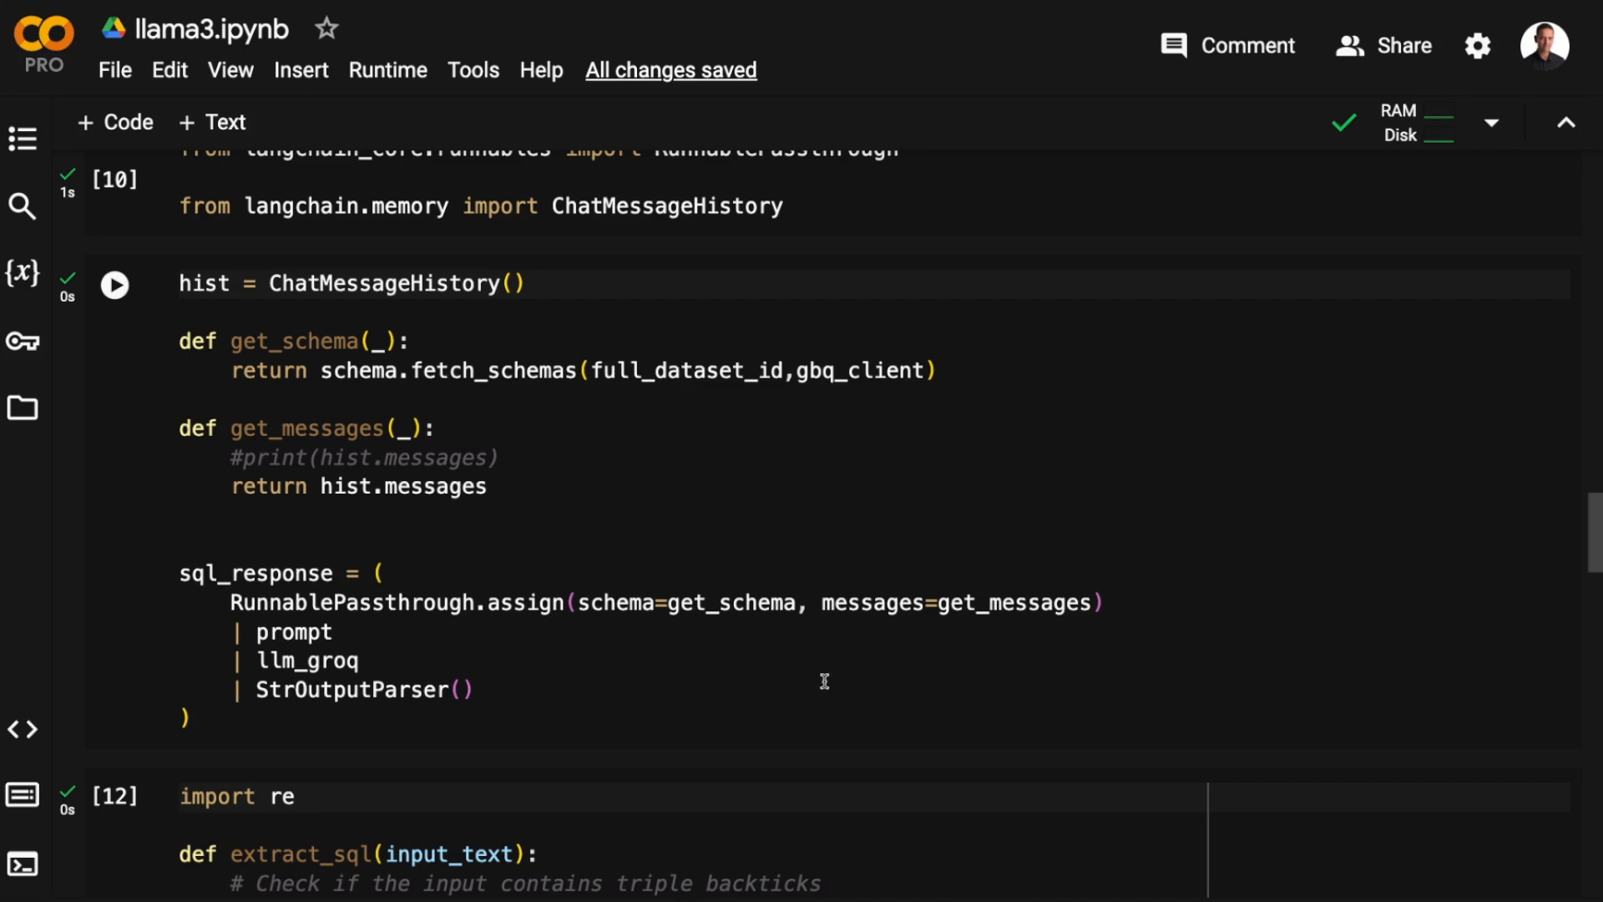
pyautogui.moveTo(649, 661)
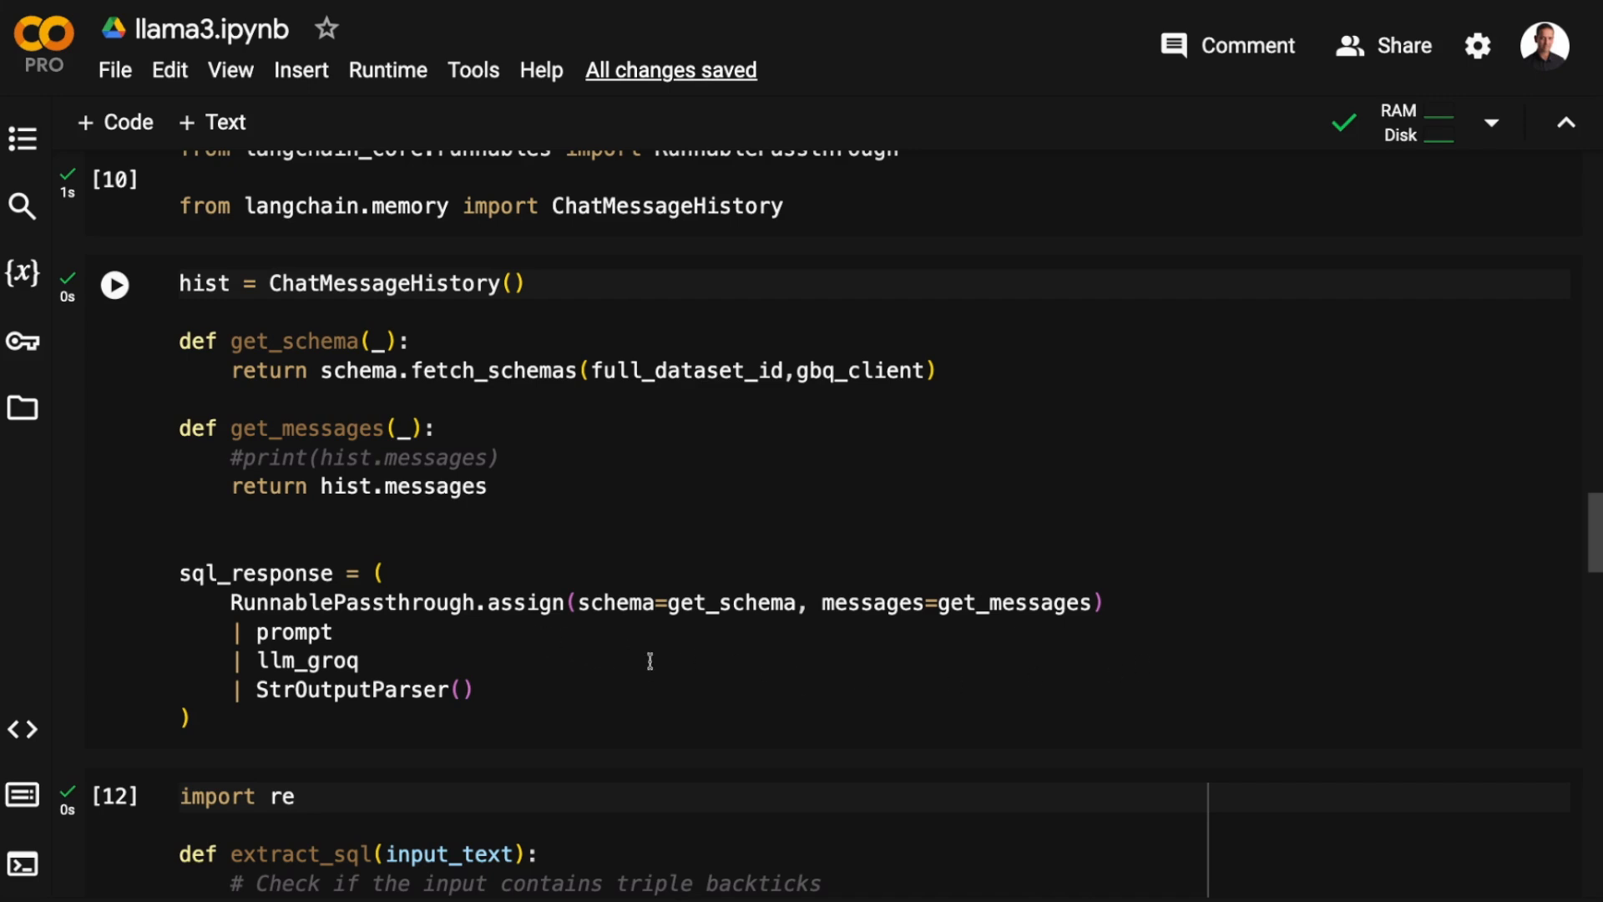
pyautogui.moveTo(703, 631)
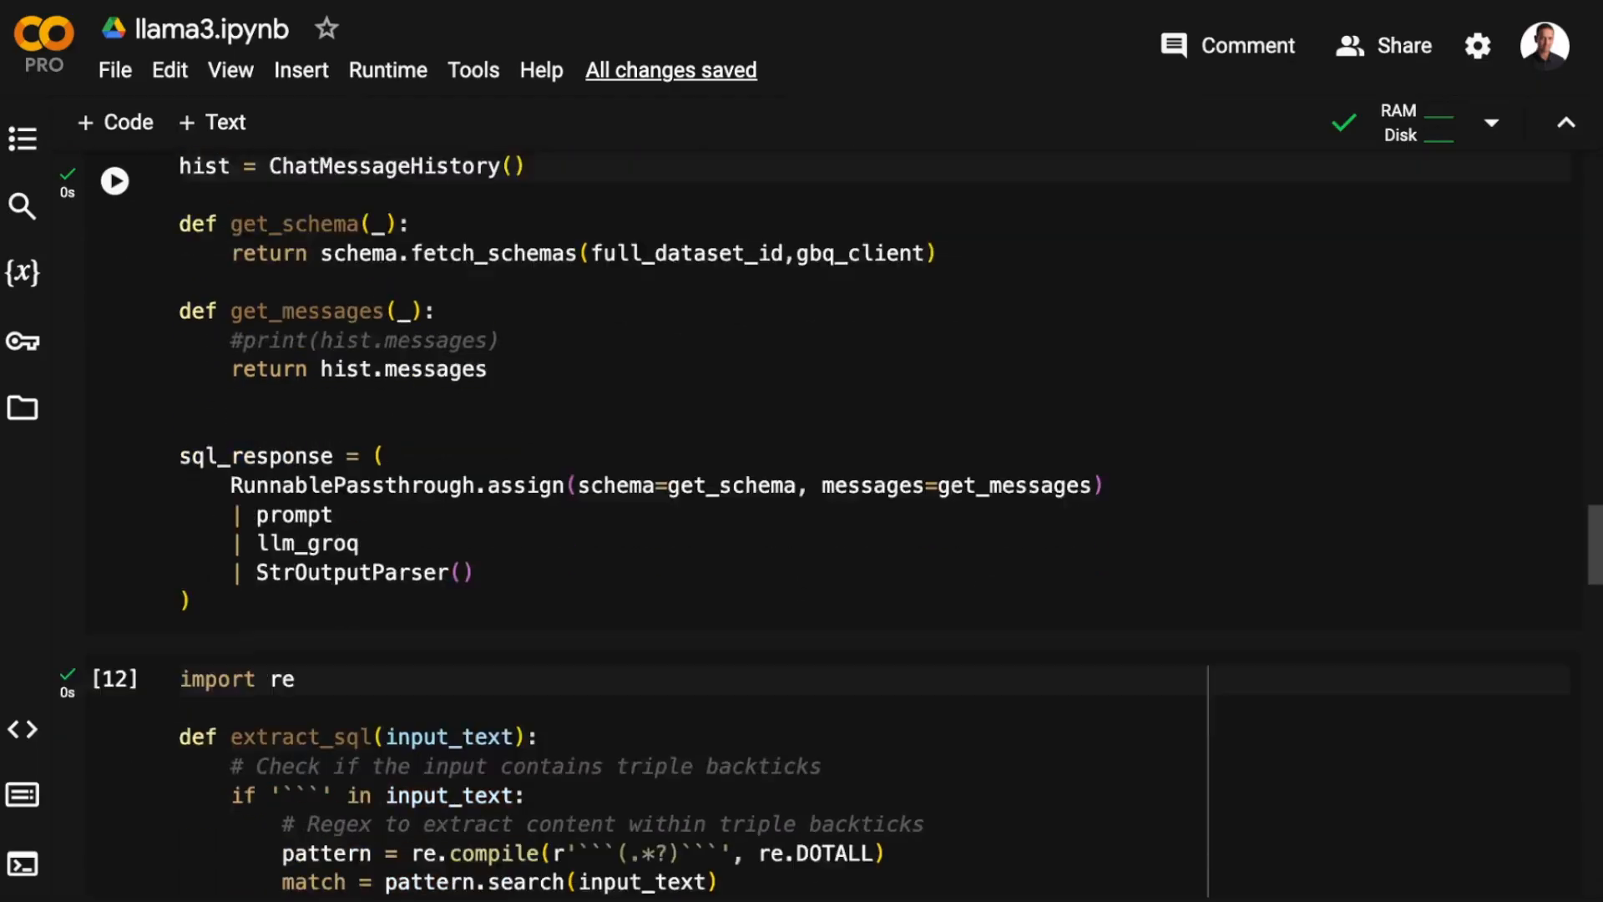
pyautogui.scroll(-3)
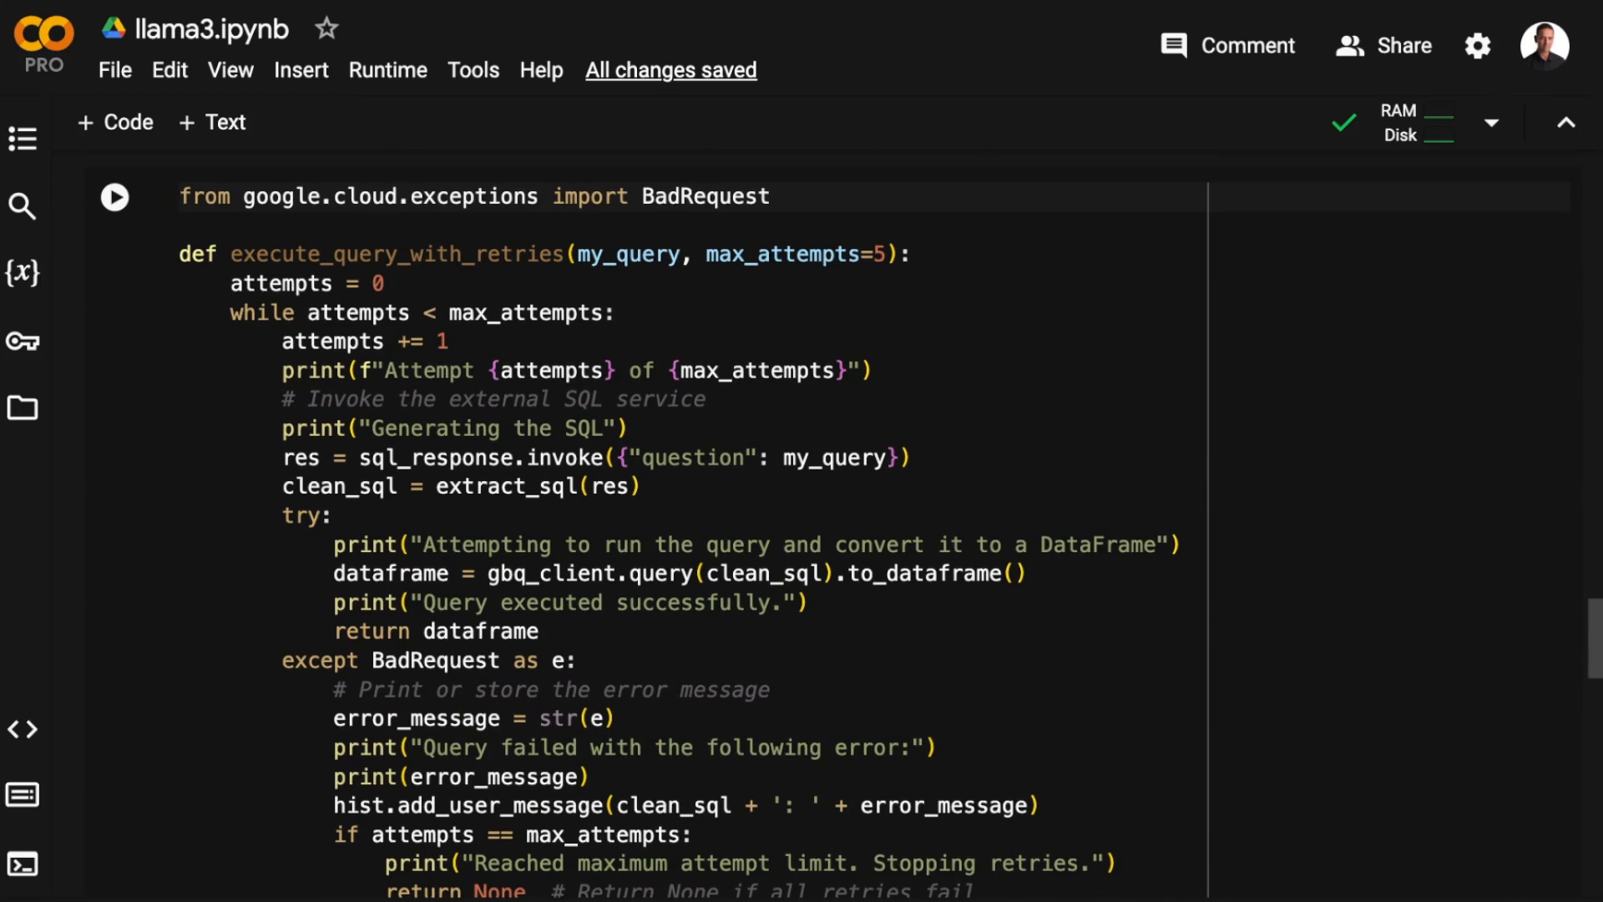
pyautogui.moveTo(917, 294)
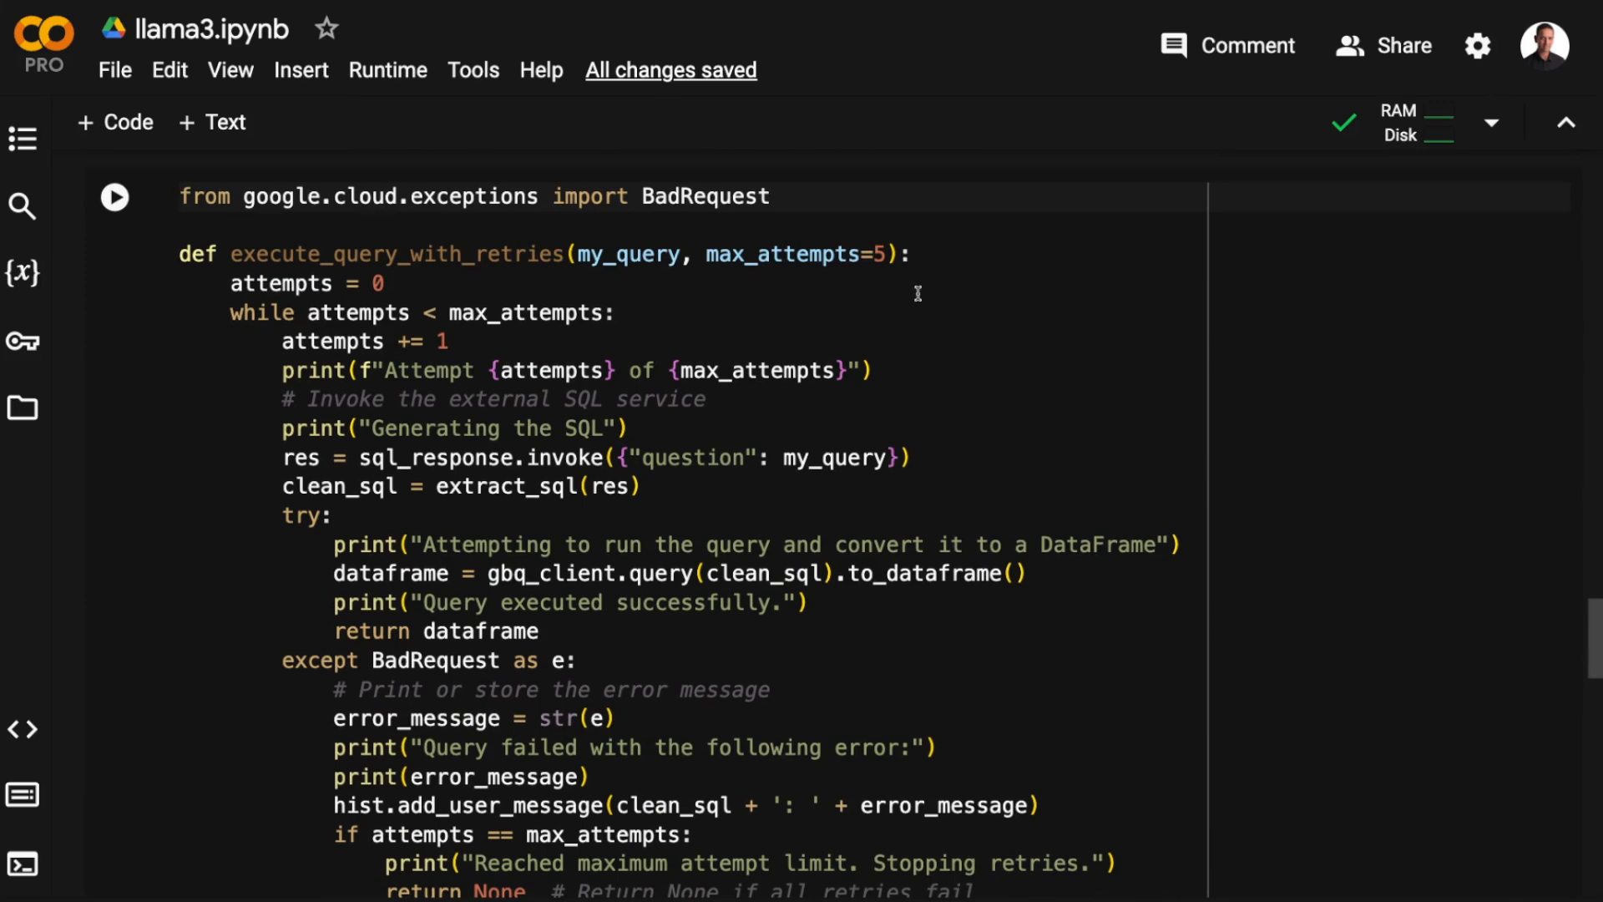
pyautogui.moveTo(975, 309)
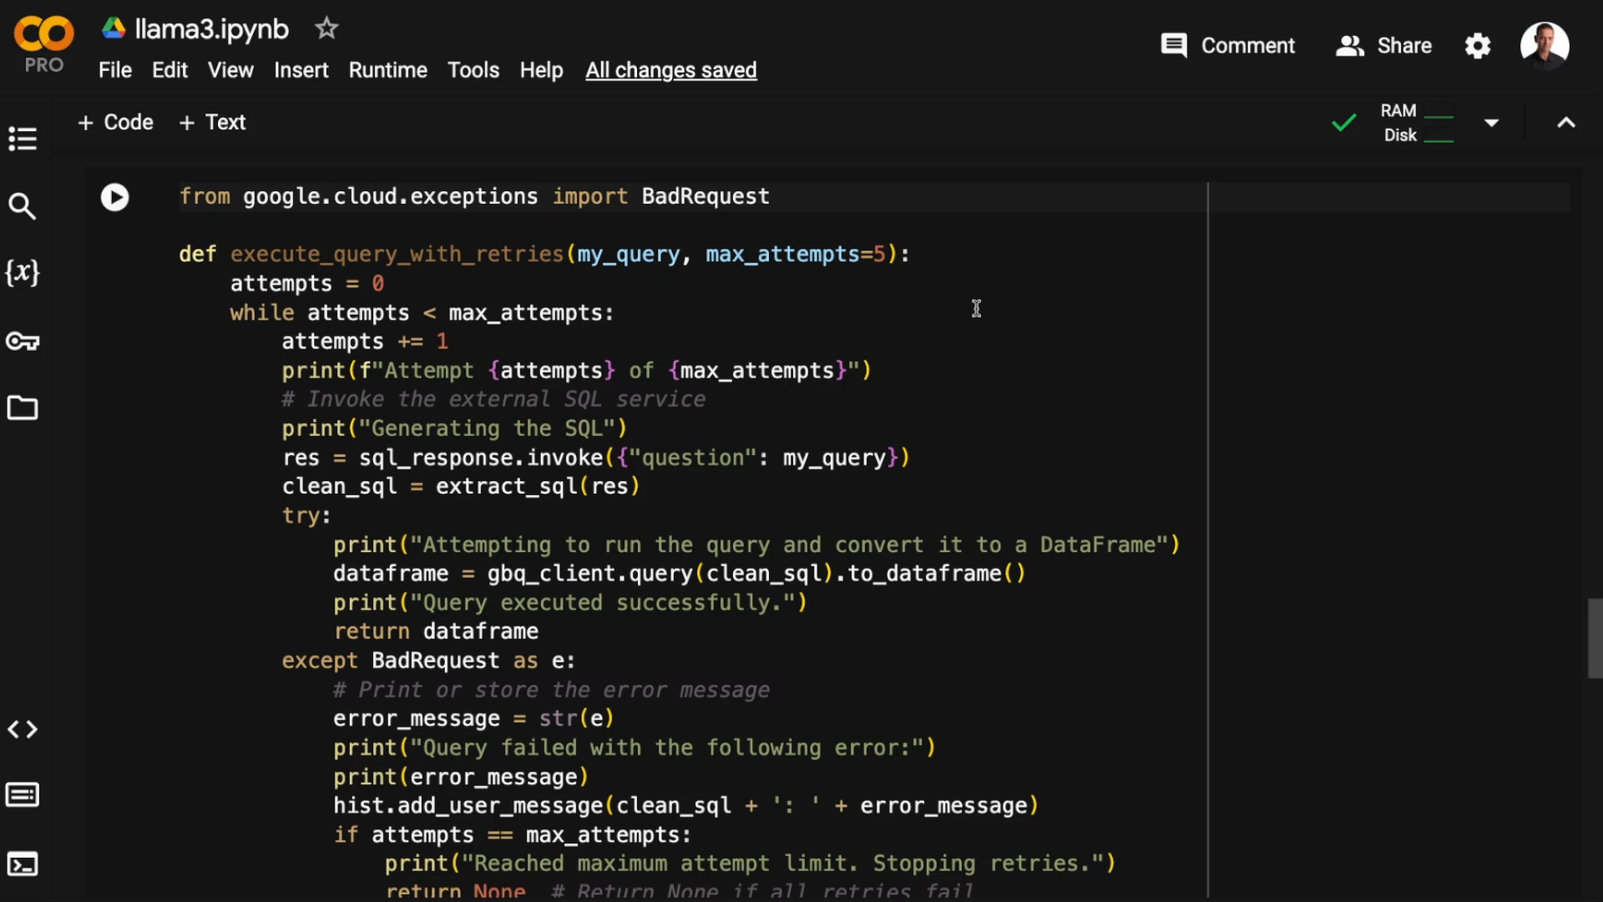
pyautogui.moveTo(990, 479)
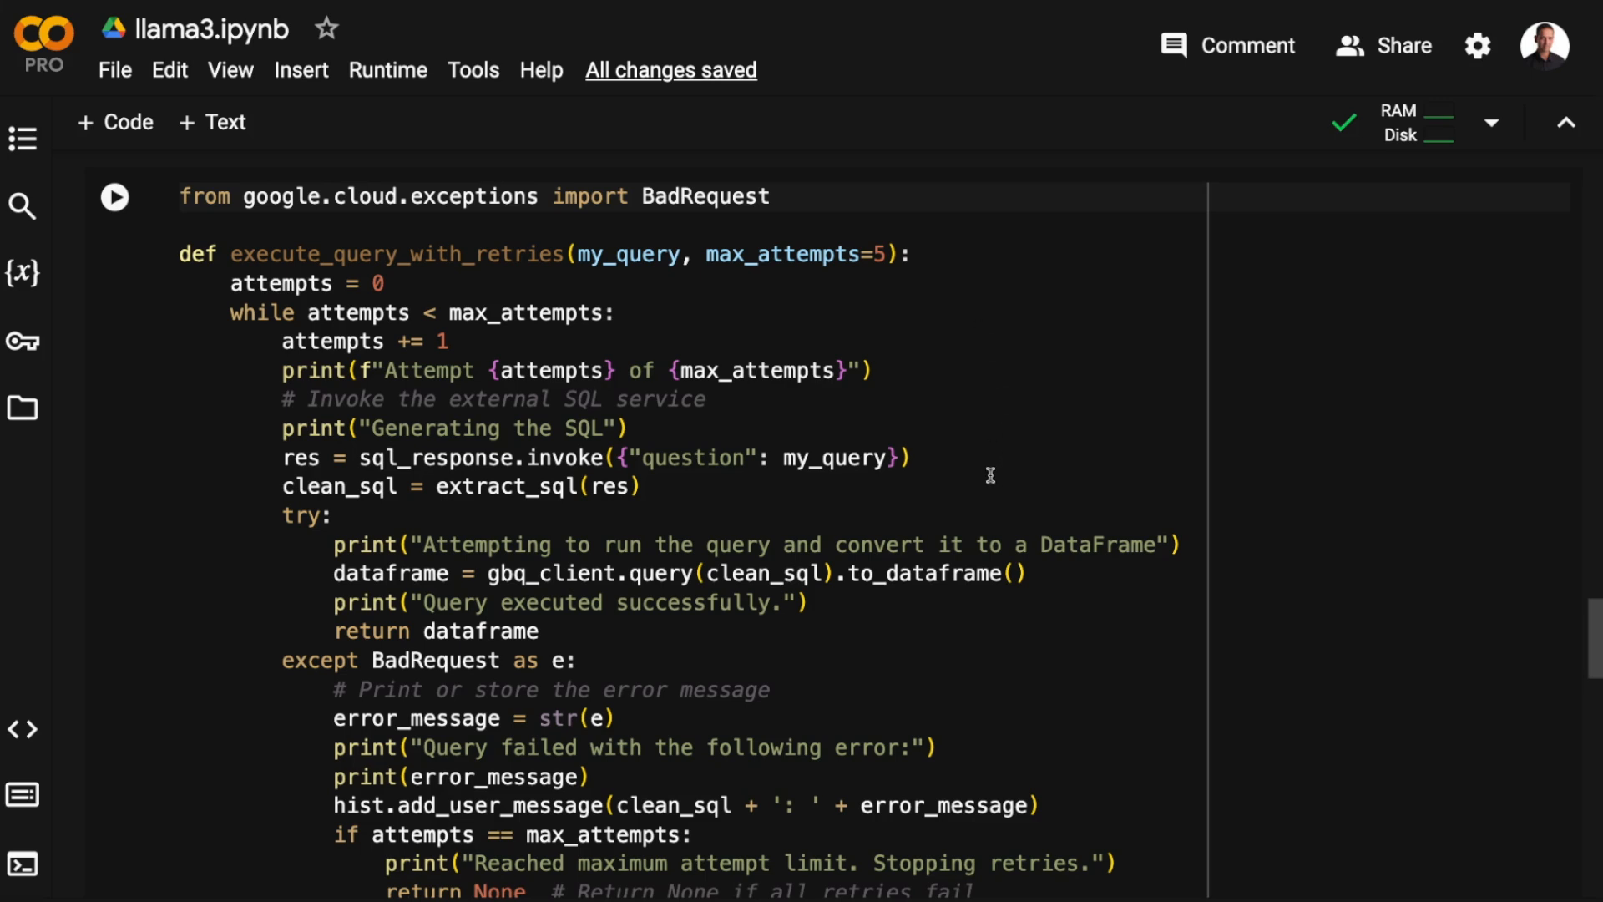
pyautogui.moveTo(988, 476)
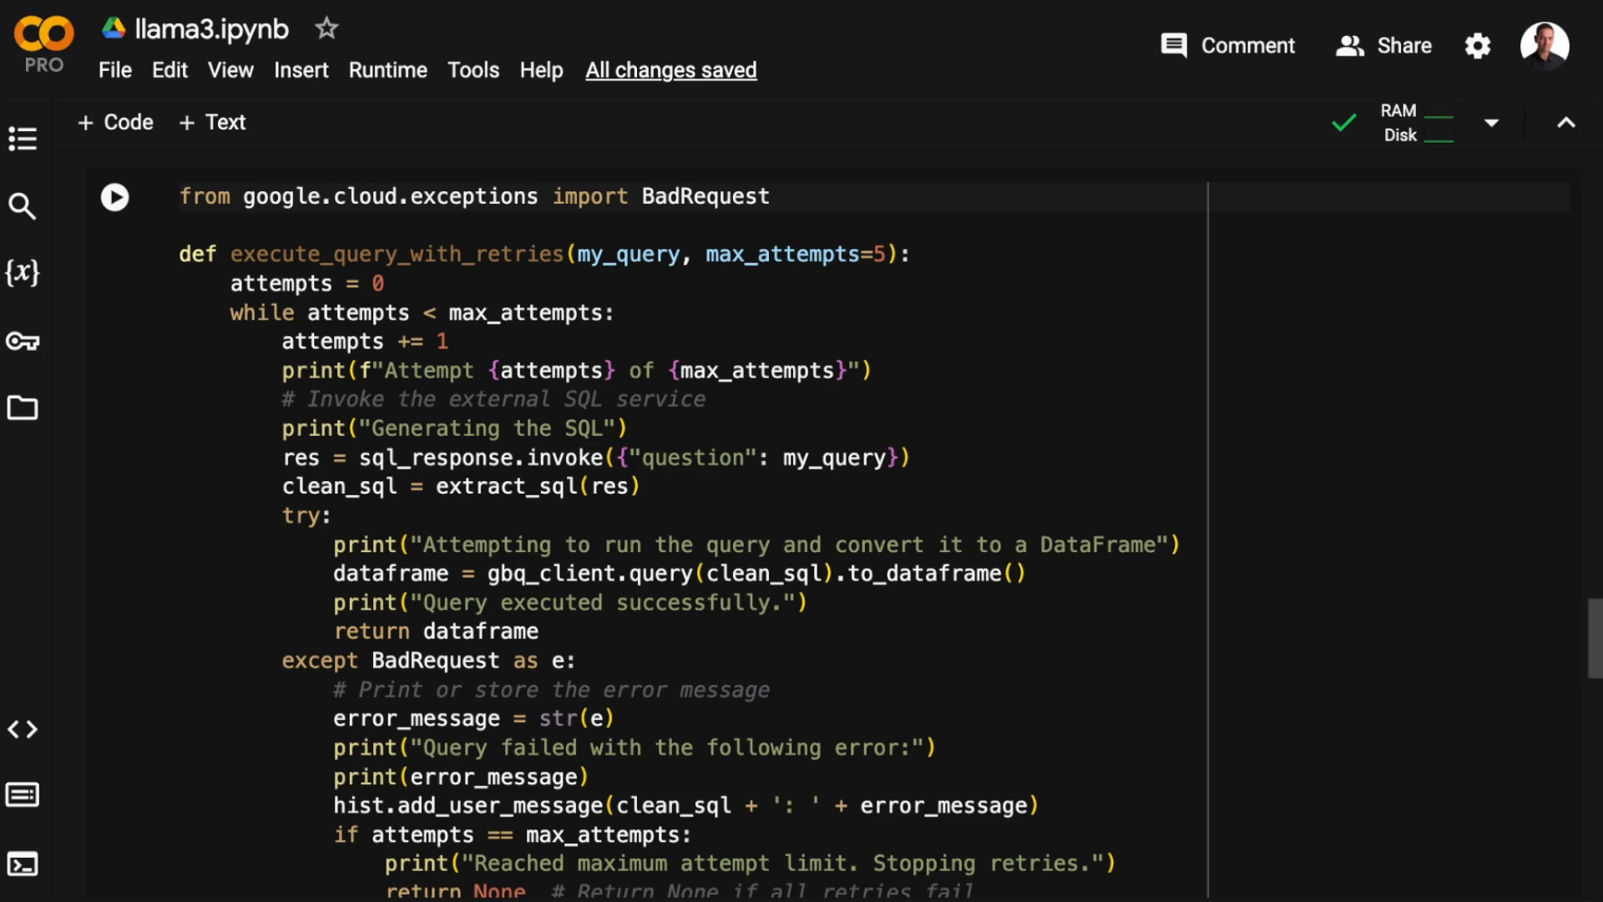
pyautogui.moveTo(1047, 586)
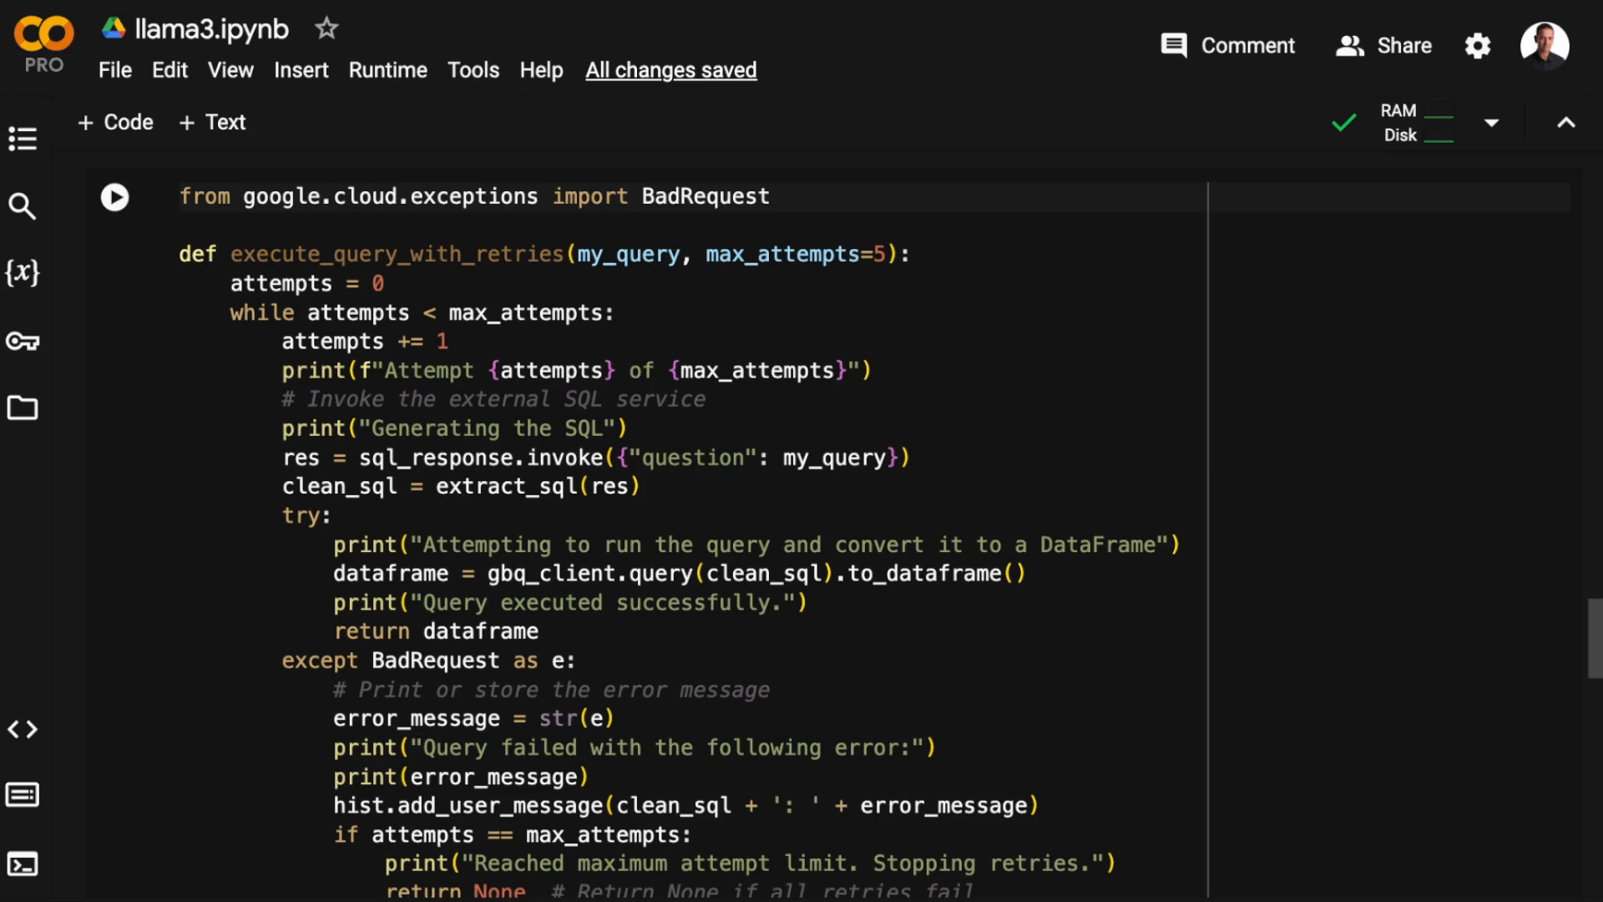
pyautogui.scroll(-3)
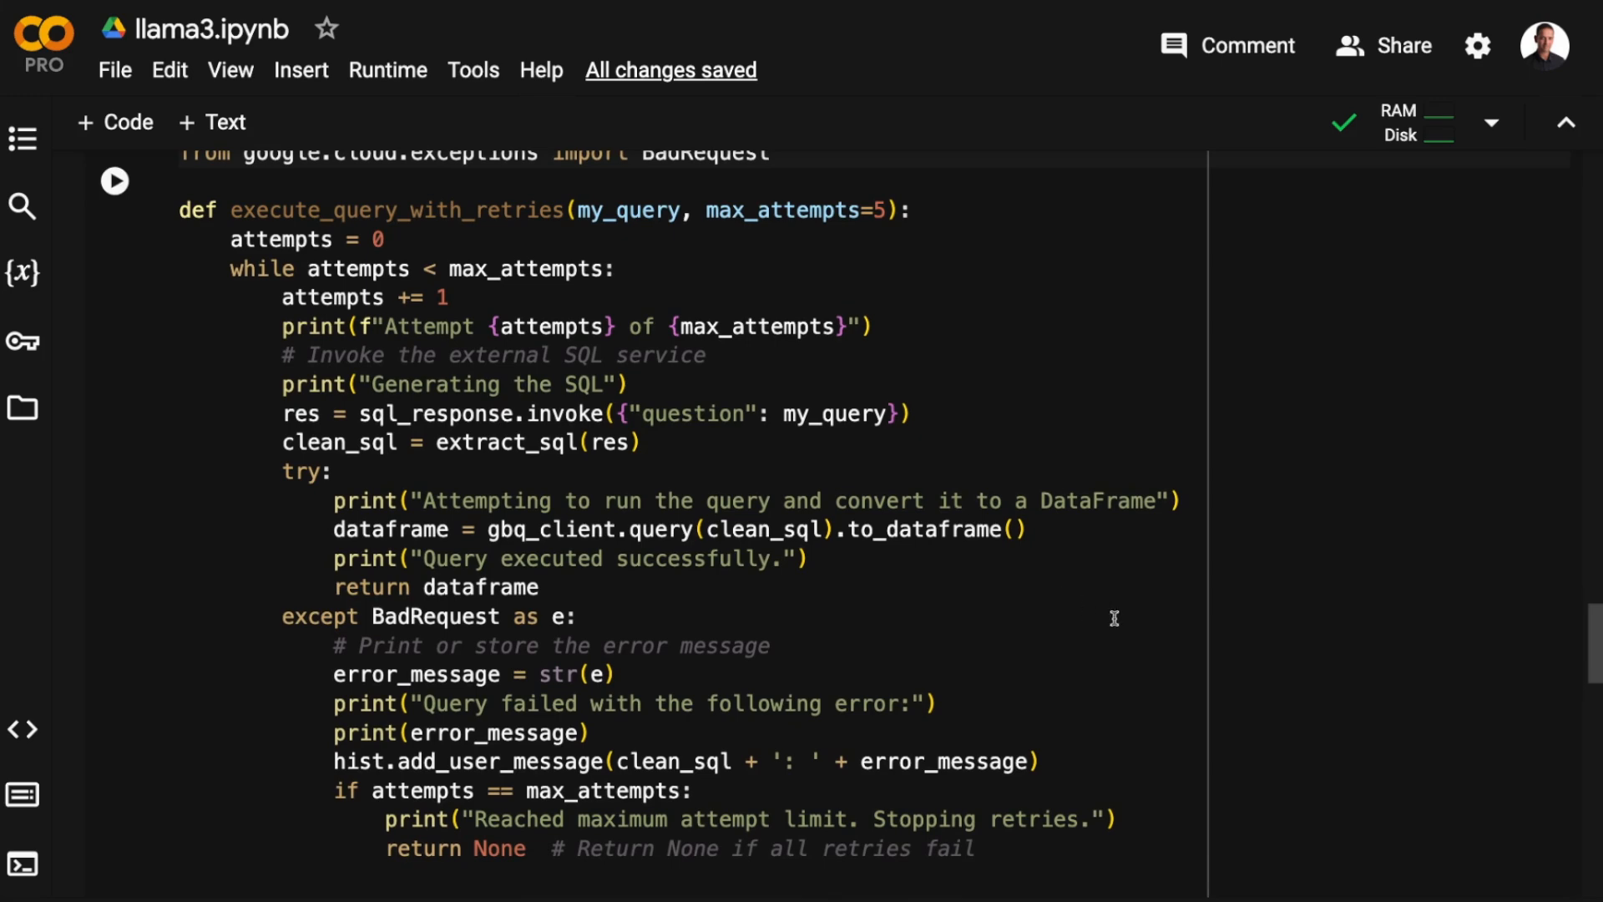
pyautogui.moveTo(1074, 713)
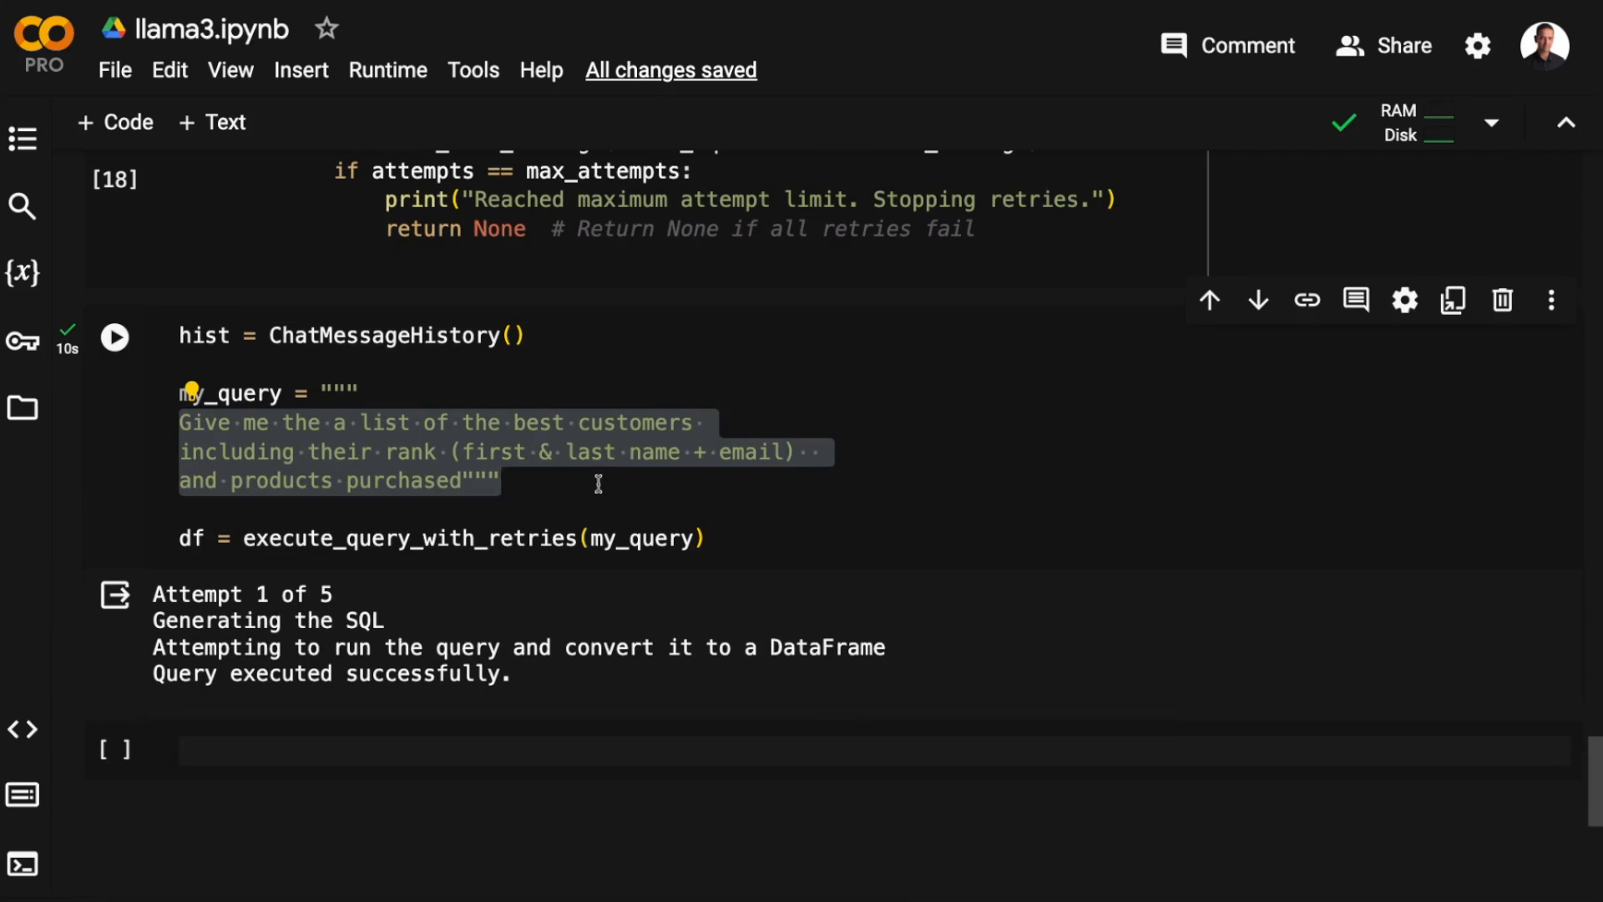
# Add a cell evaluating df and run it to show the best-customers ranking DataFrame
pyautogui.click(114, 336)
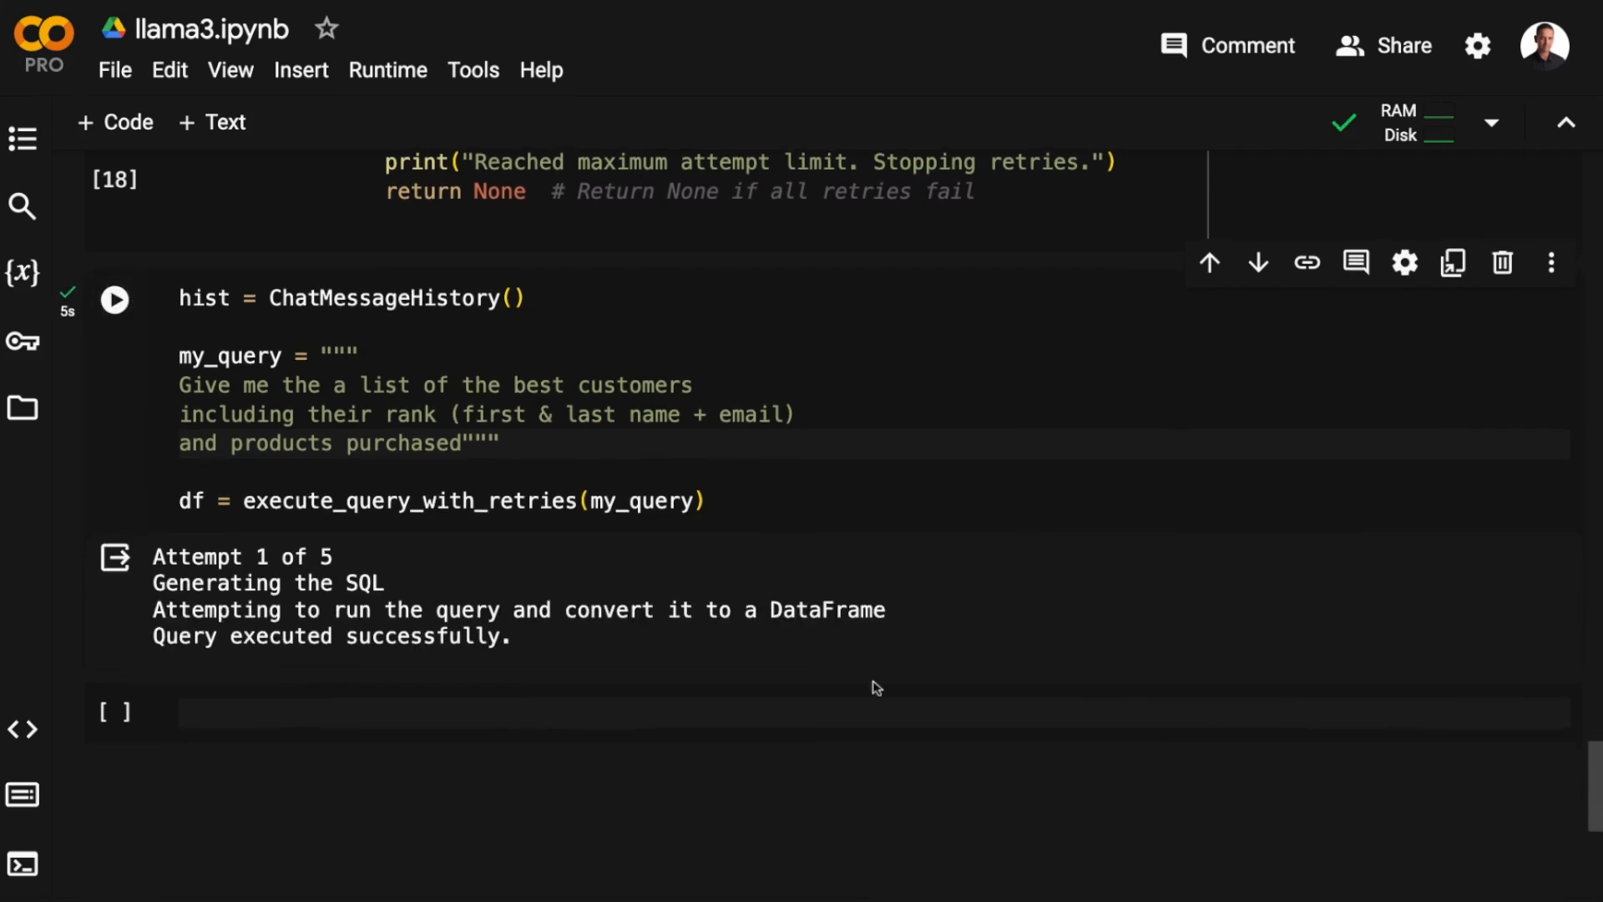
pyautogui.write('df')
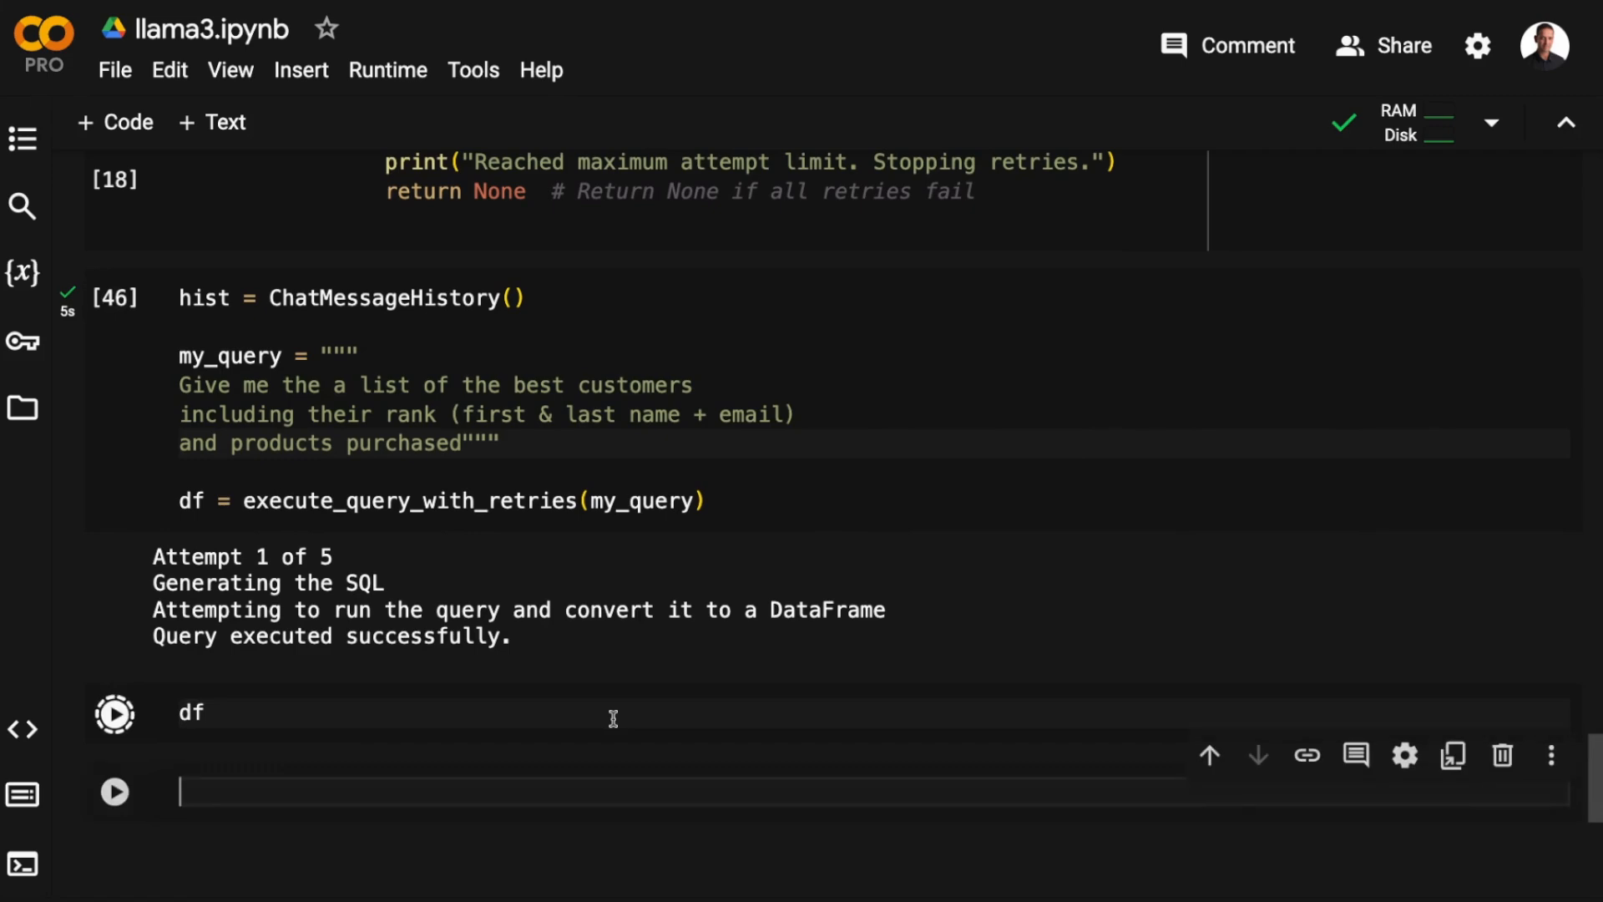
pyautogui.click(114, 712)
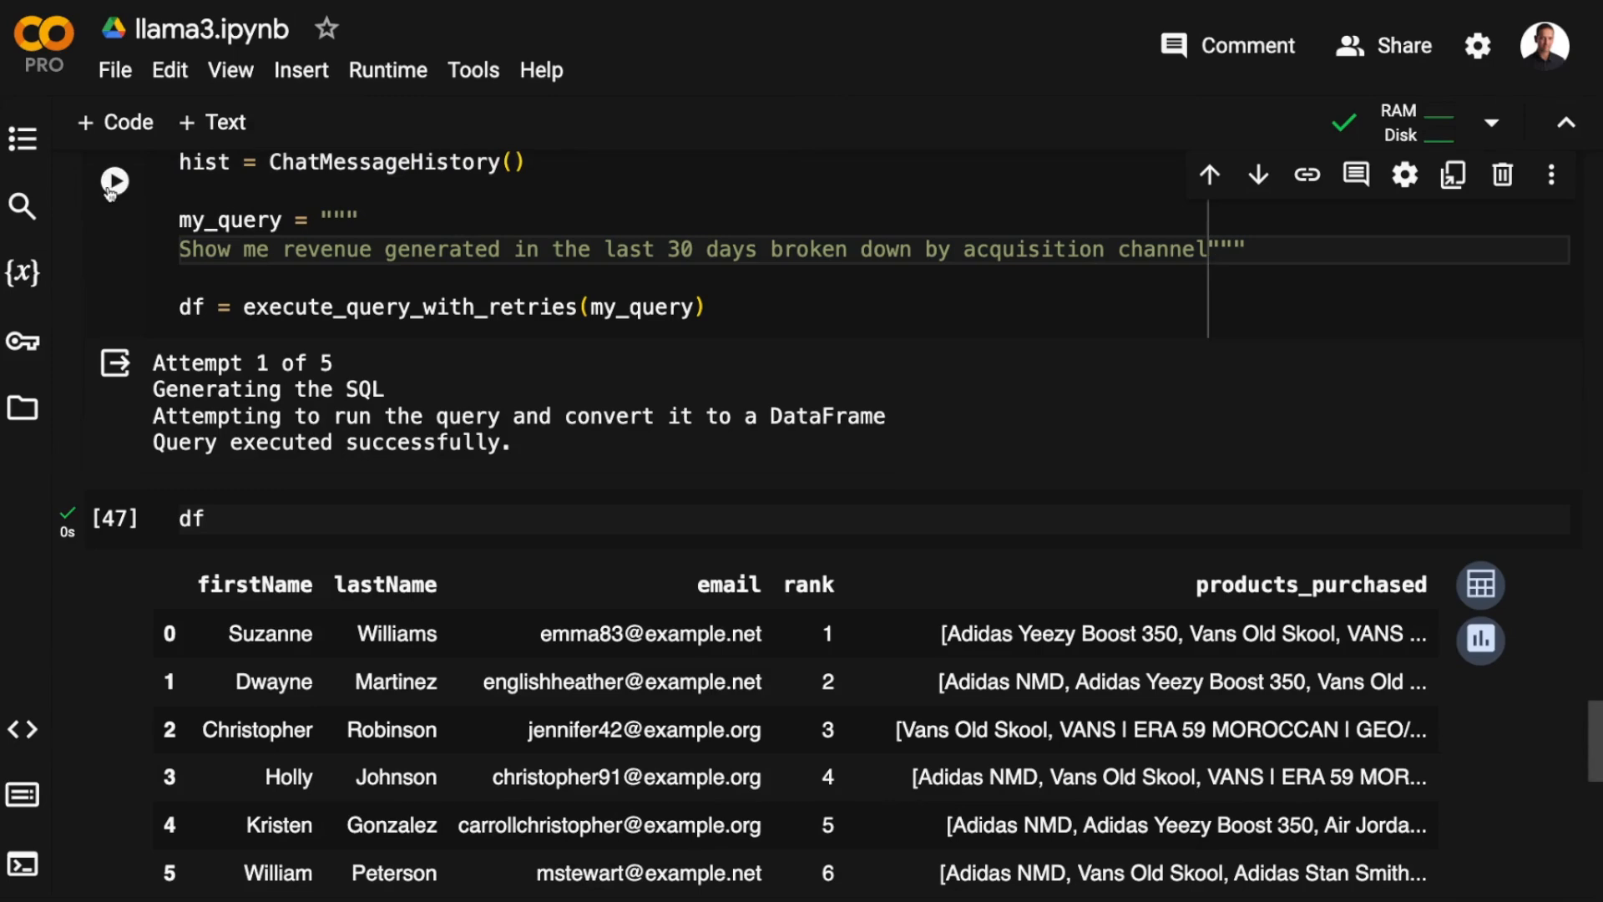
# Run the last-30-days revenue by acquisition channel query and refresh df with its results
pyautogui.click(116, 180)
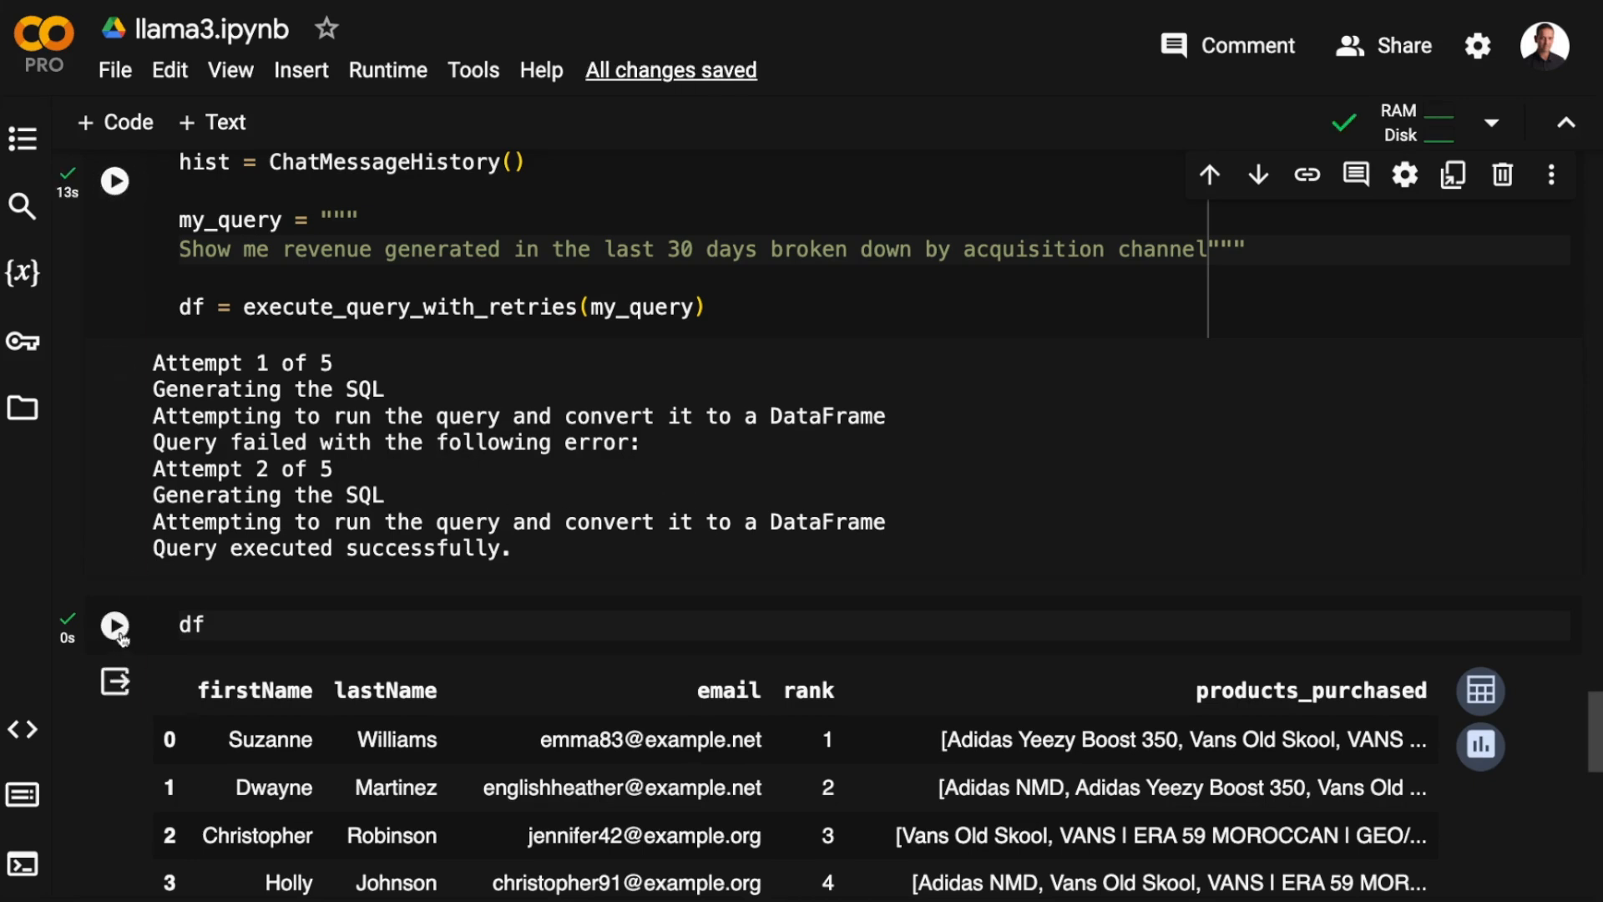
pyautogui.click(116, 625)
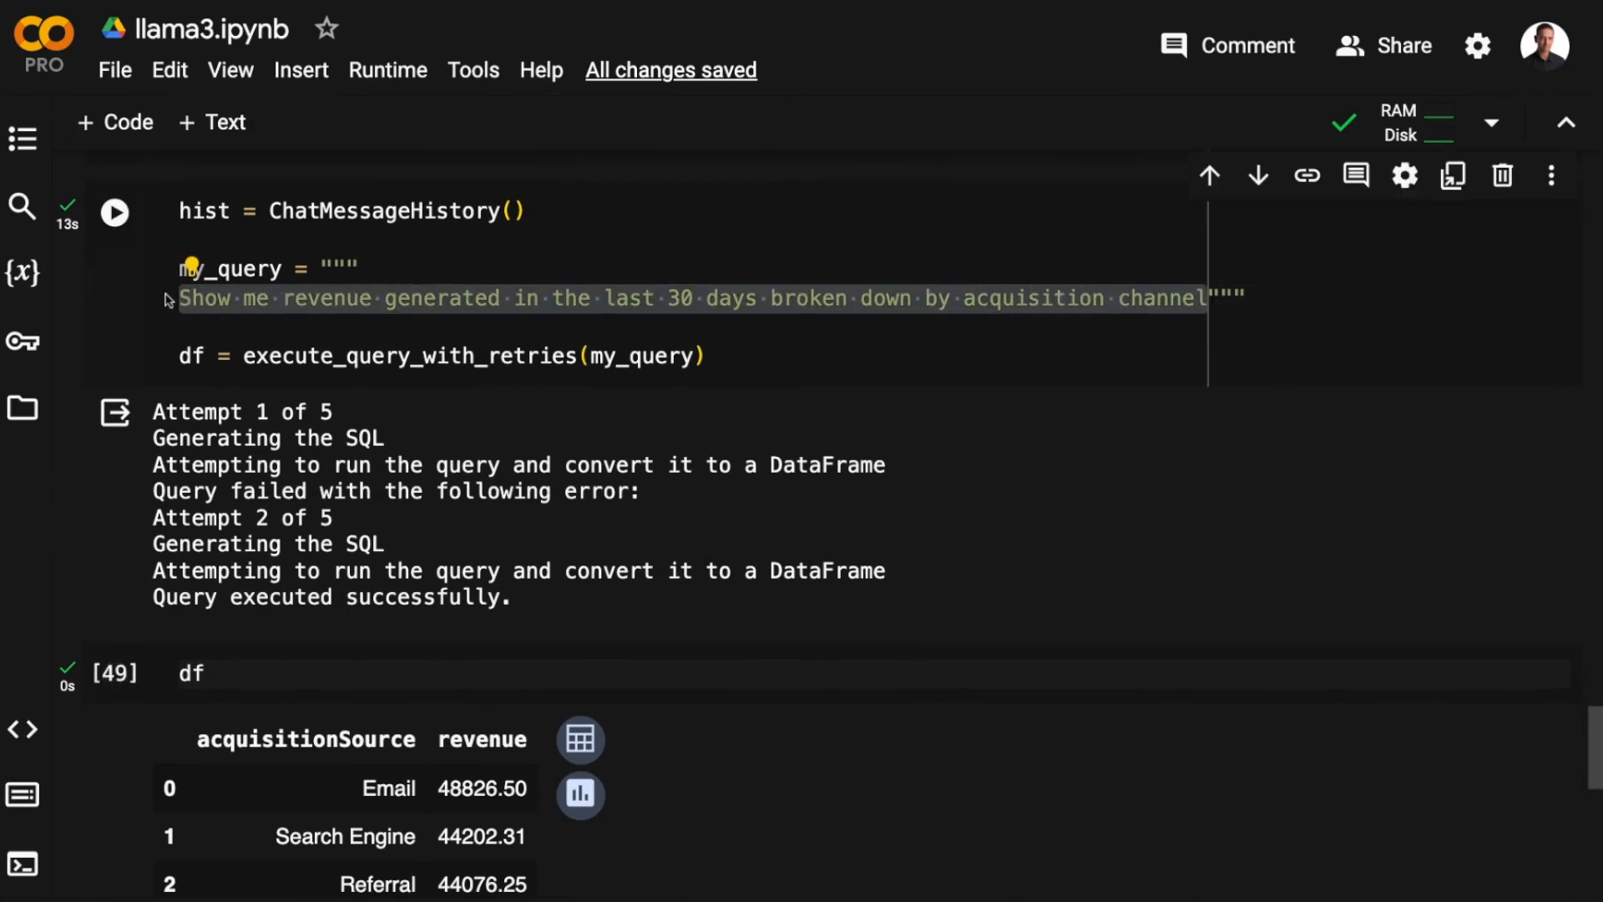
# Ask for the top 100 highest-frequency, below-average-AOV customers and view the 100-row names DataFrame
pyautogui.write('Give me the name of the top 100 customers with highest purchase frequency but with under average AOV"""')
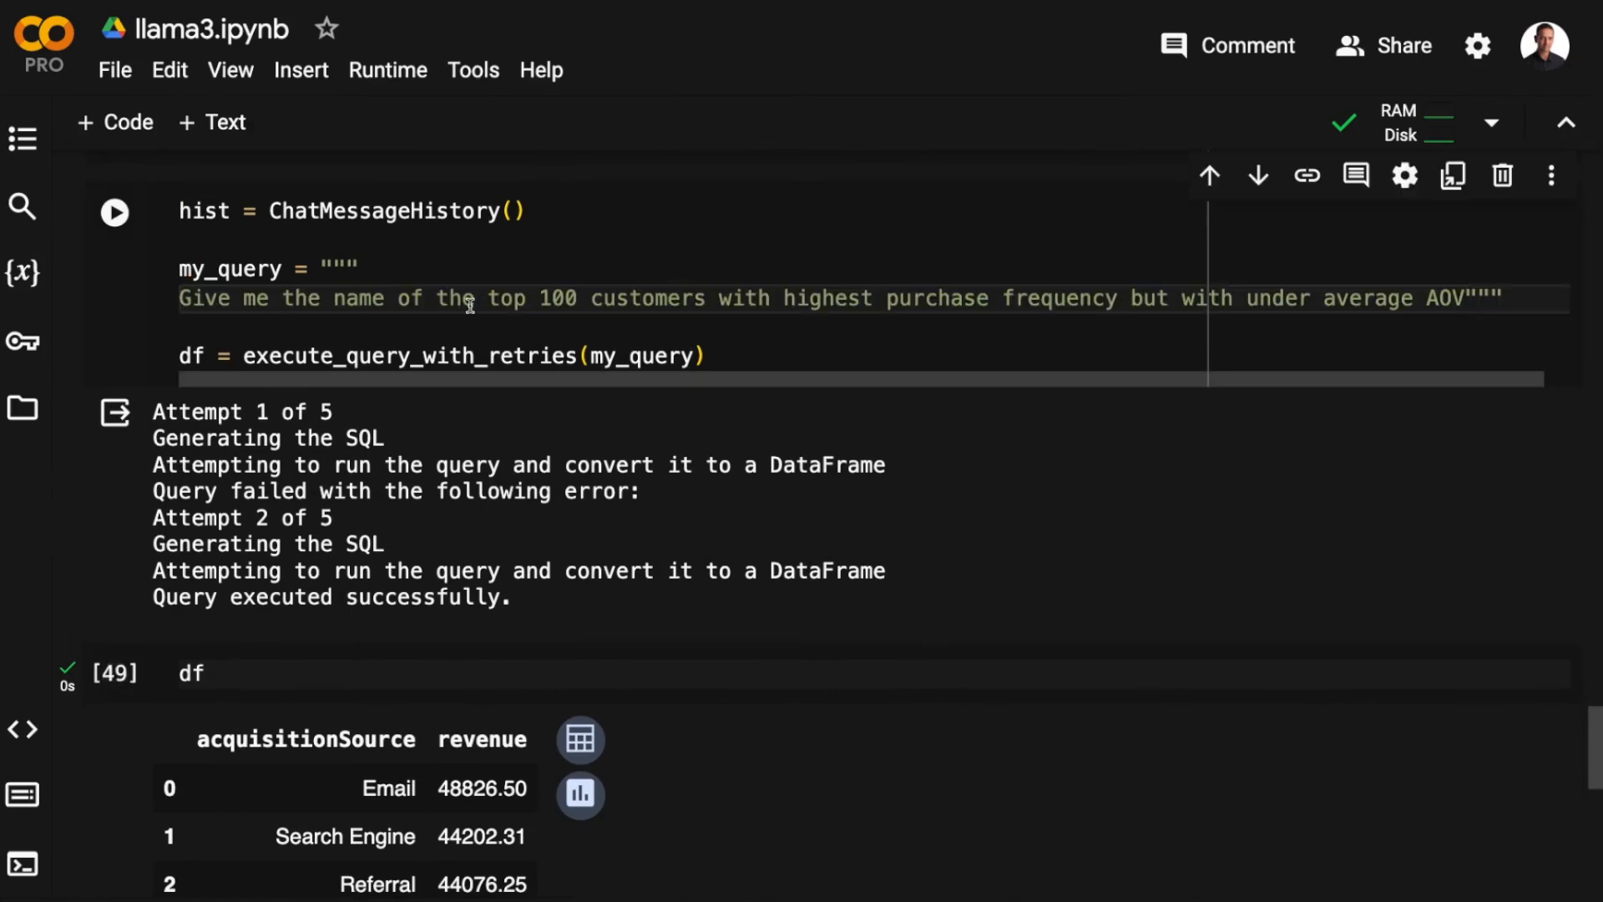
pyautogui.click(113, 212)
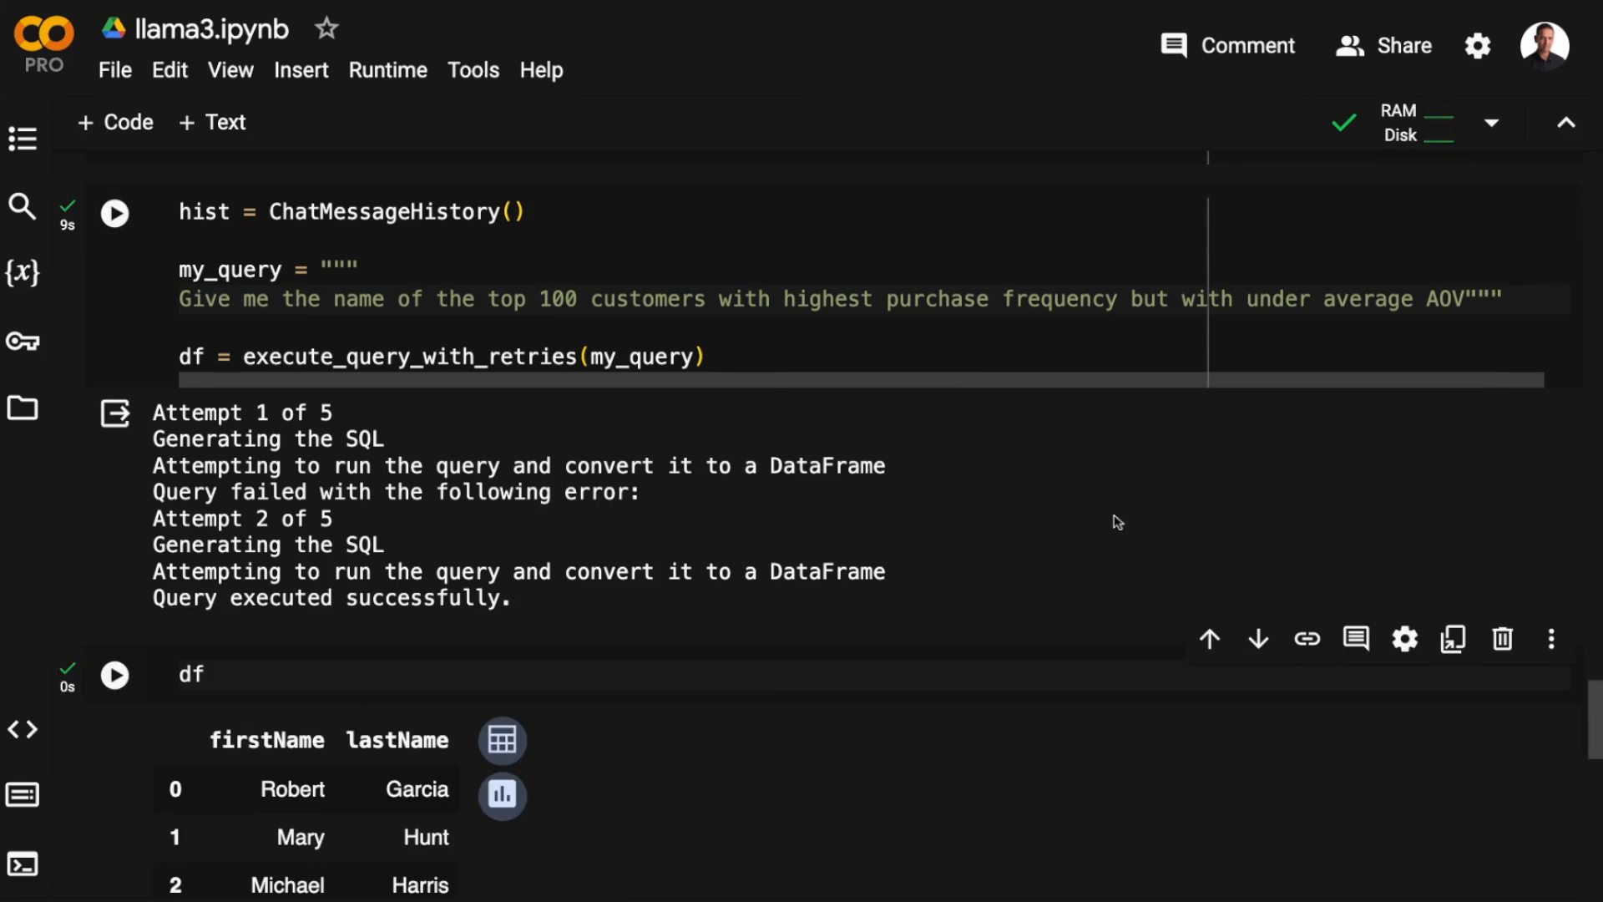
pyautogui.scroll(-3)
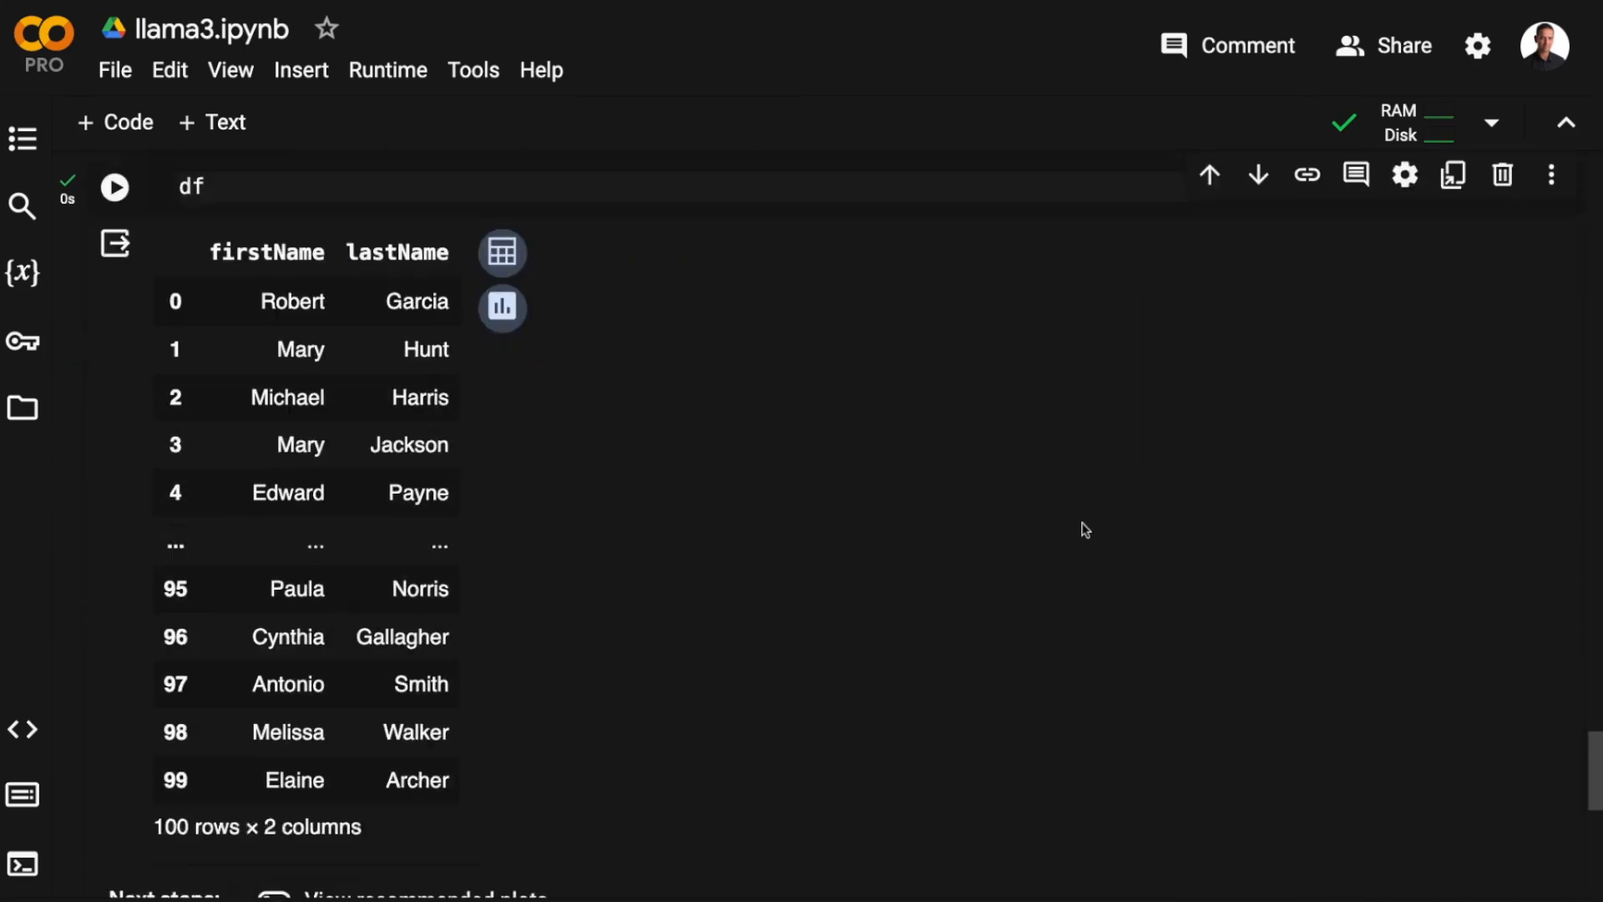